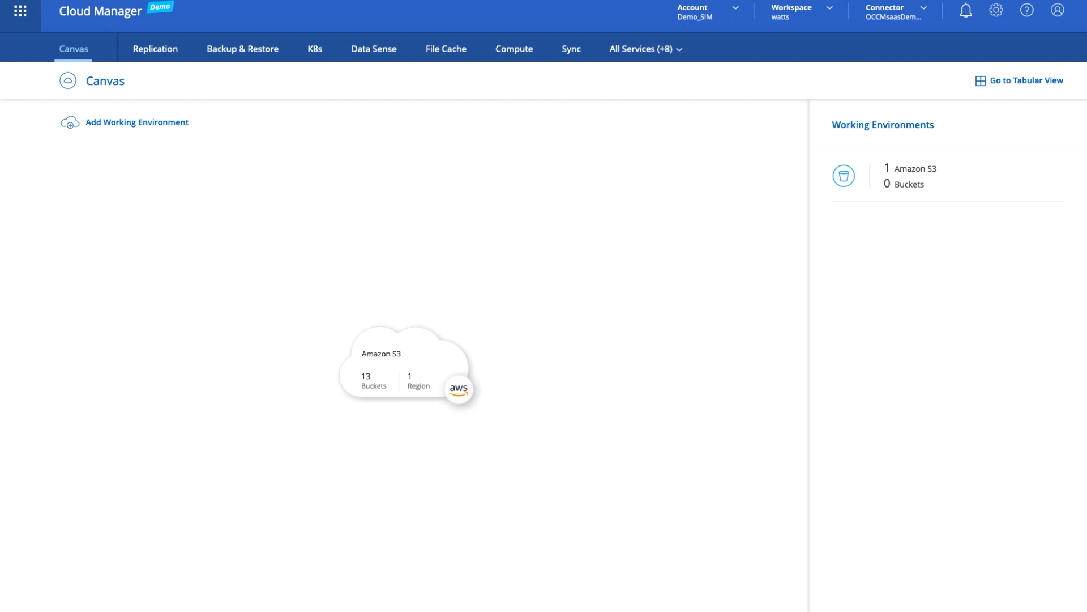
mouse_move(468, 510)
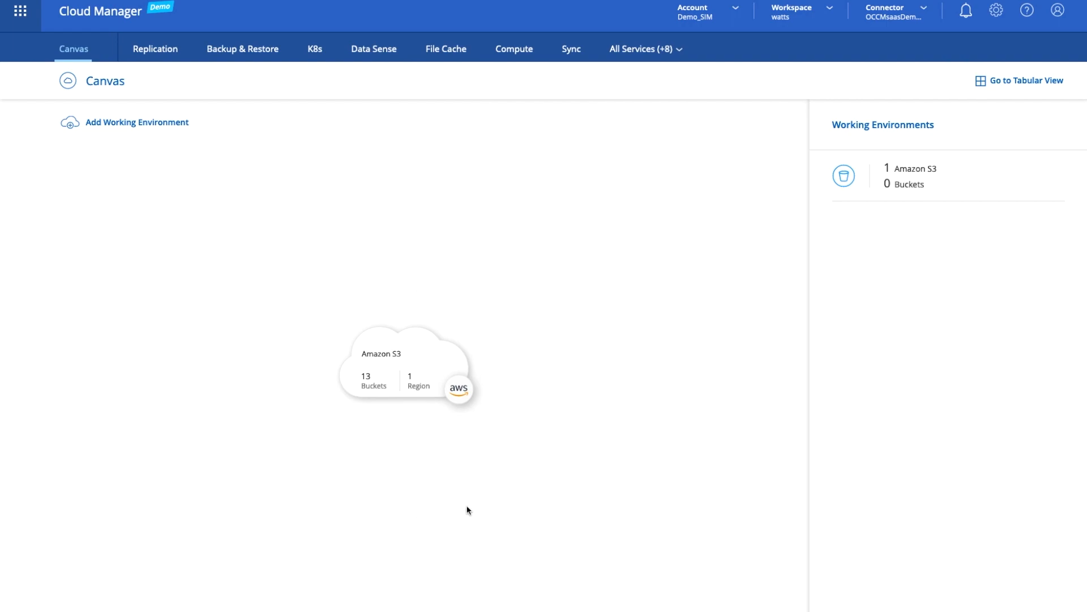
mouse_move(567, 409)
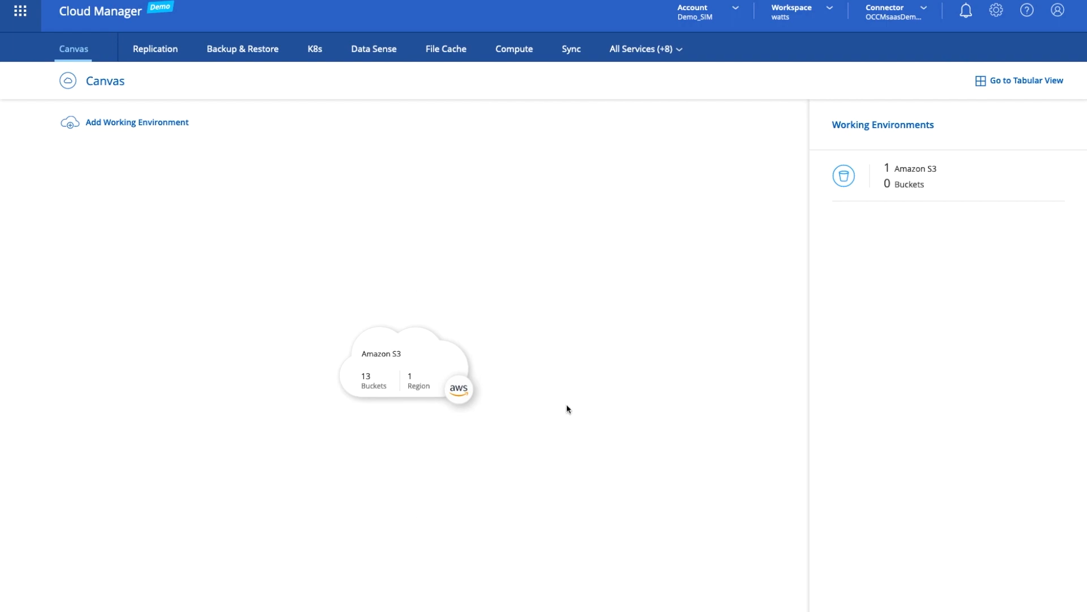
mouse_move(499, 409)
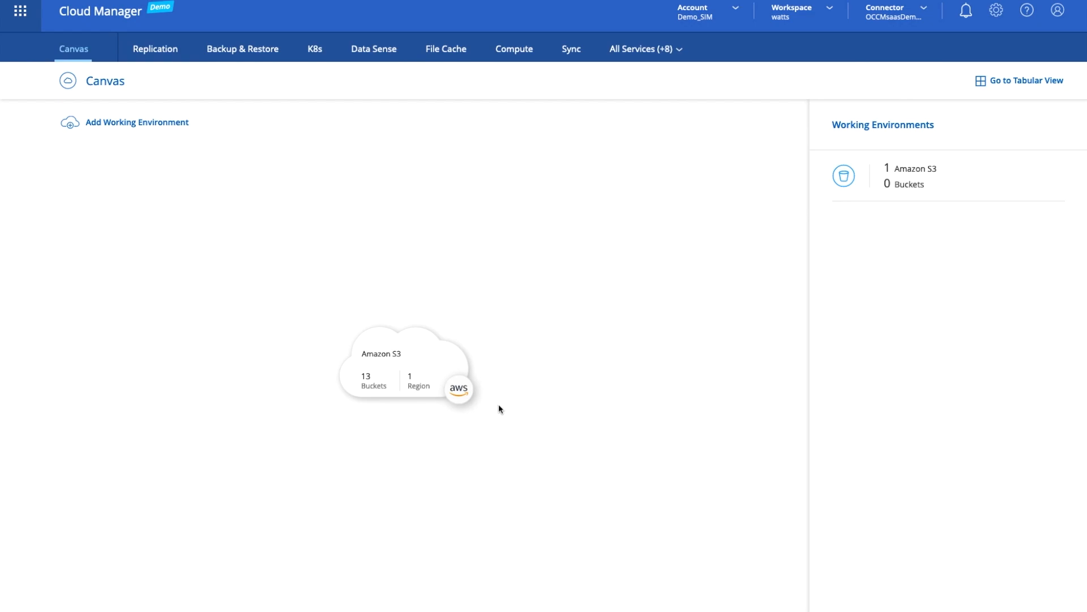
mouse_move(469, 368)
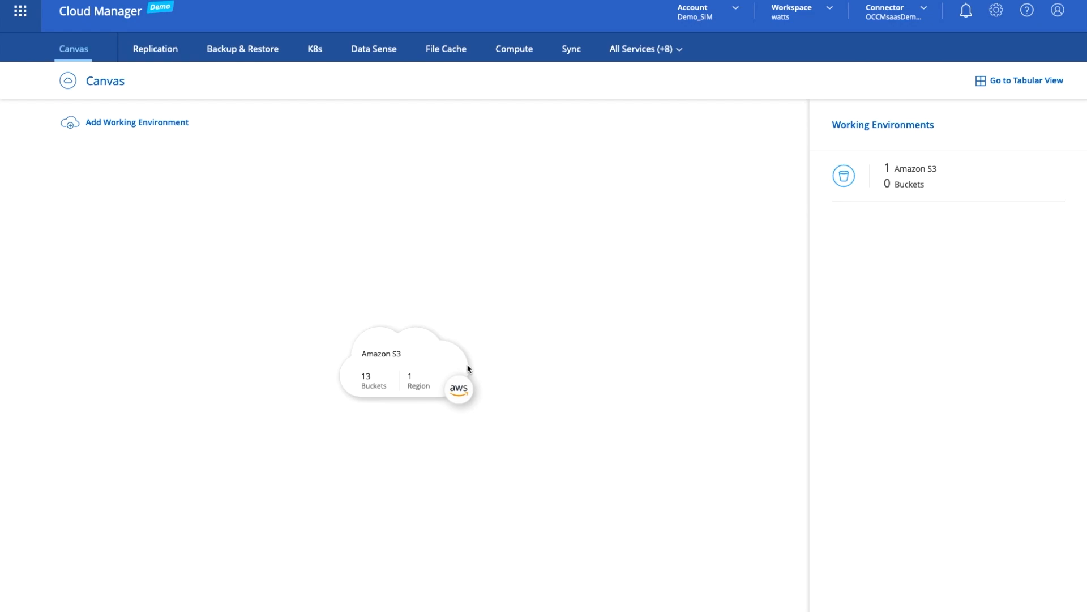
mouse_move(905, 13)
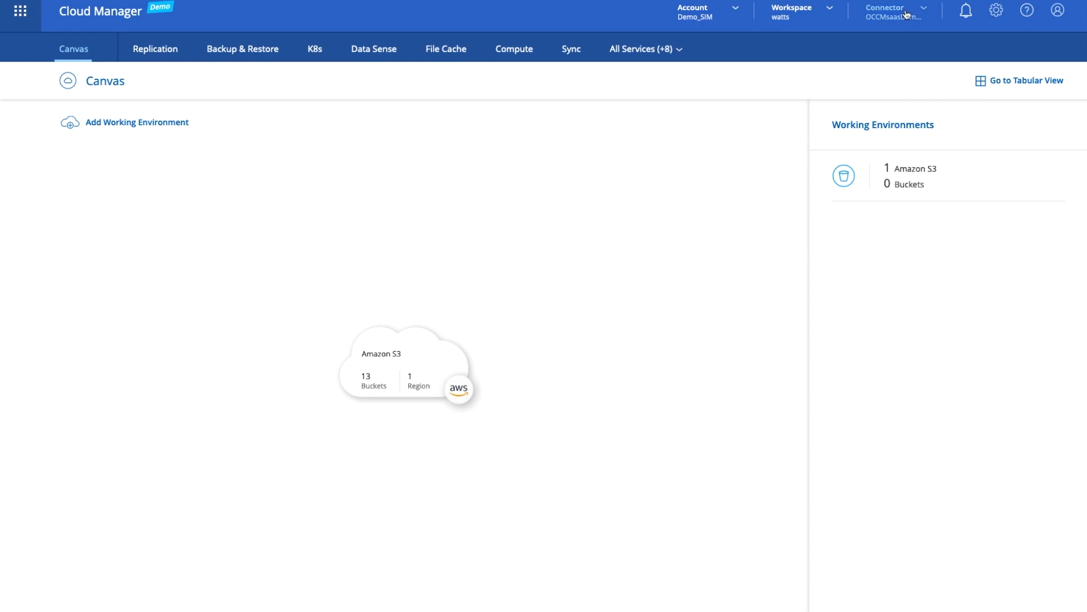
Step: Add a new working environment on Amazon Web Services to list its deployment types
left_click(895, 11)
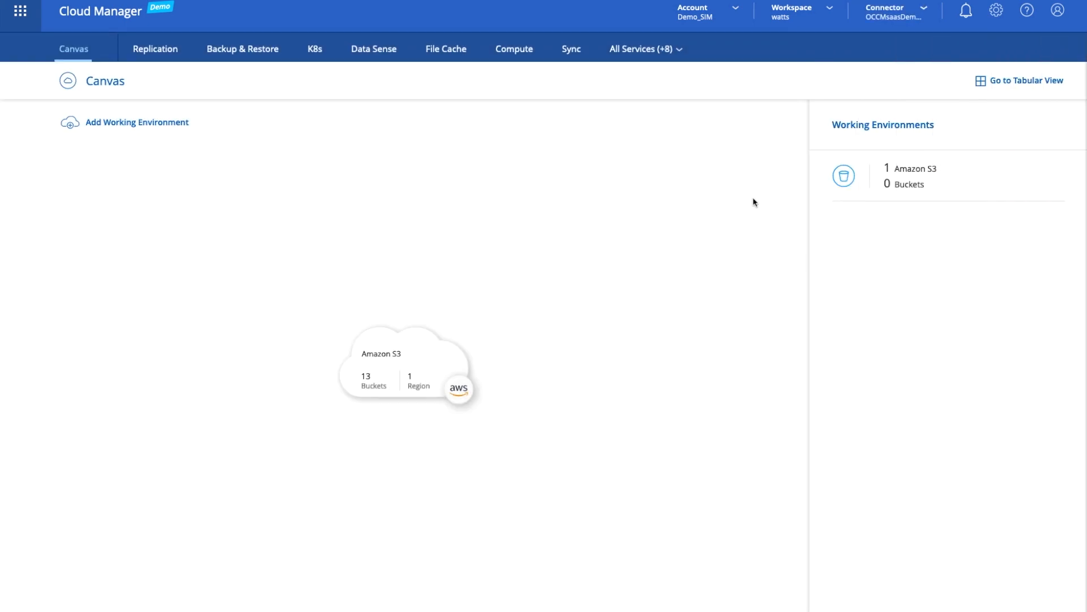
left_click(136, 122)
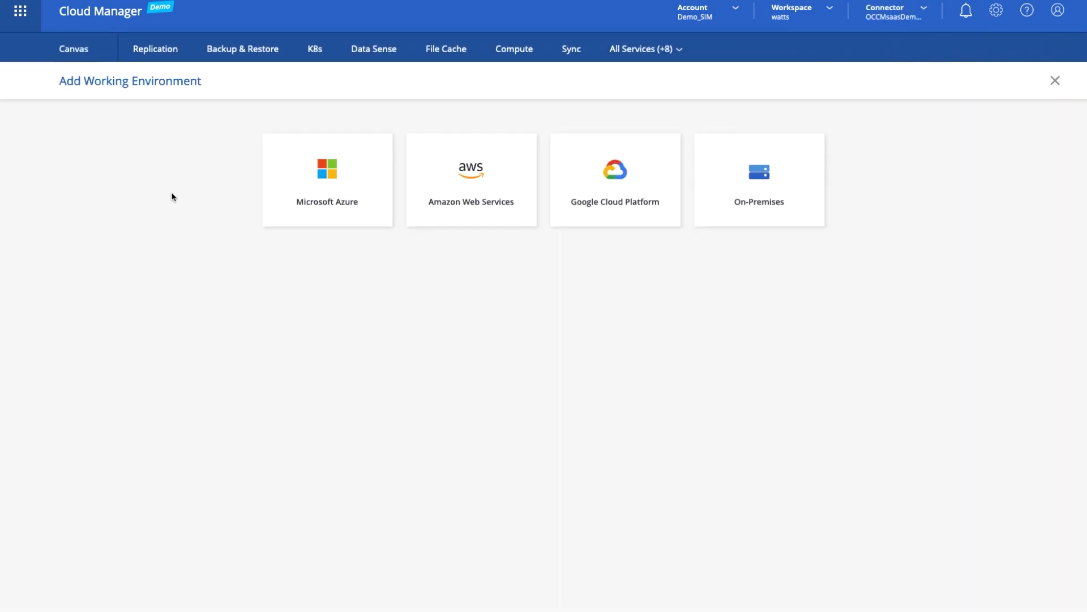
mouse_move(360, 262)
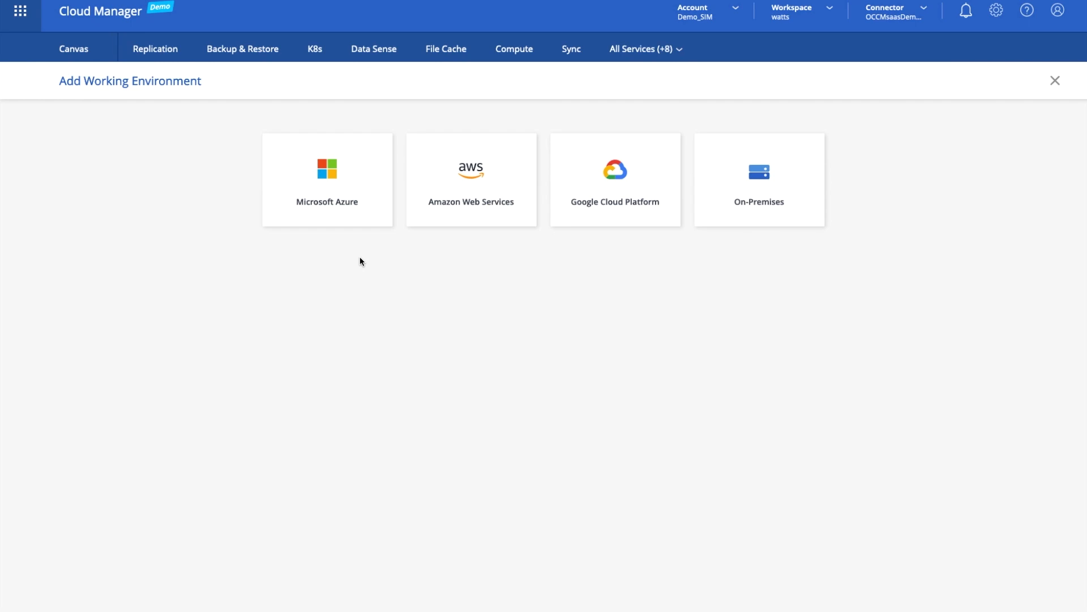
mouse_move(500, 187)
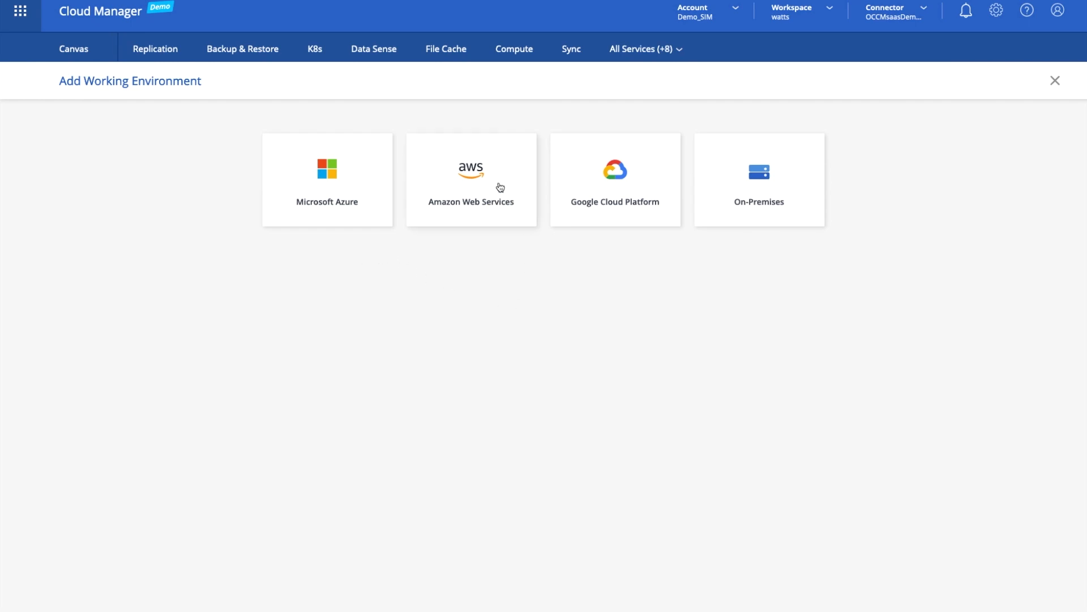
left_click(470, 179)
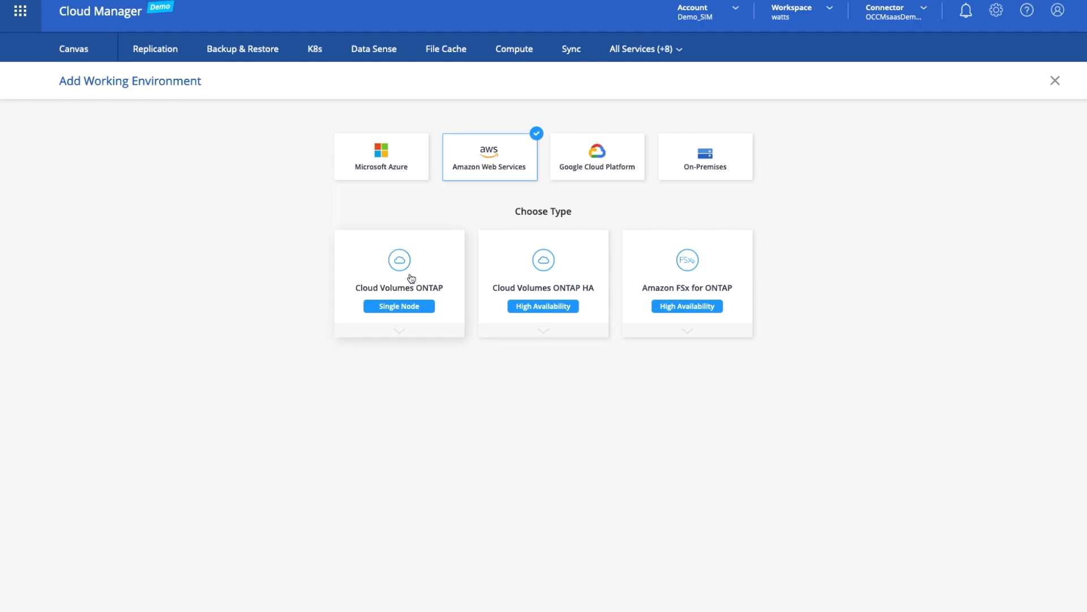
mouse_move(562, 295)
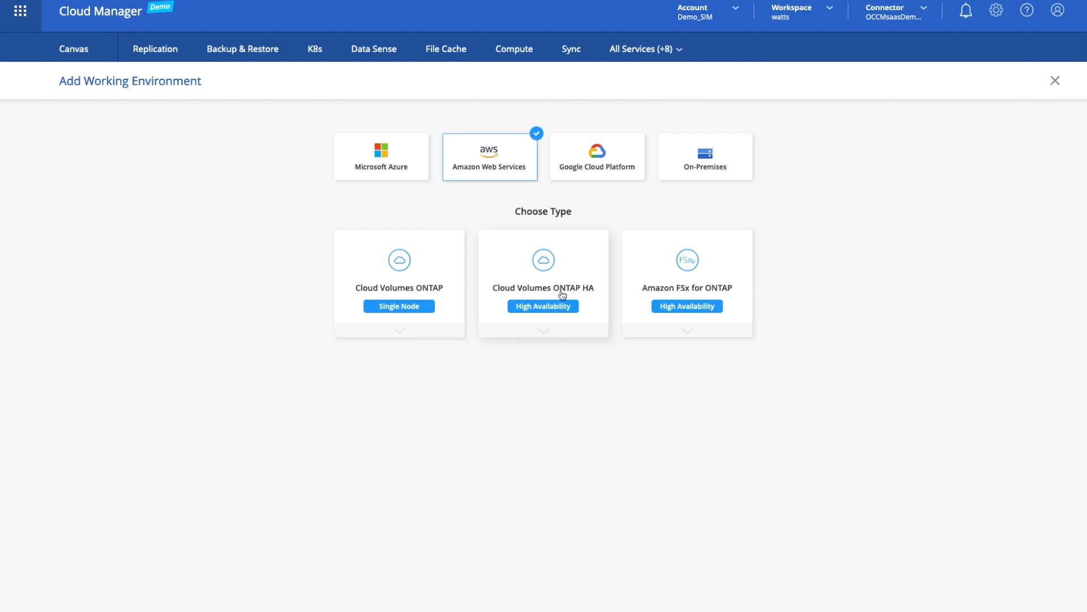
mouse_move(704, 337)
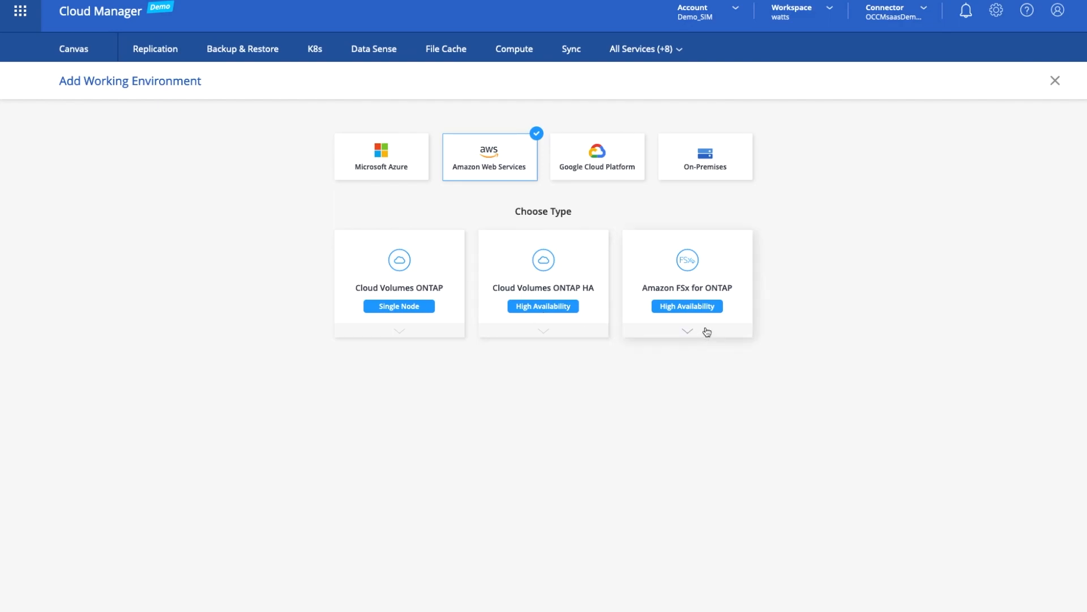
mouse_move(398, 278)
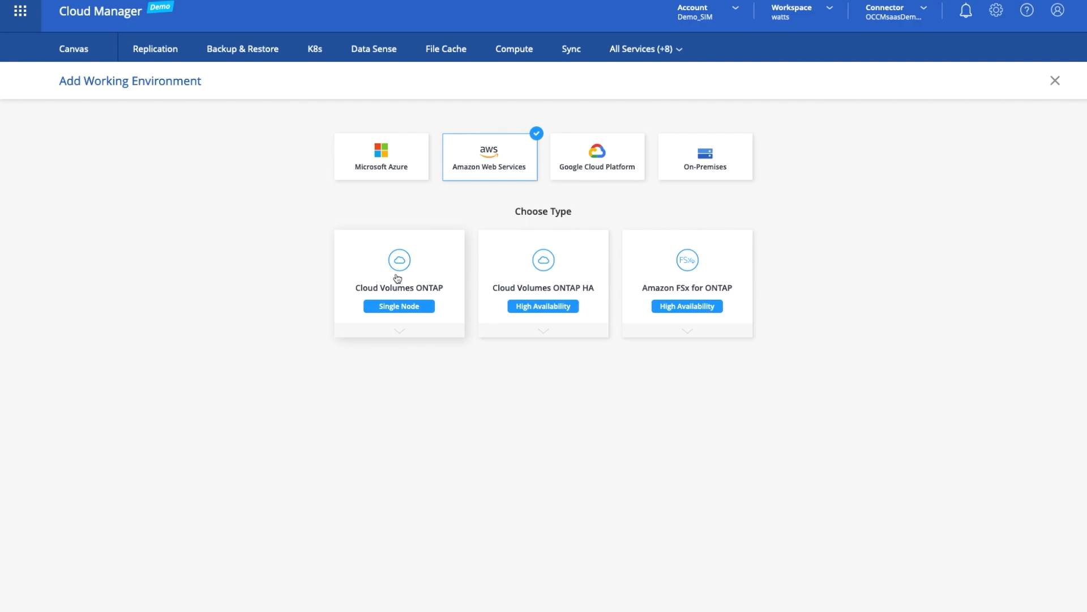
Step: Choose Cloud Volumes ONTAP Single Node, name it AWSTest, and enter the admin password
left_click(399, 278)
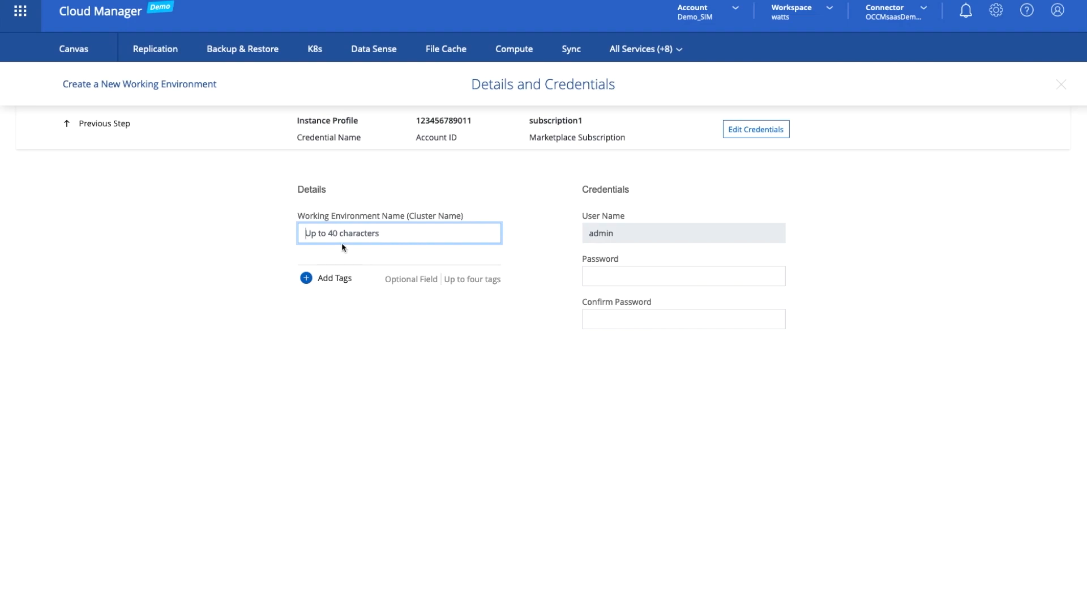
type("AWSTest")
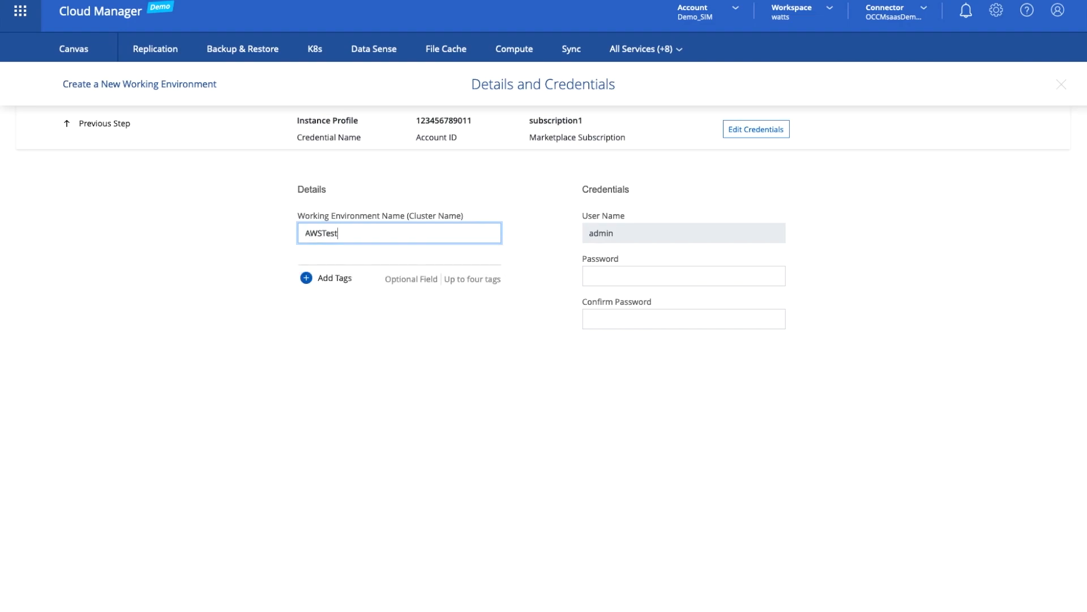
left_click(683, 275)
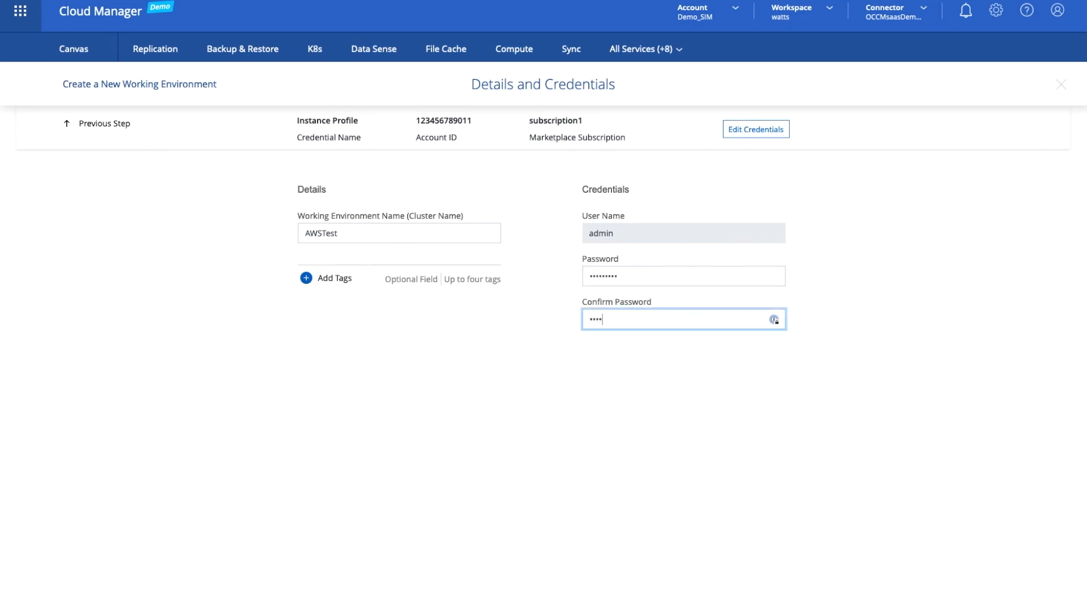
type("•••••")
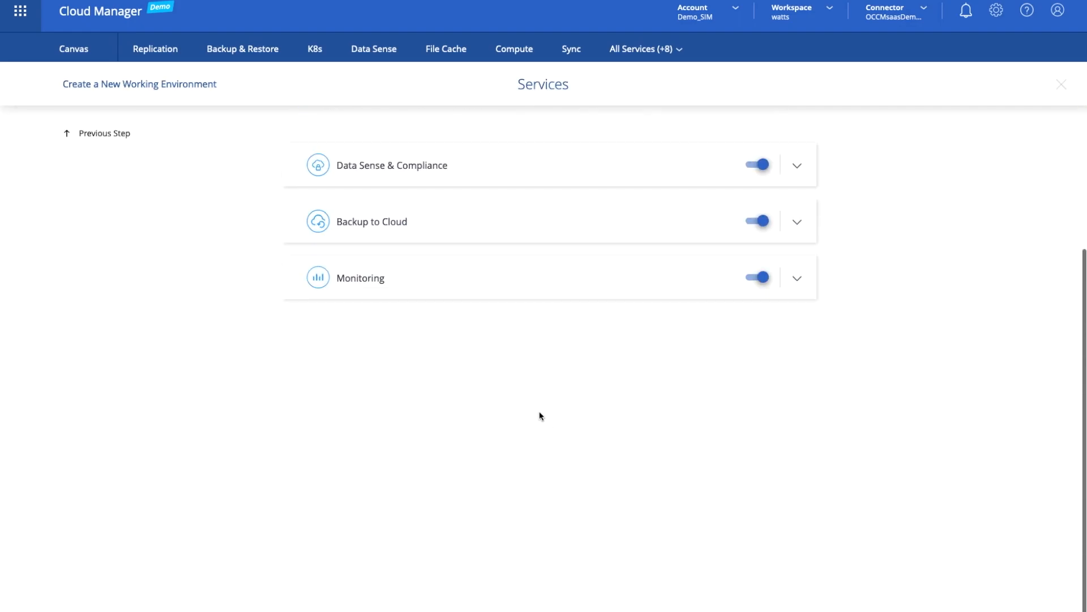
mouse_move(548, 366)
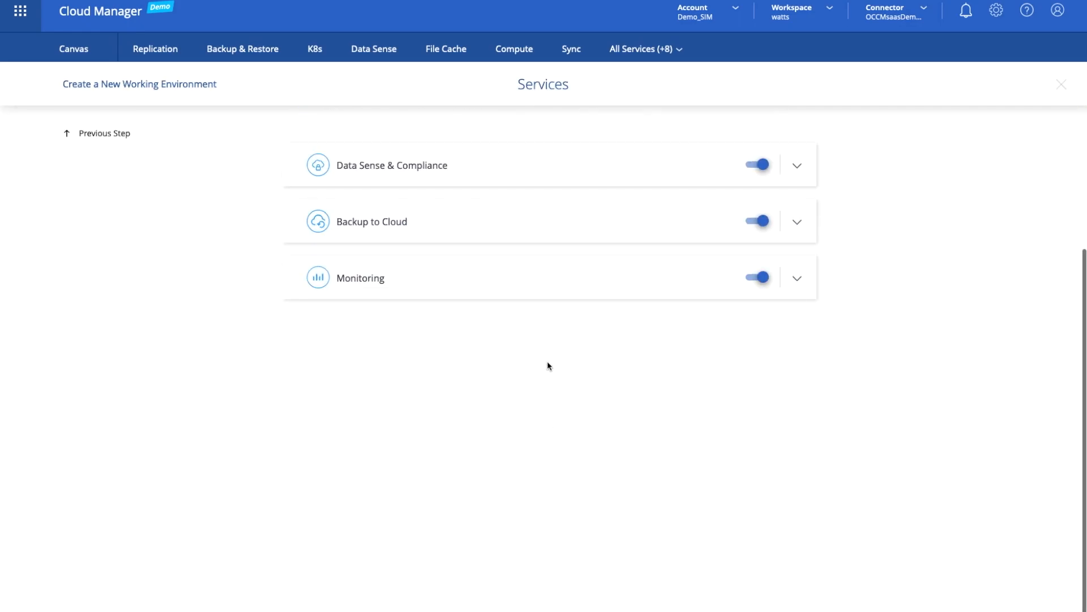
mouse_move(669, 230)
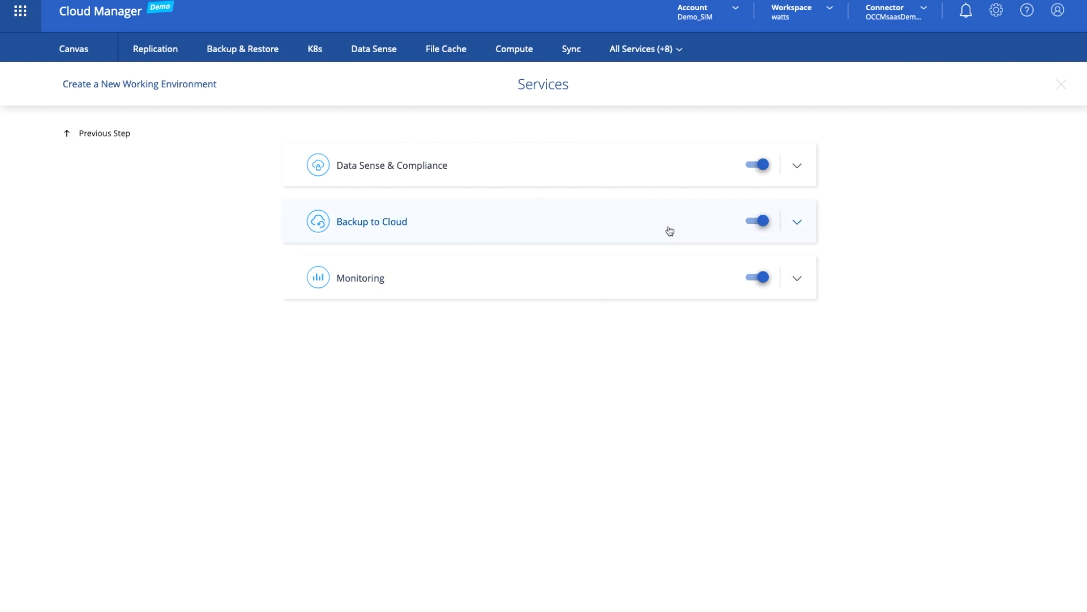
Step: Switch off Data Sense & Compliance and answer its feedback prompt
left_click(758, 165)
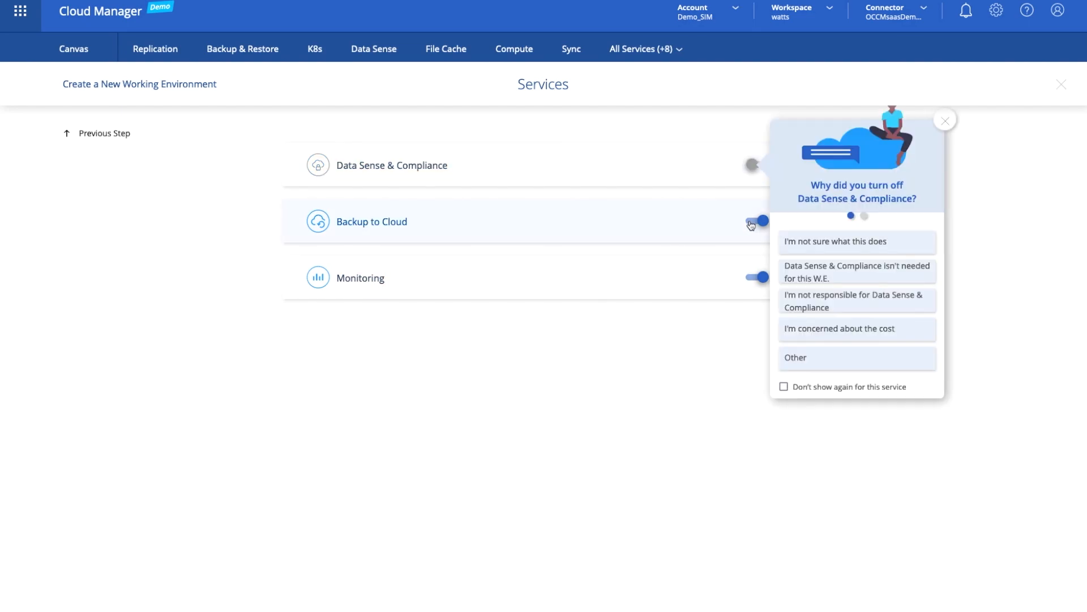
left_click(759, 276)
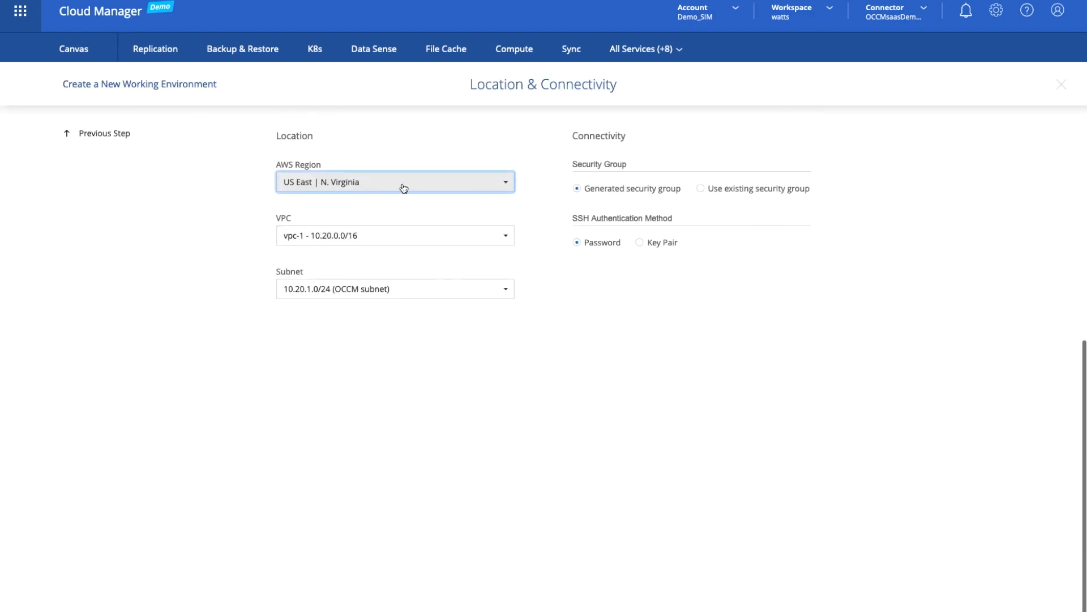
mouse_move(580, 409)
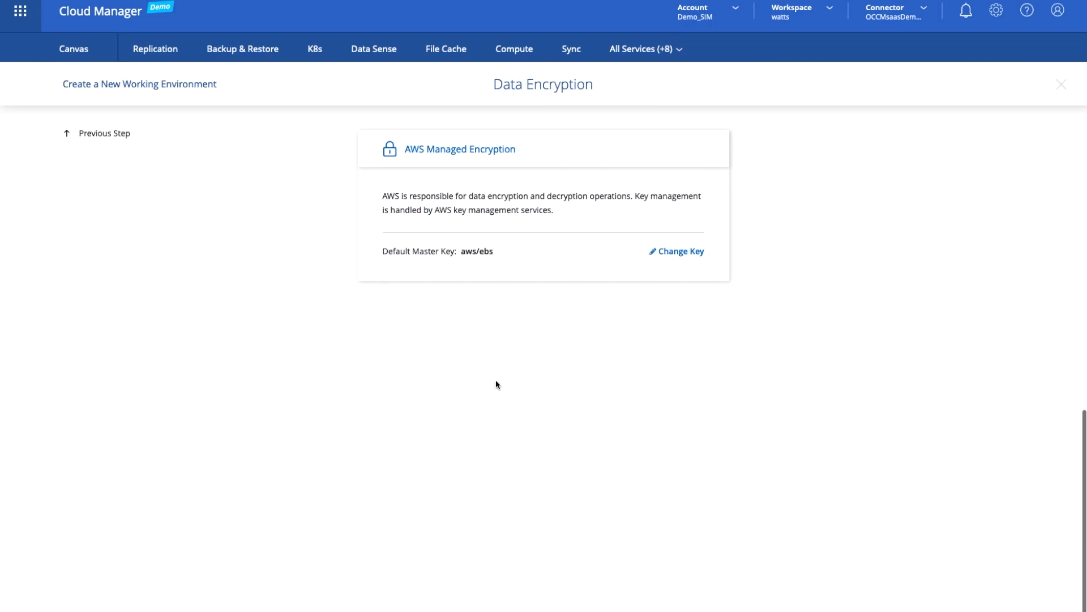
mouse_move(523, 590)
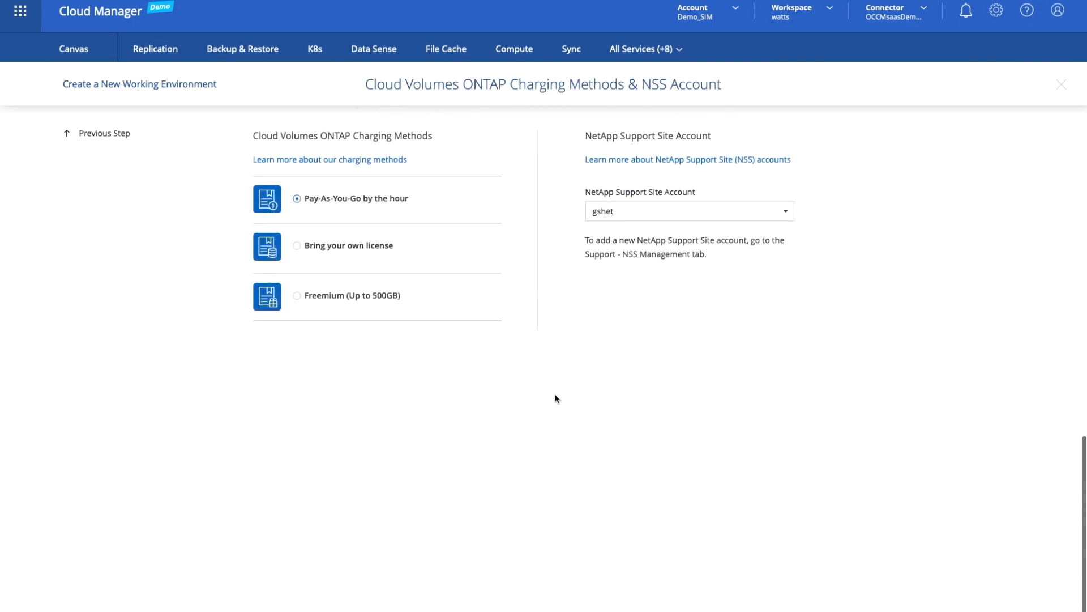
mouse_move(439, 204)
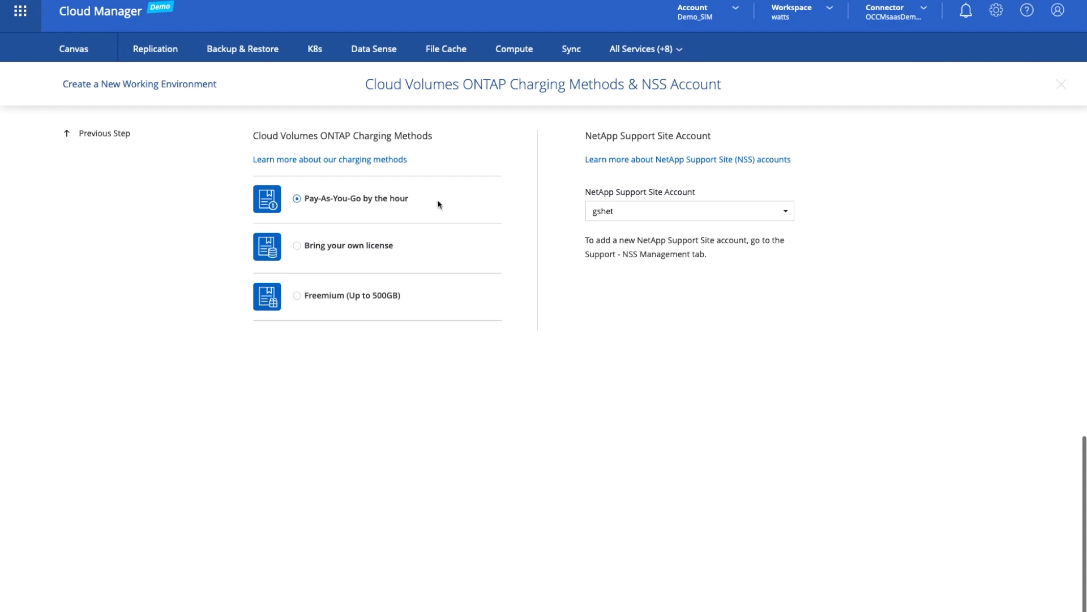
mouse_move(321, 306)
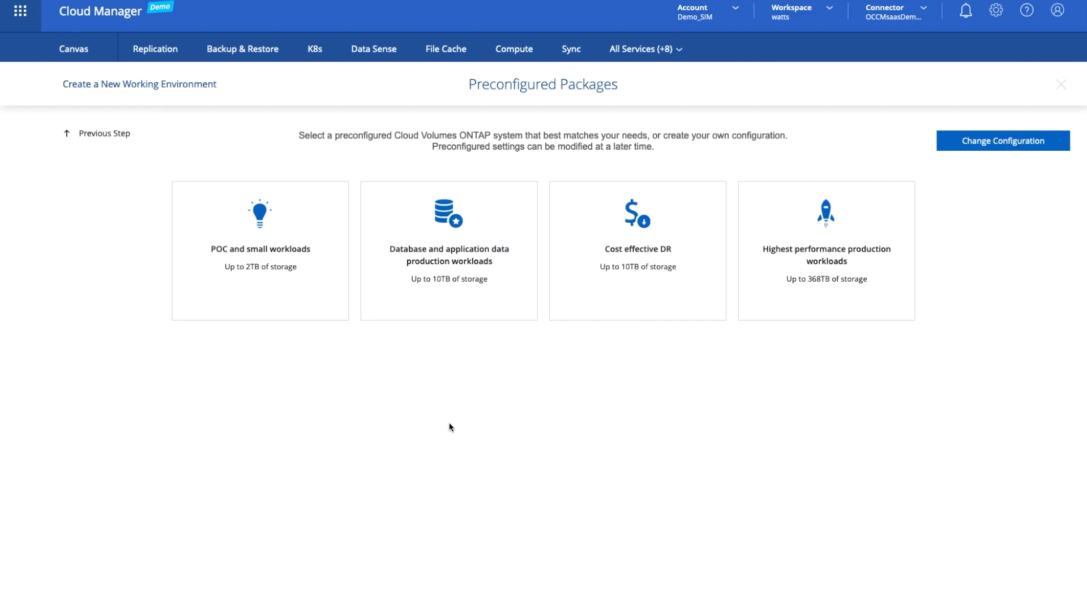
mouse_move(448, 240)
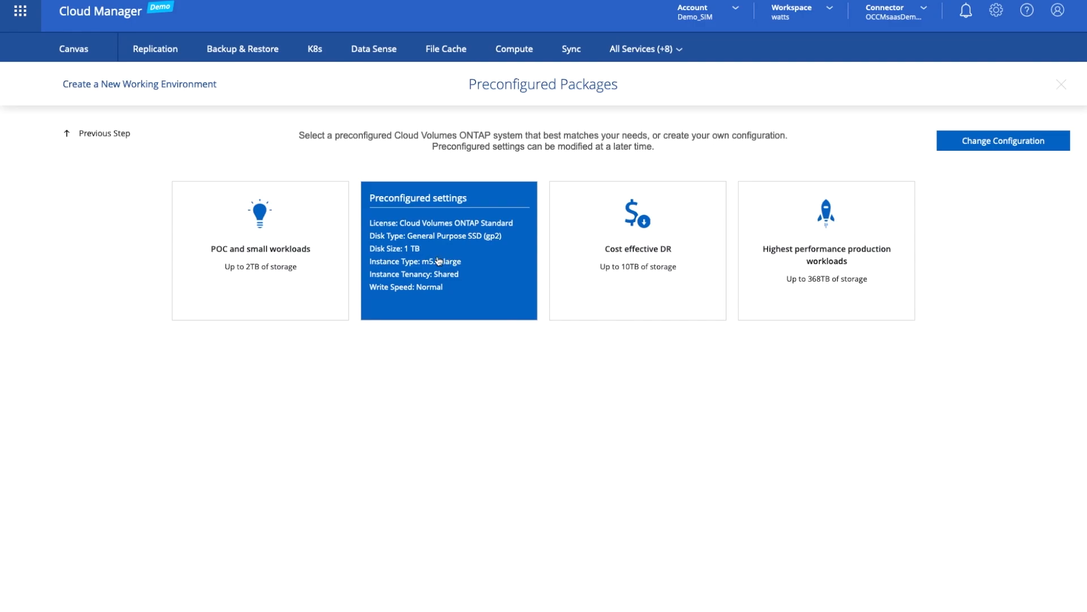
mouse_move(456, 270)
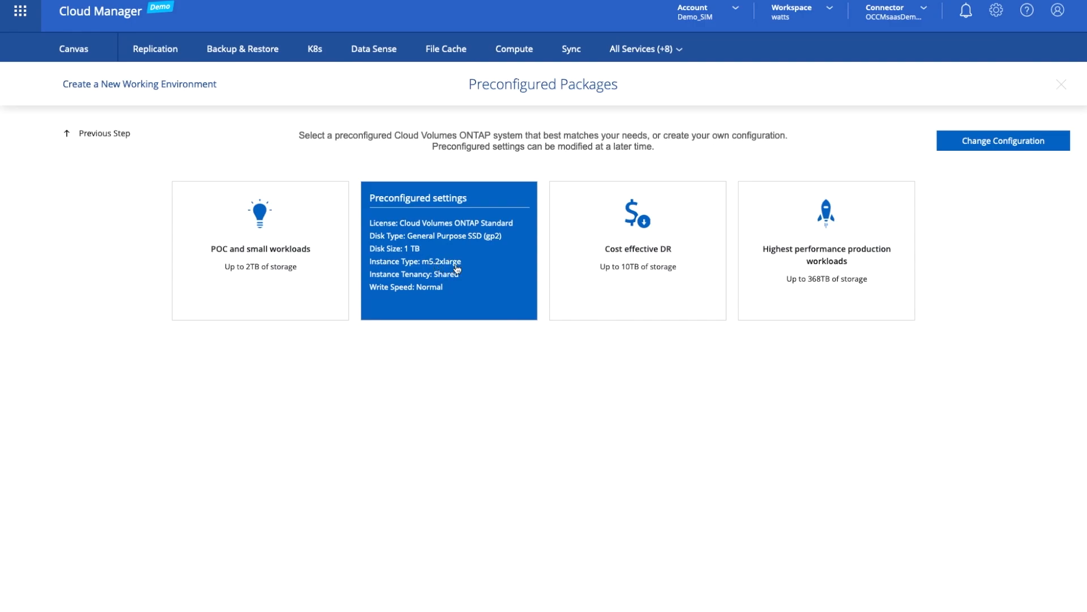
Step: Pick the database and application production package, leave volume fields blank, reach Review & Approve
left_click(448, 250)
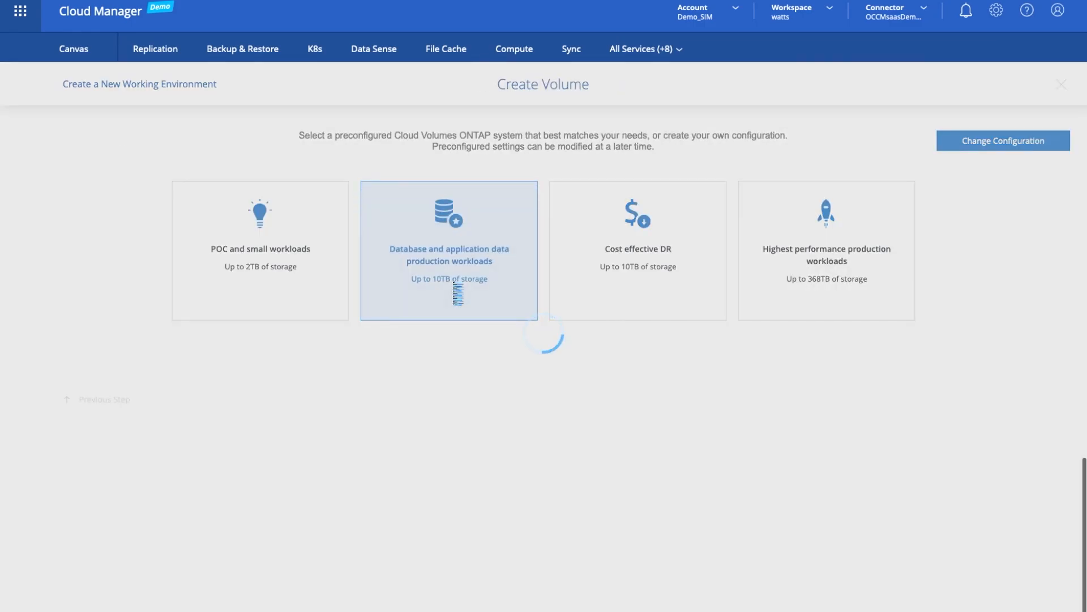
left_click(448, 250)
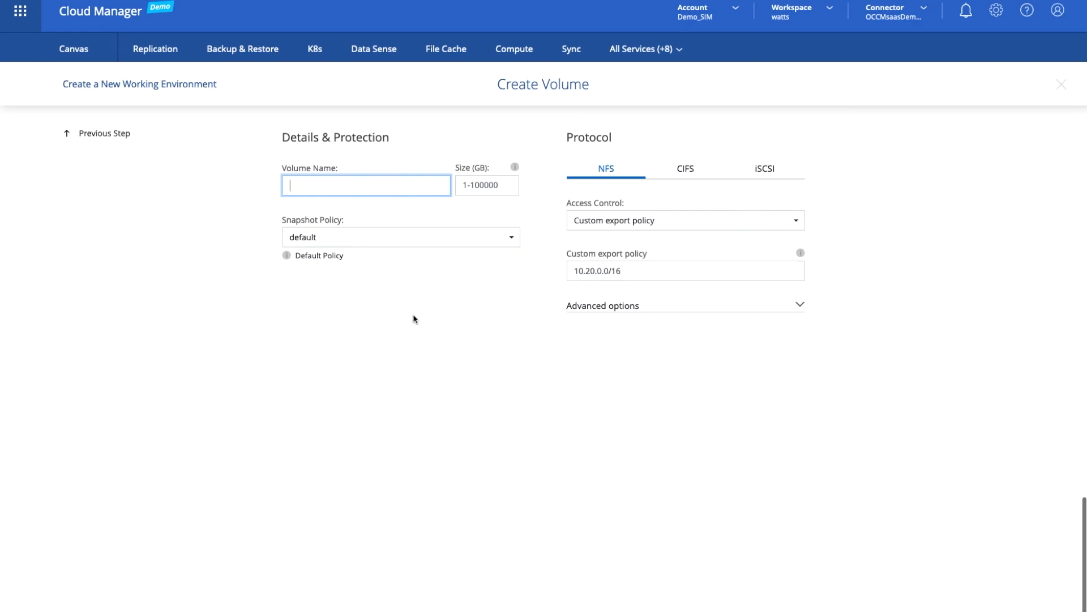
mouse_move(414, 326)
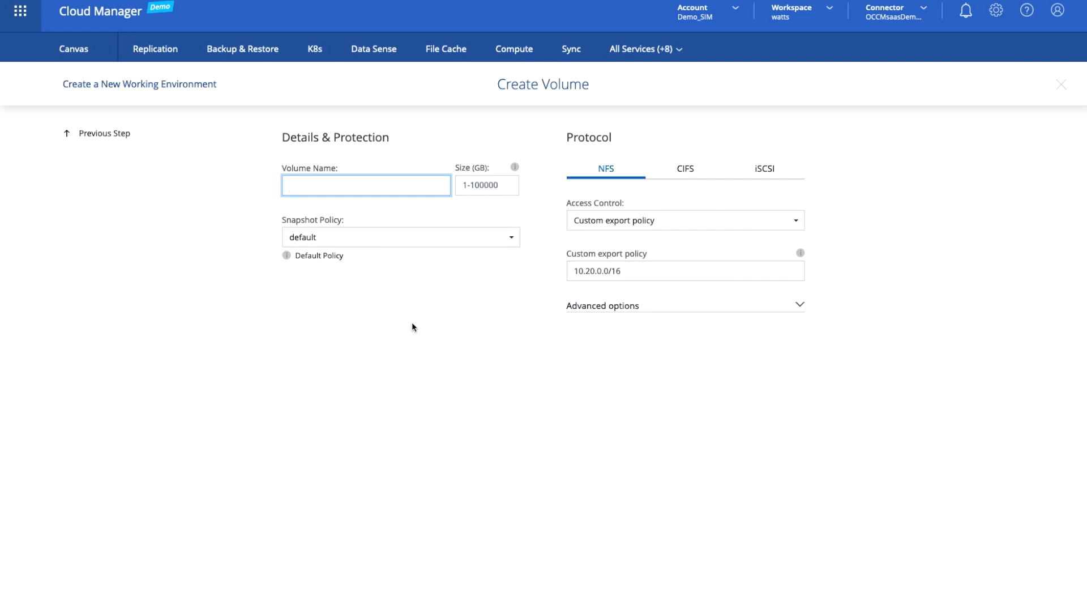
left_click(366, 185)
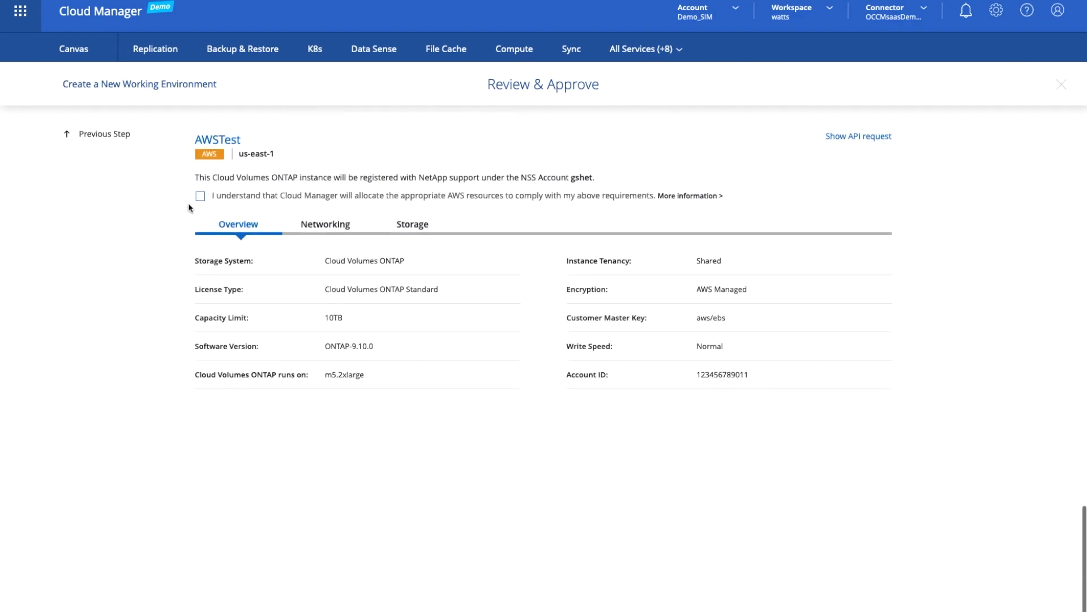
Step: Acknowledge AWS resource allocation, then view and close the API request JSON
left_click(201, 196)
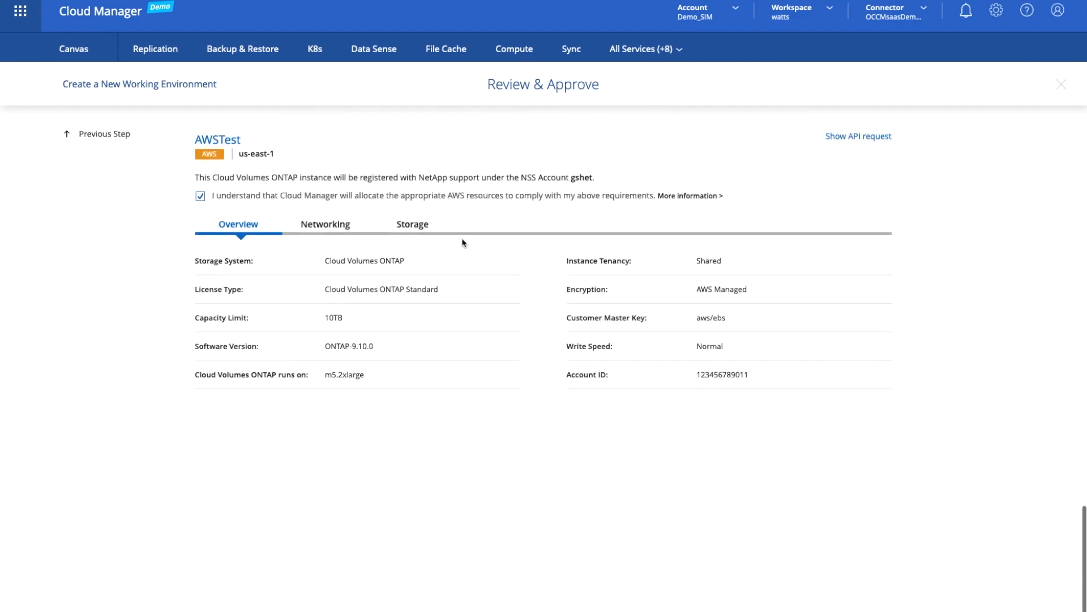
mouse_move(844, 162)
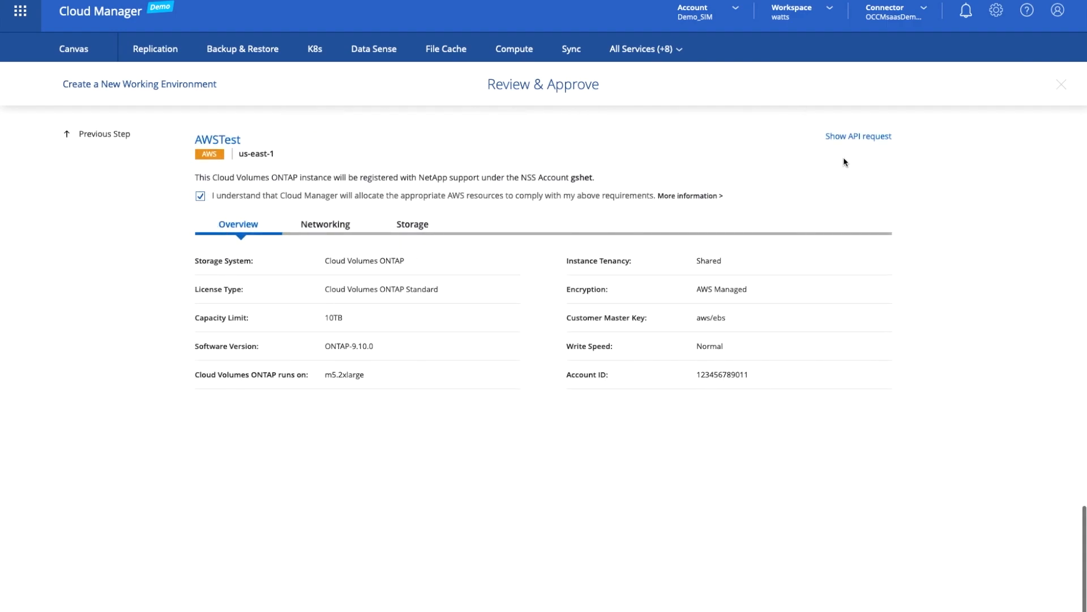
left_click(858, 135)
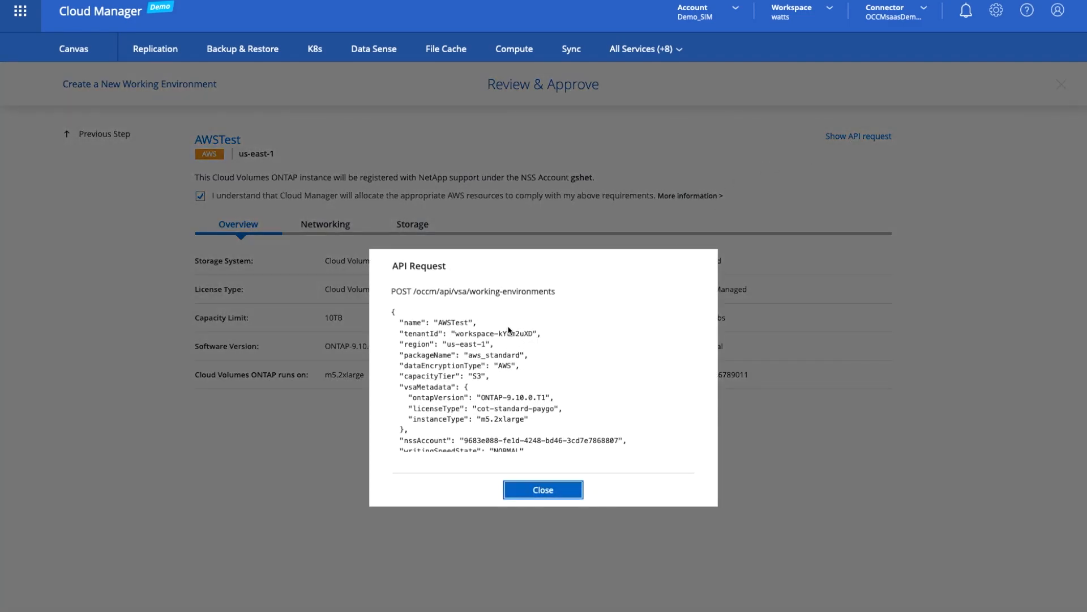
mouse_move(554, 454)
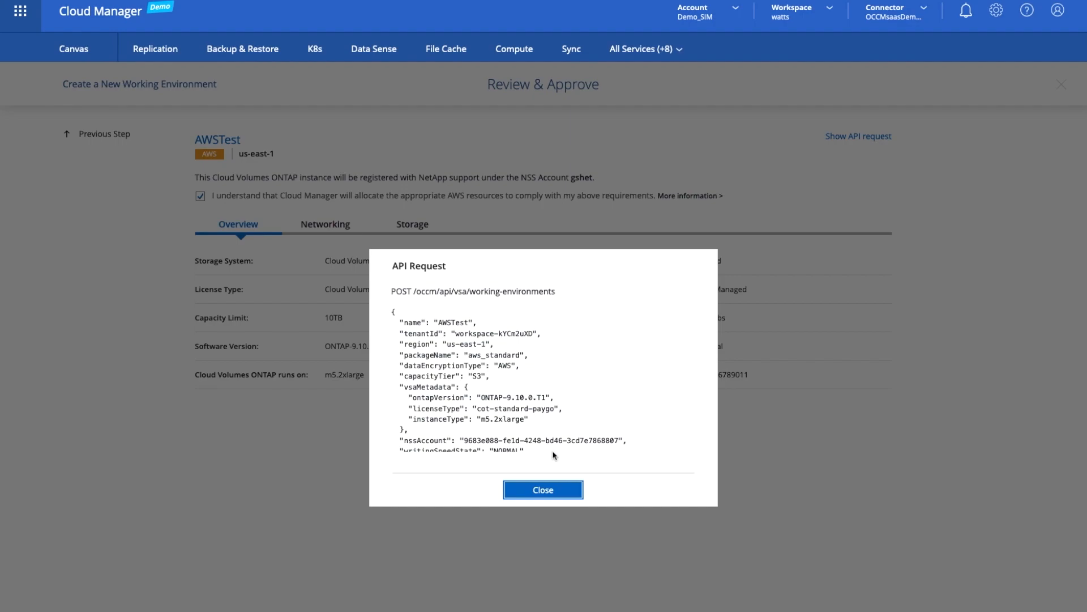
mouse_move(558, 466)
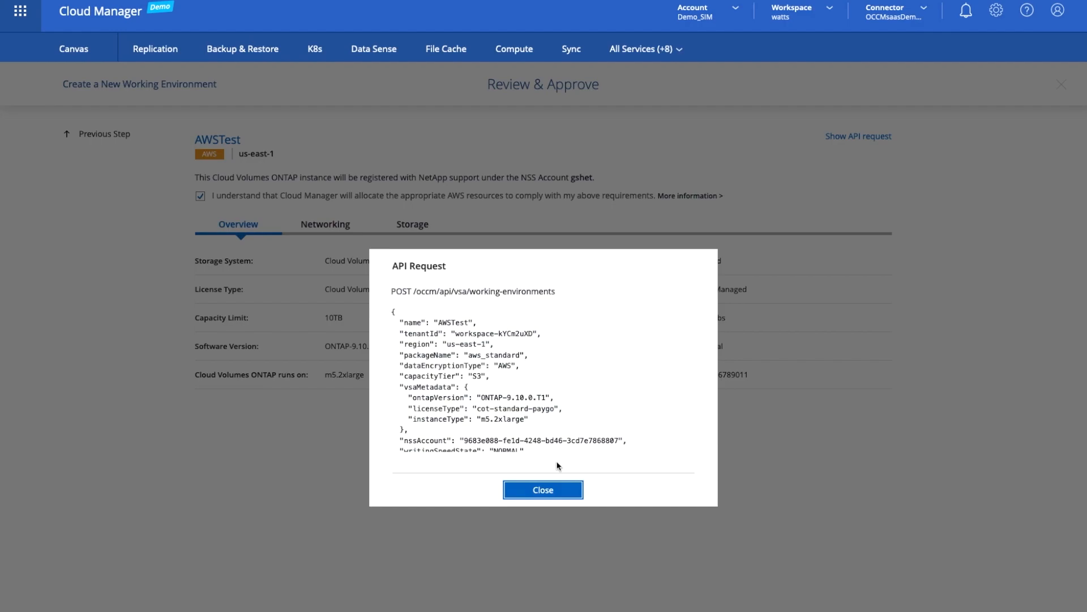
left_click(543, 489)
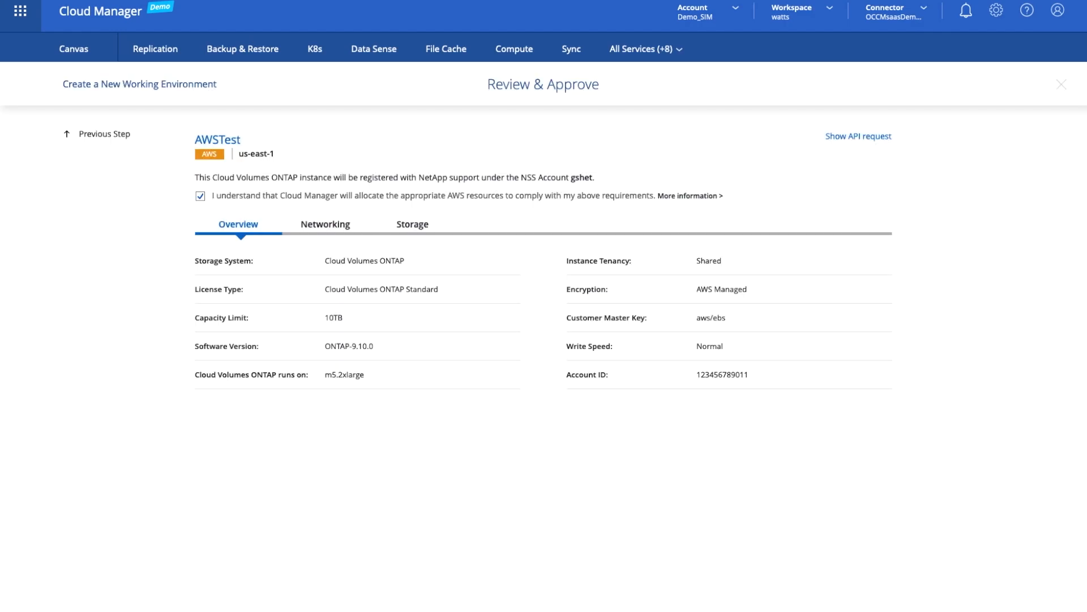
Step: Approve AWSTest so it appears initializing on the Canvas
left_click(1062, 84)
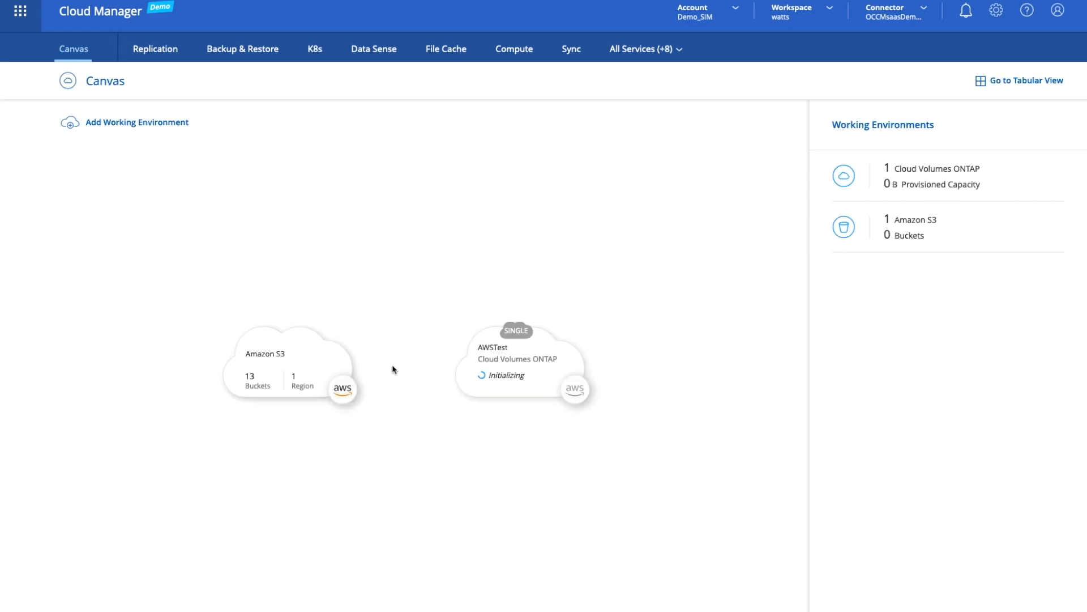
mouse_move(517, 361)
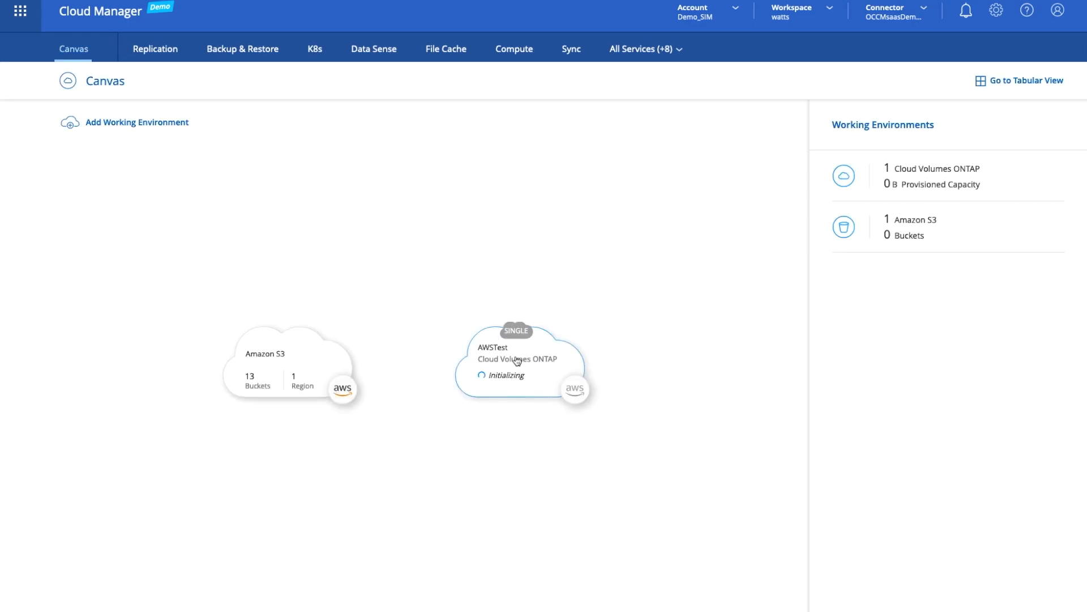
mouse_move(524, 407)
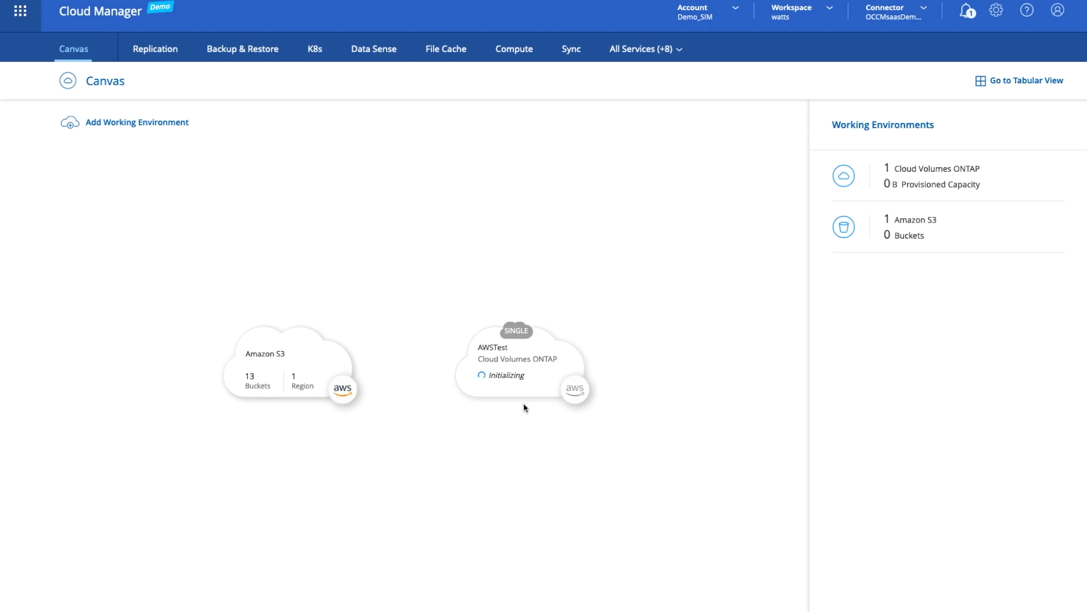
mouse_move(524, 378)
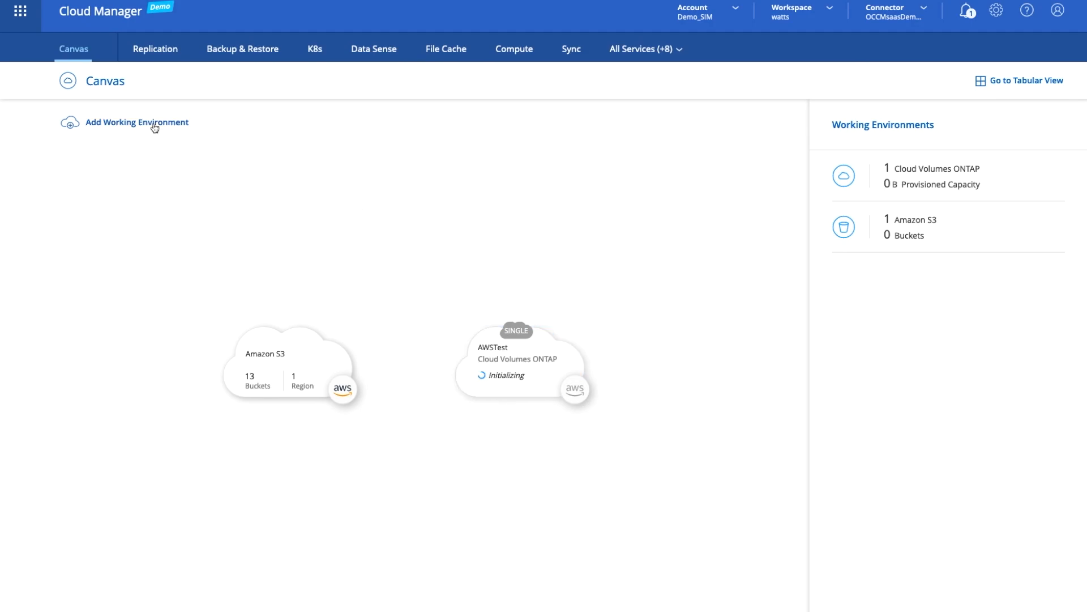
Step: Start another Amazon Web Services environment named FSZTest using the existing credentials
left_click(136, 122)
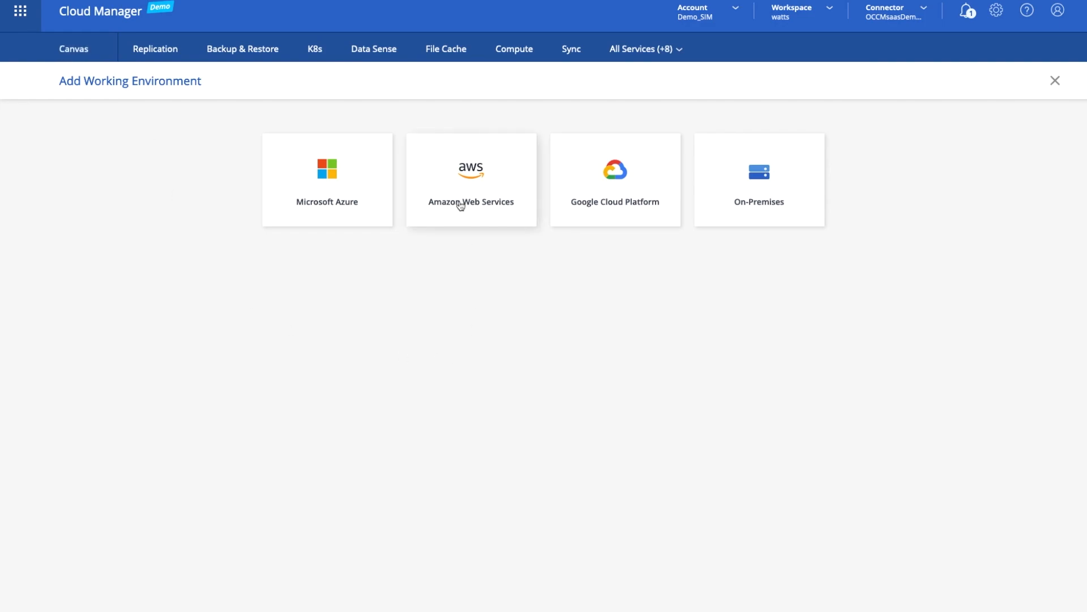
left_click(470, 179)
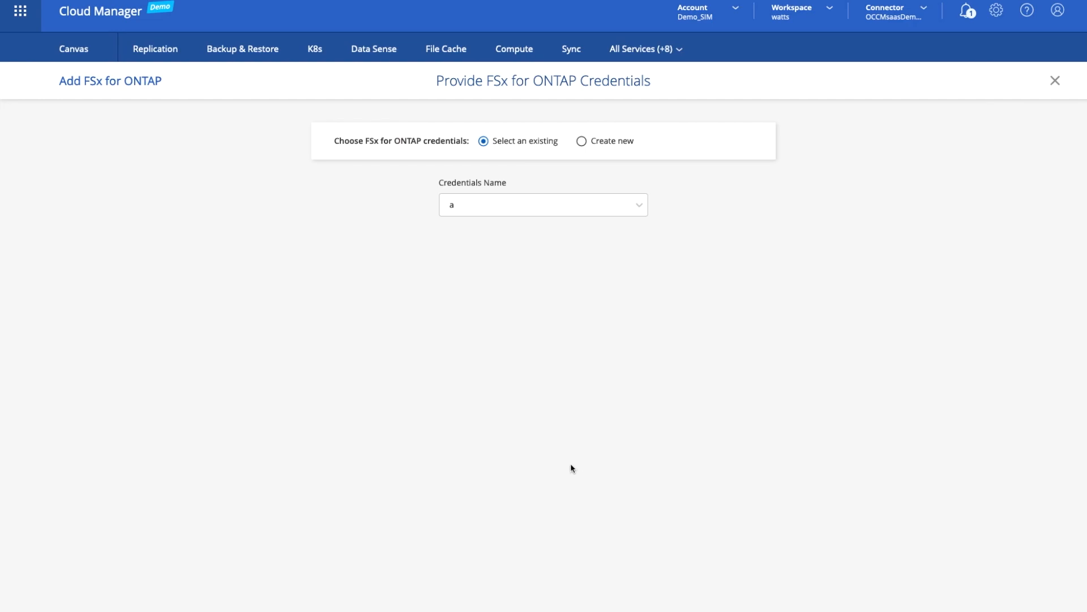
mouse_move(547, 224)
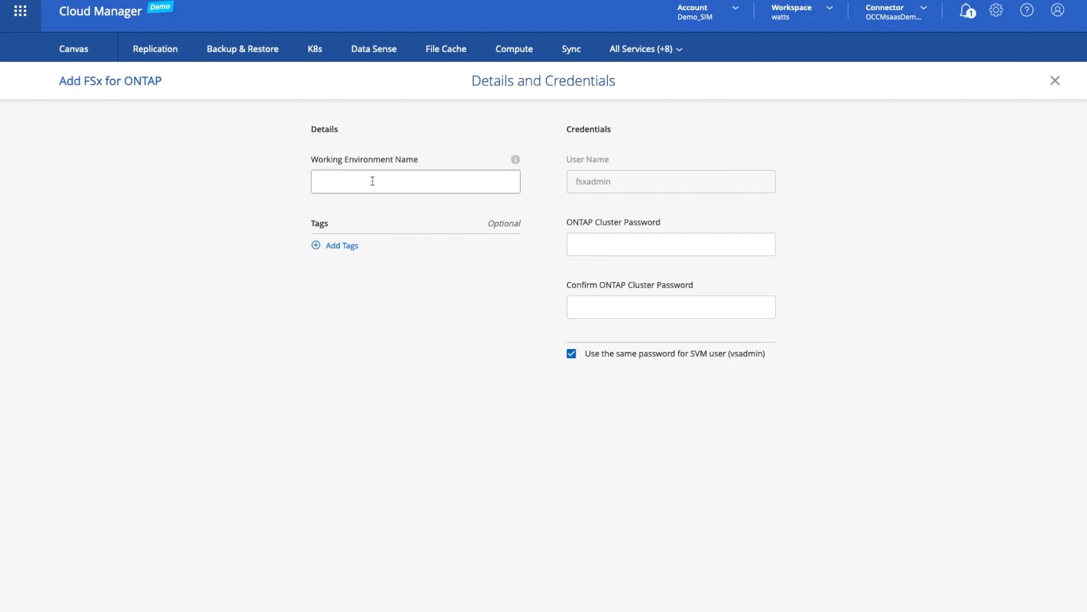
type("FSZ")
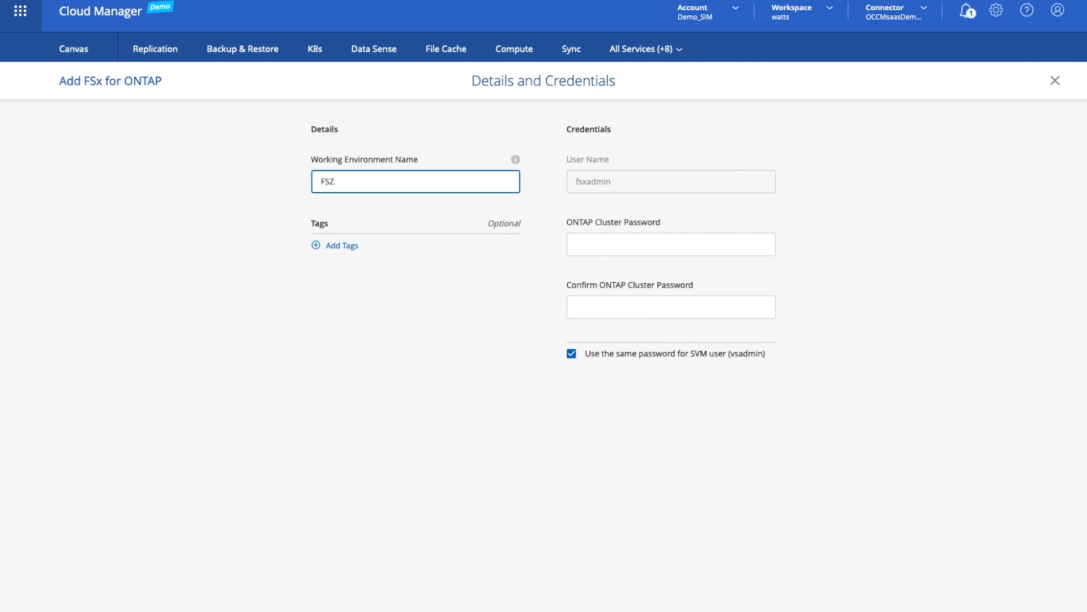
type("Test")
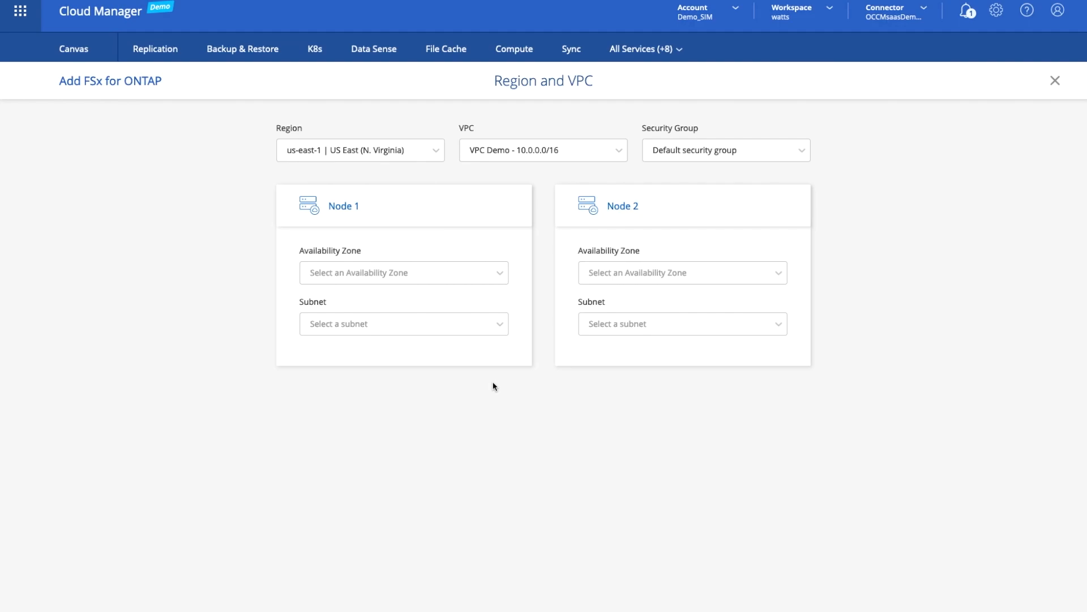
mouse_move(428, 262)
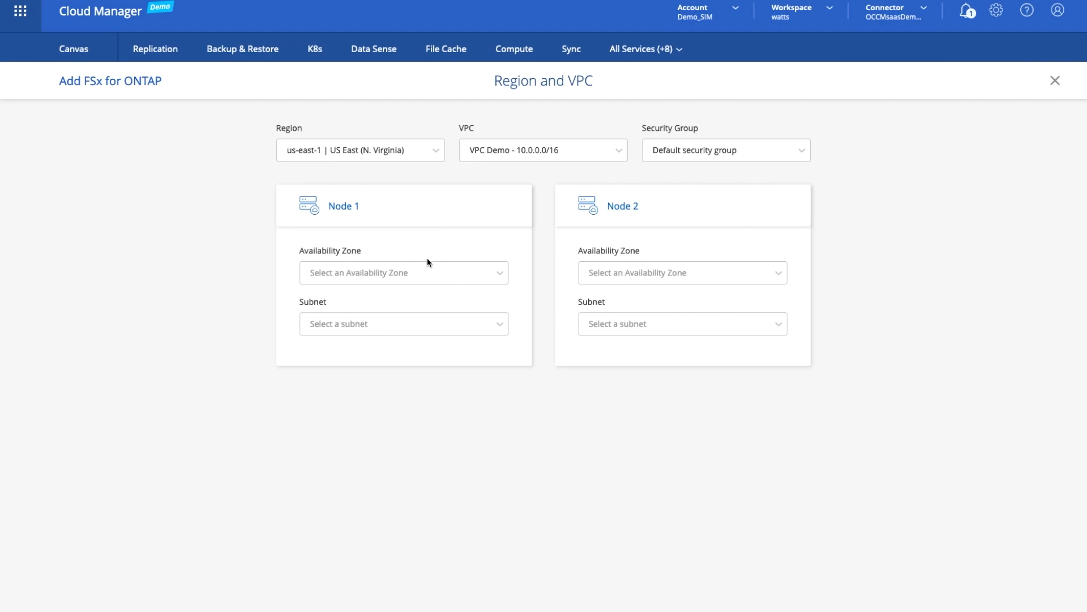
mouse_move(340, 152)
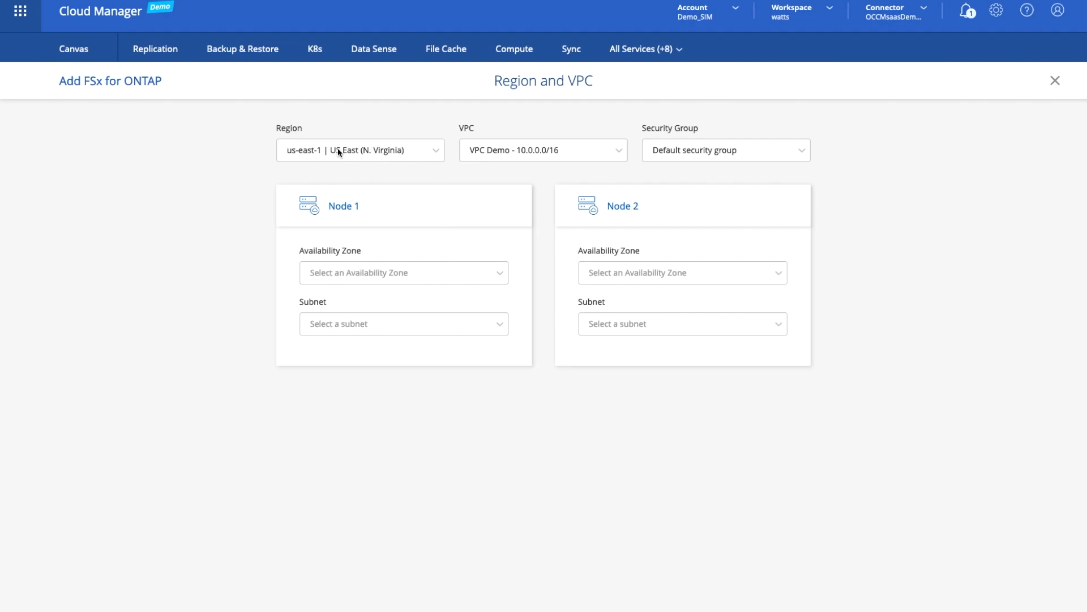
mouse_move(407, 280)
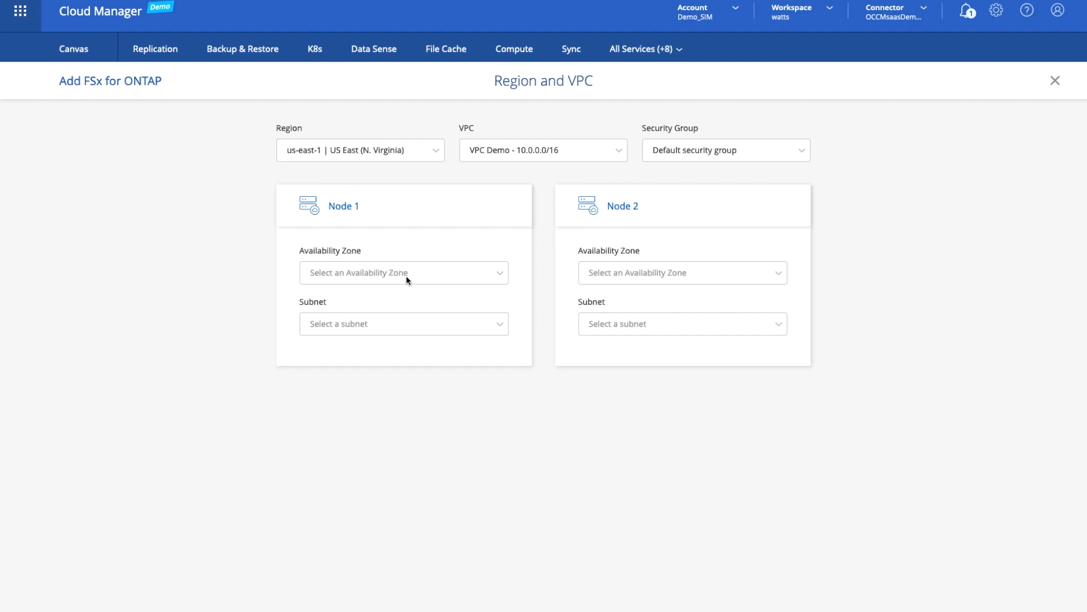
Step: Set Node 1's availability zone to us-east-1a and move past region and VPC
left_click(404, 272)
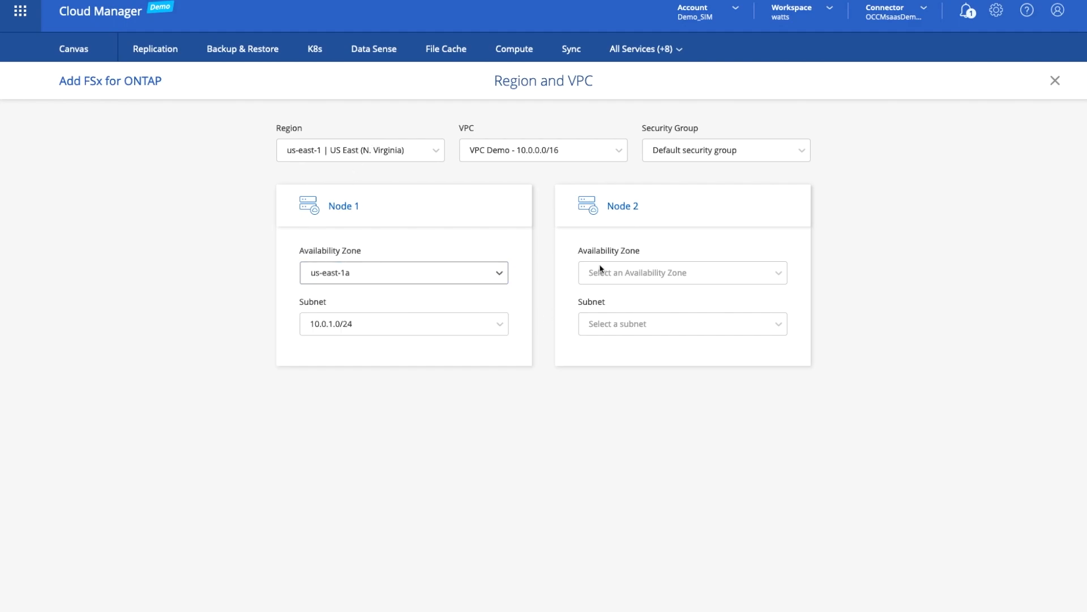
left_click(682, 272)
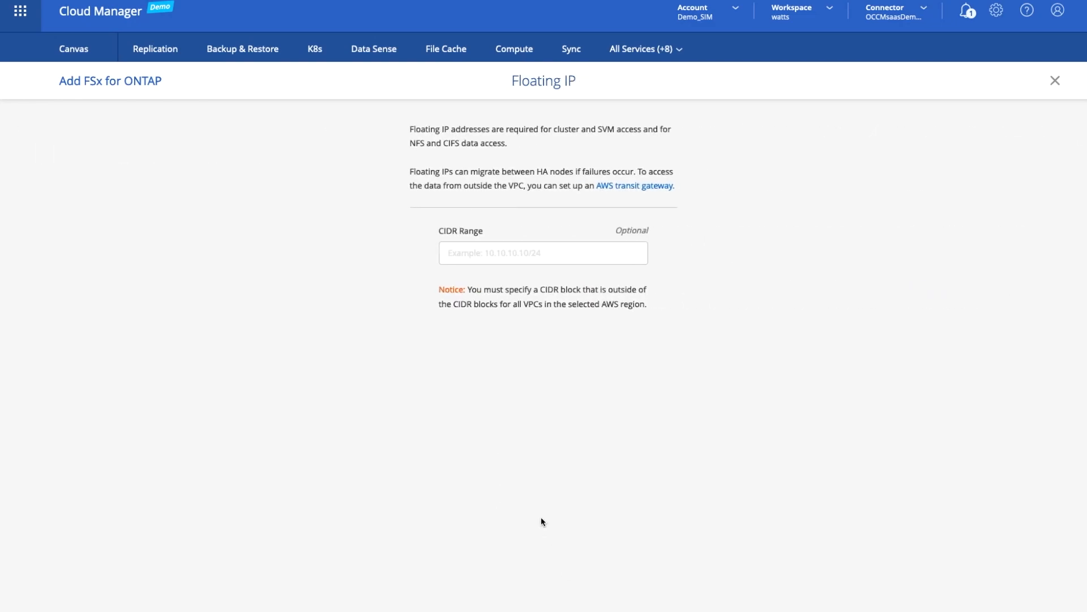
mouse_move(542, 522)
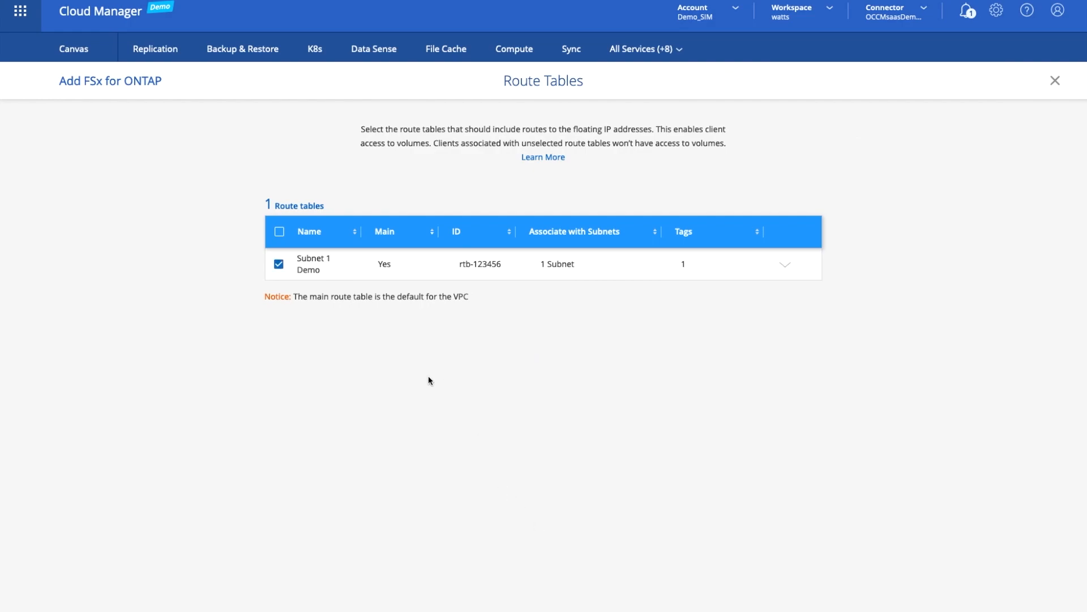
mouse_move(386, 365)
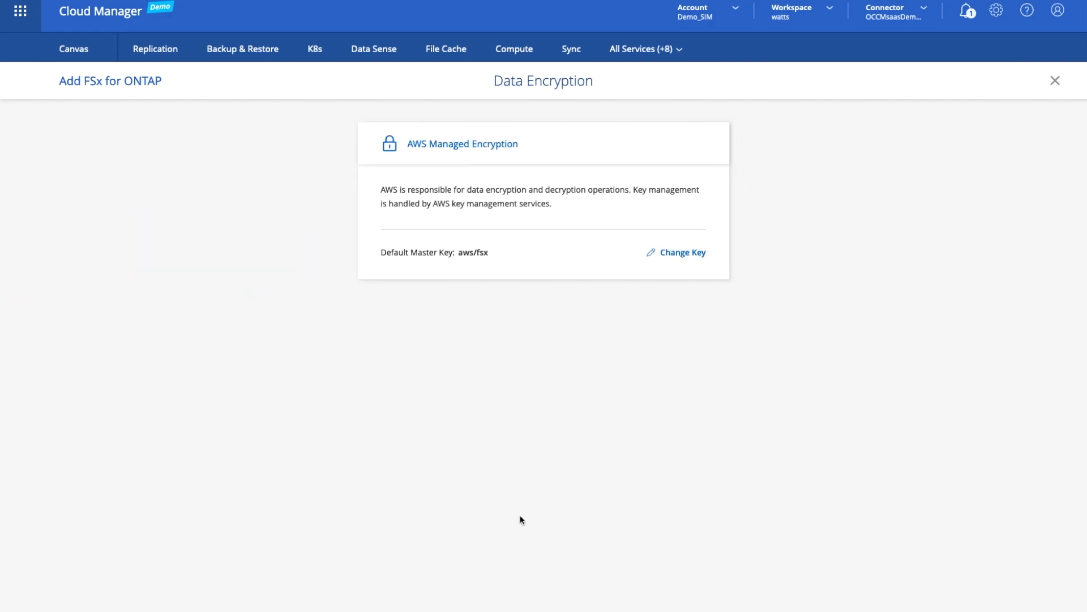
mouse_move(572, 520)
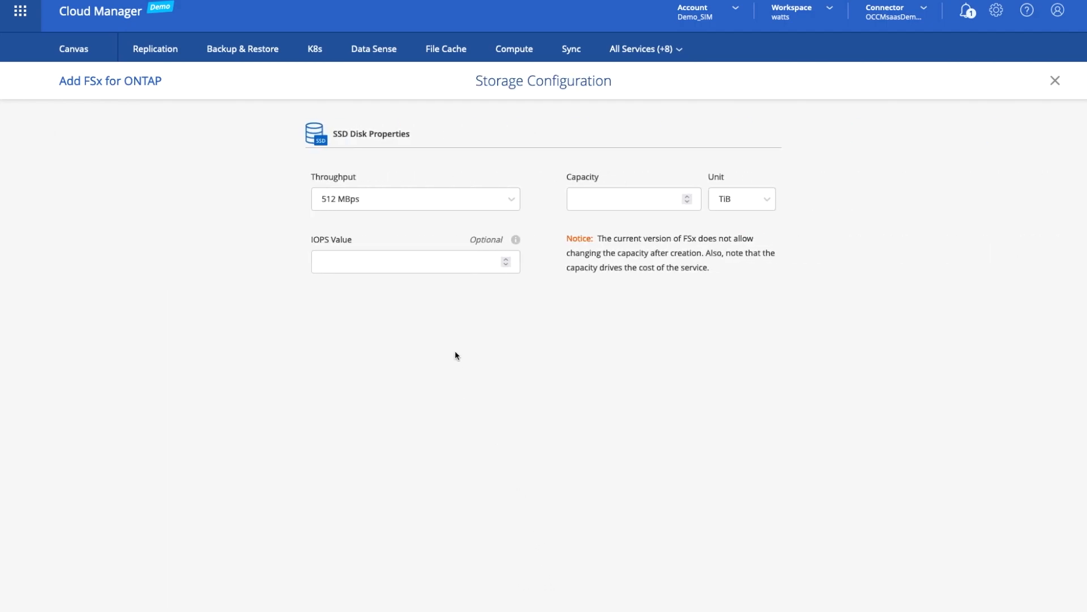
Step: Enter 10 TiB capacity, choose 512 MBps throughput, and leave IOPS at 0
left_click(629, 199)
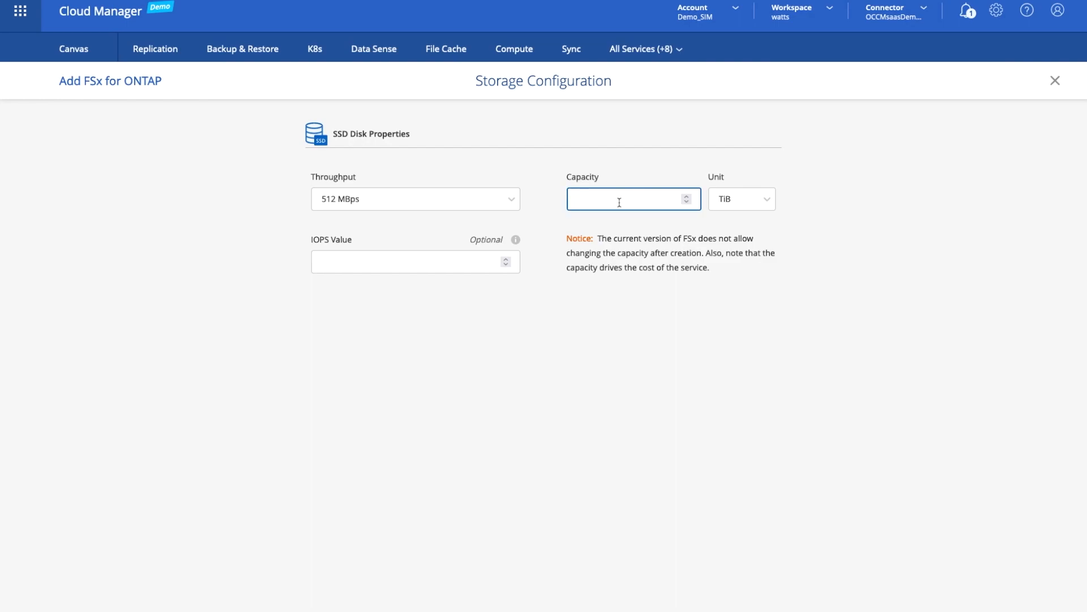
type("10")
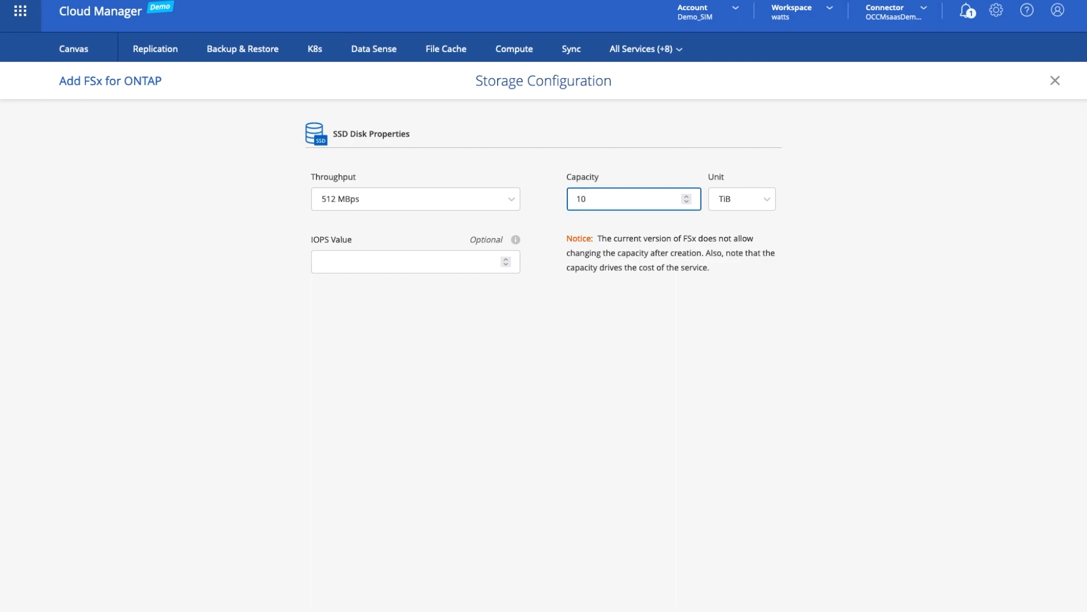
left_click(415, 262)
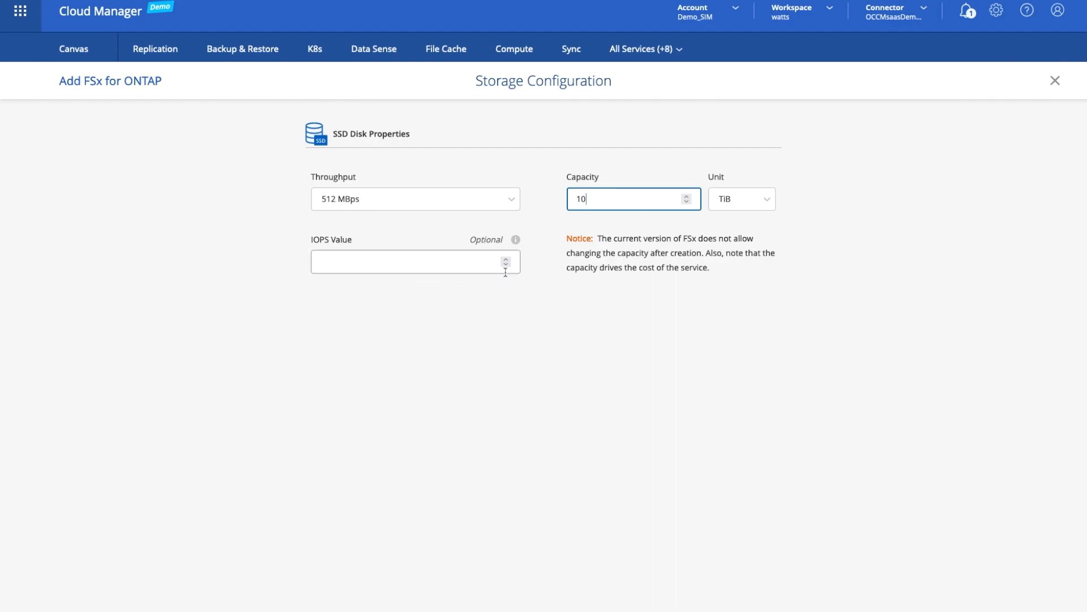
left_click(504, 258)
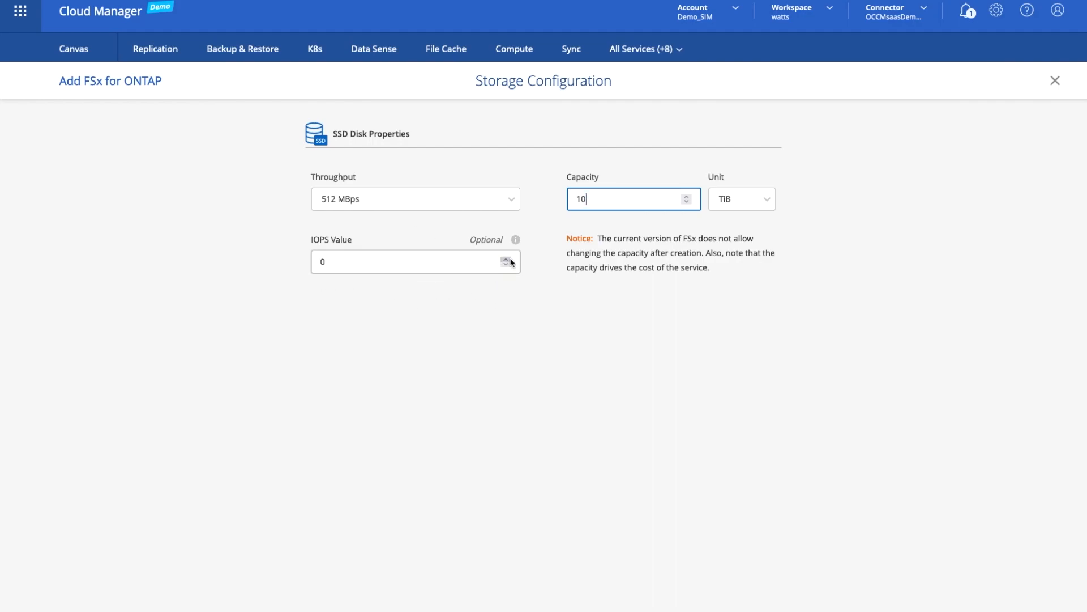
left_click(506, 258)
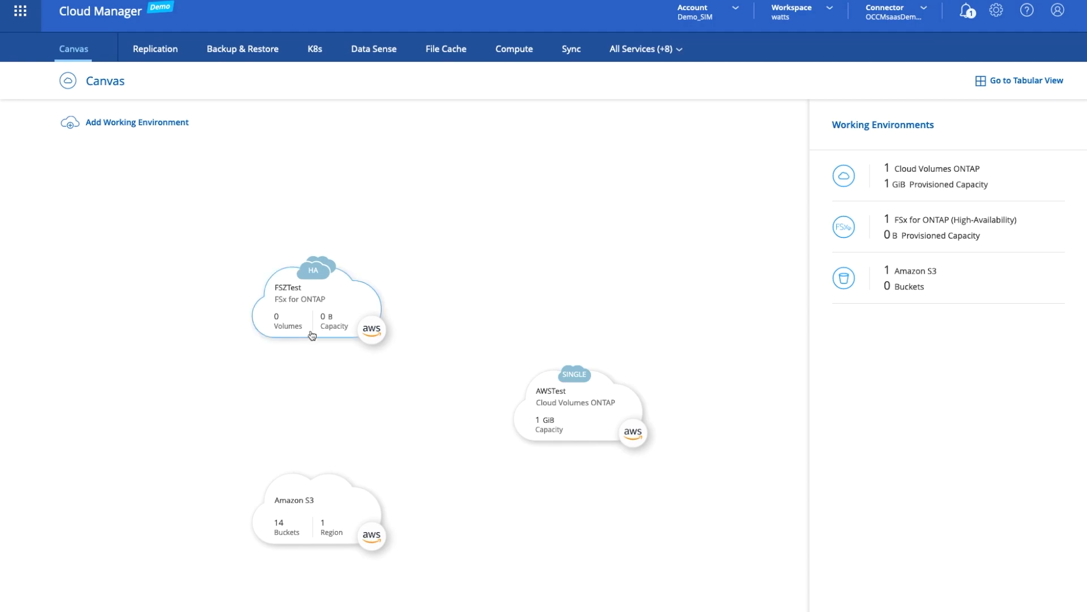
mouse_move(578, 431)
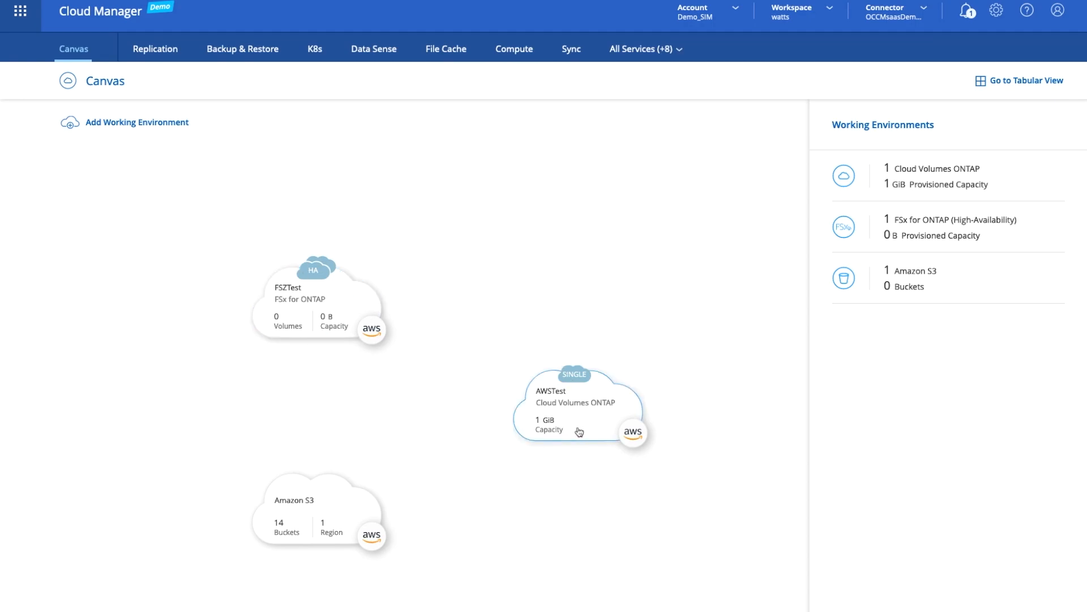
mouse_move(579, 453)
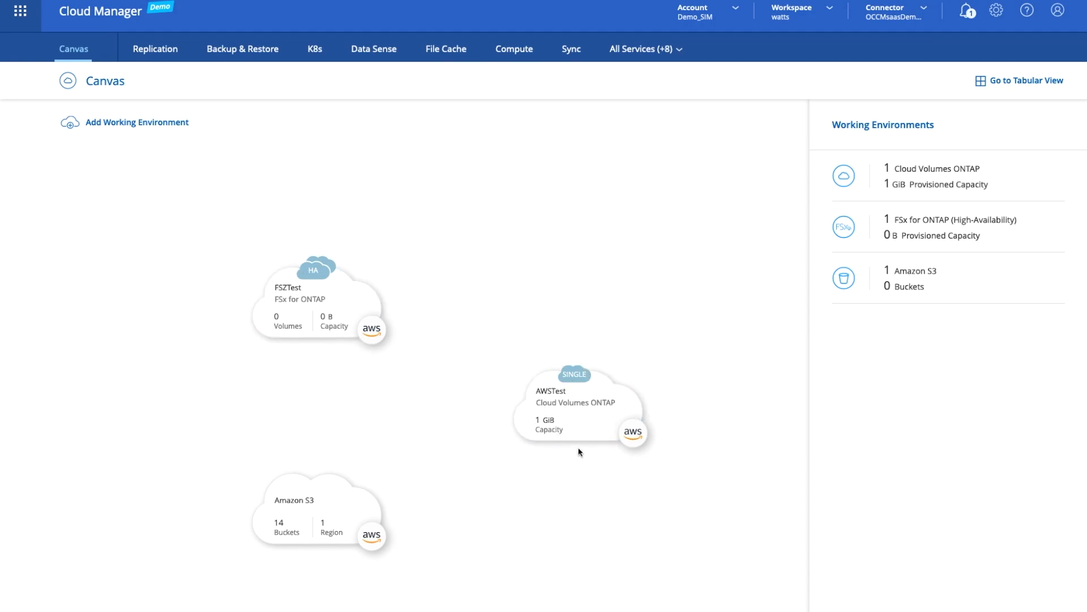
mouse_move(522, 501)
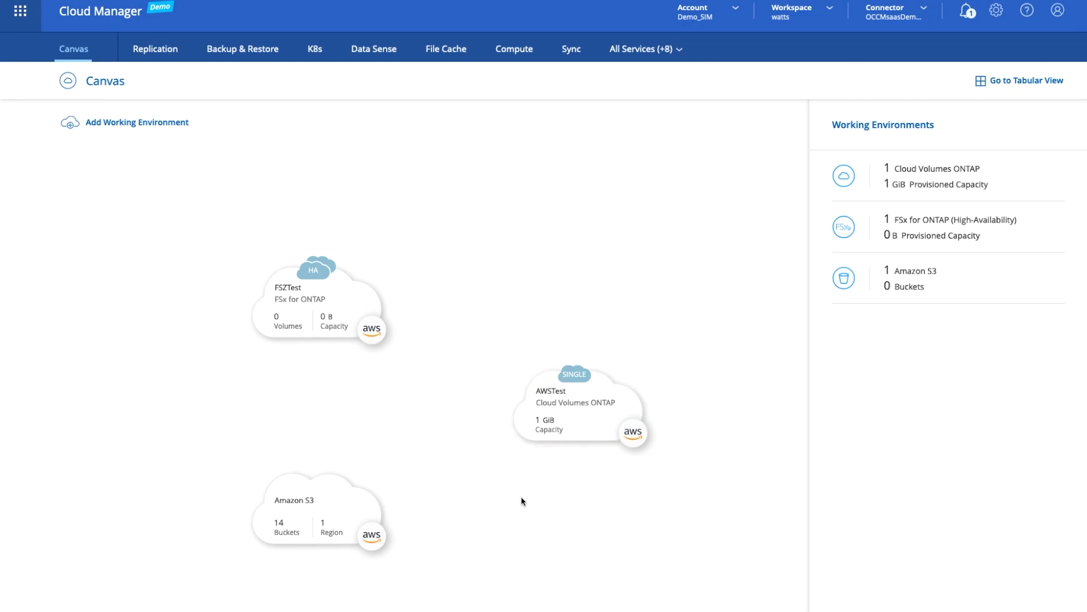
mouse_move(438, 494)
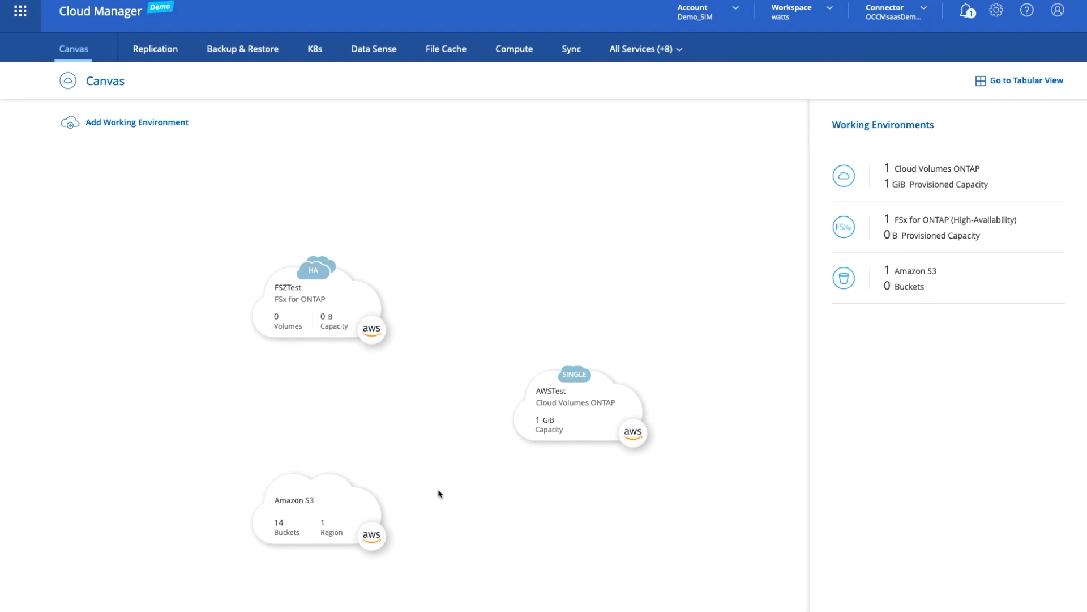
mouse_move(315, 513)
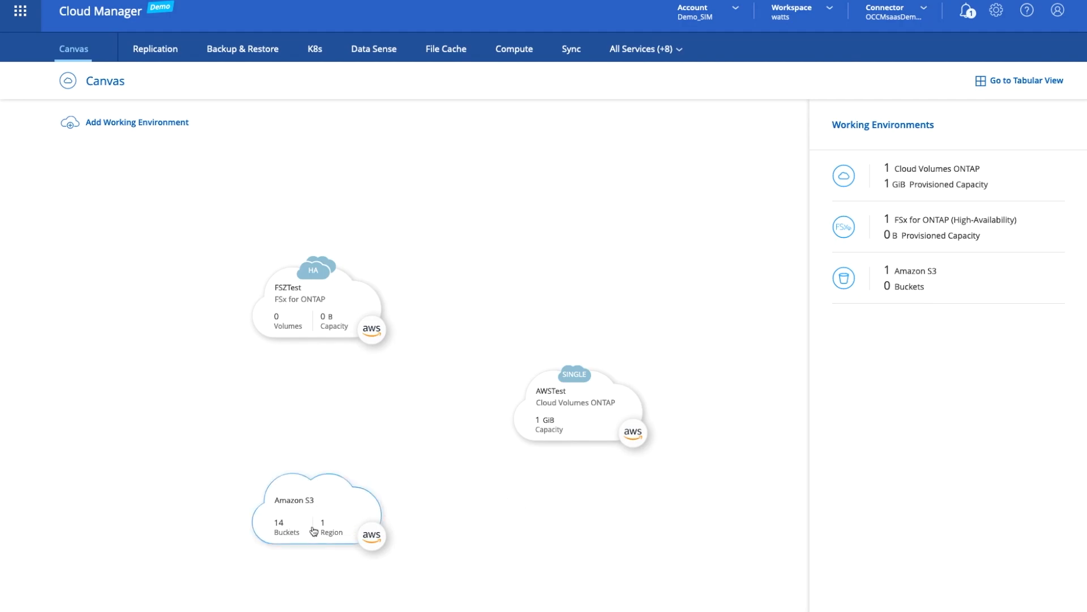
mouse_move(568, 420)
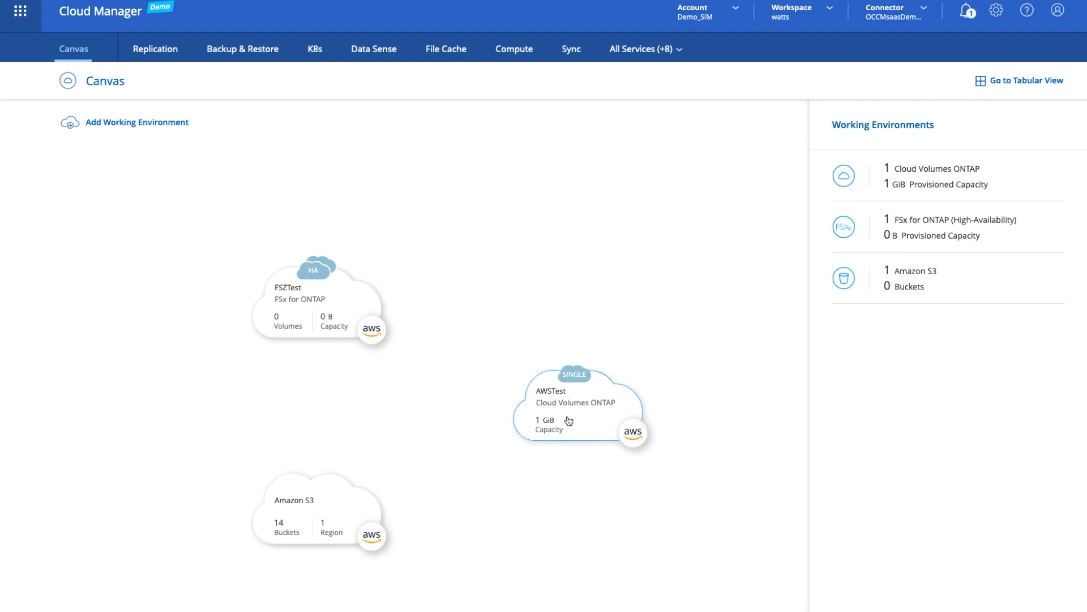
mouse_move(317, 289)
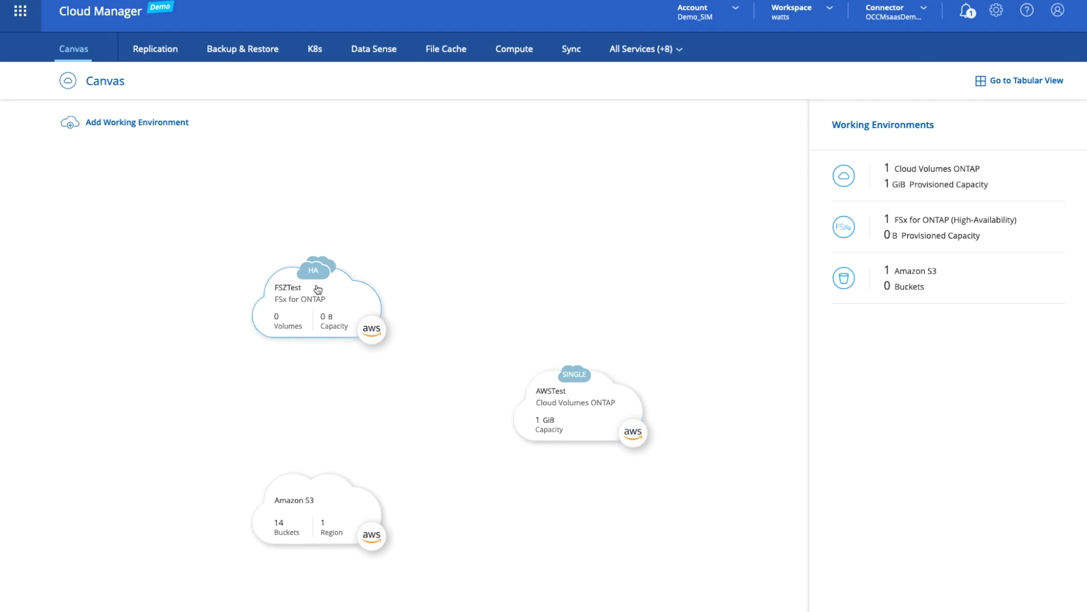
mouse_move(321, 369)
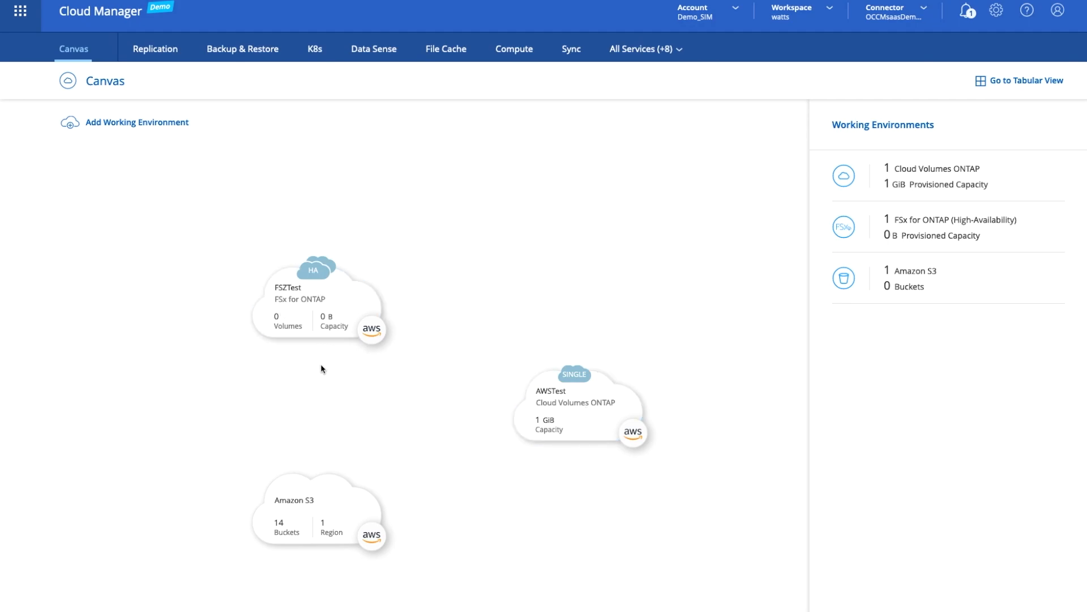
mouse_move(335, 327)
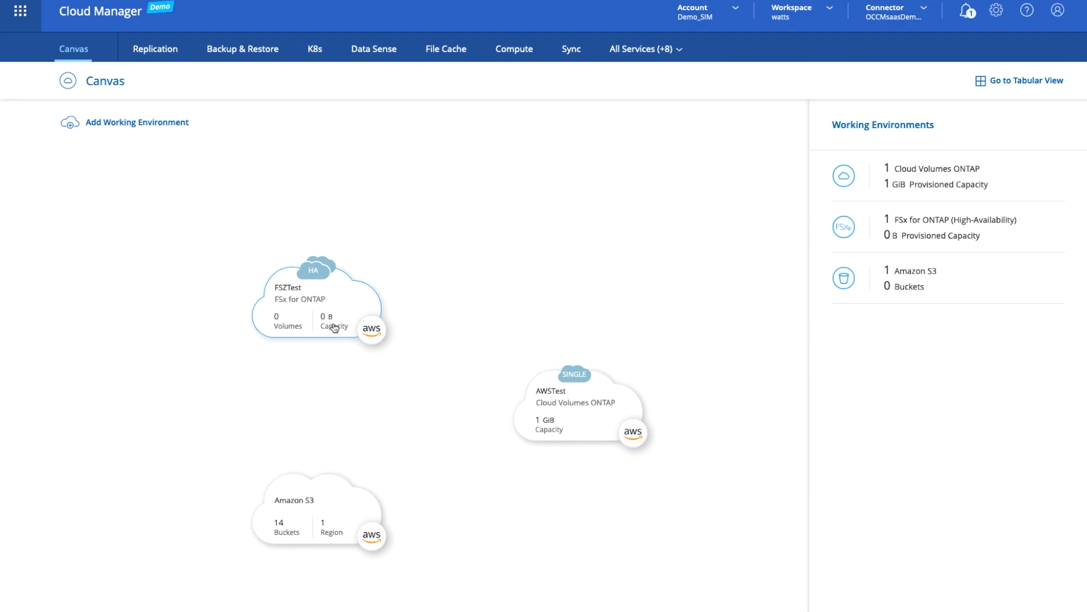
mouse_move(453, 418)
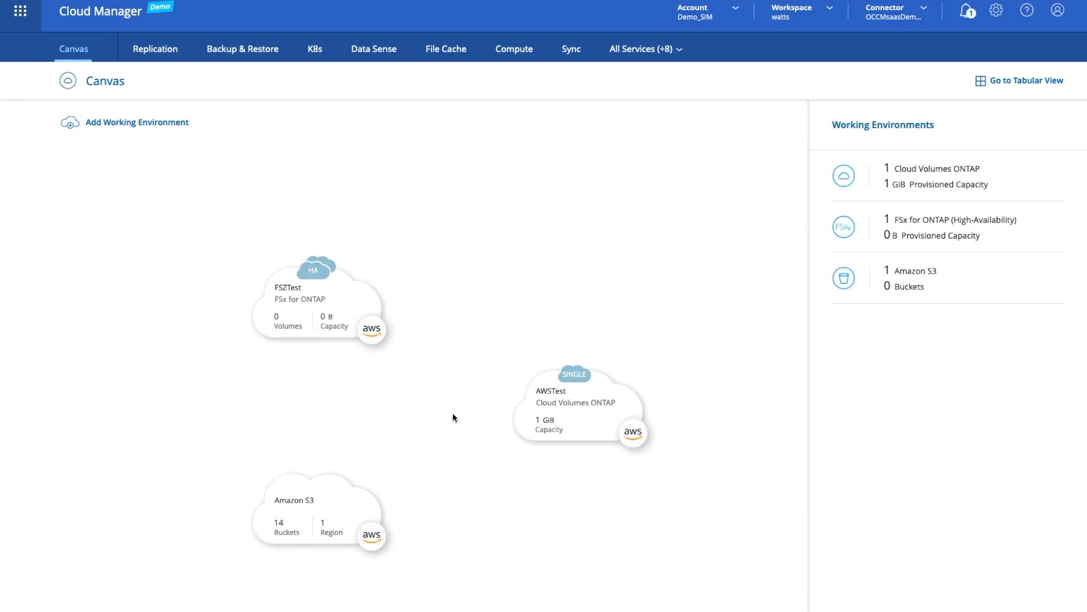
mouse_move(507, 421)
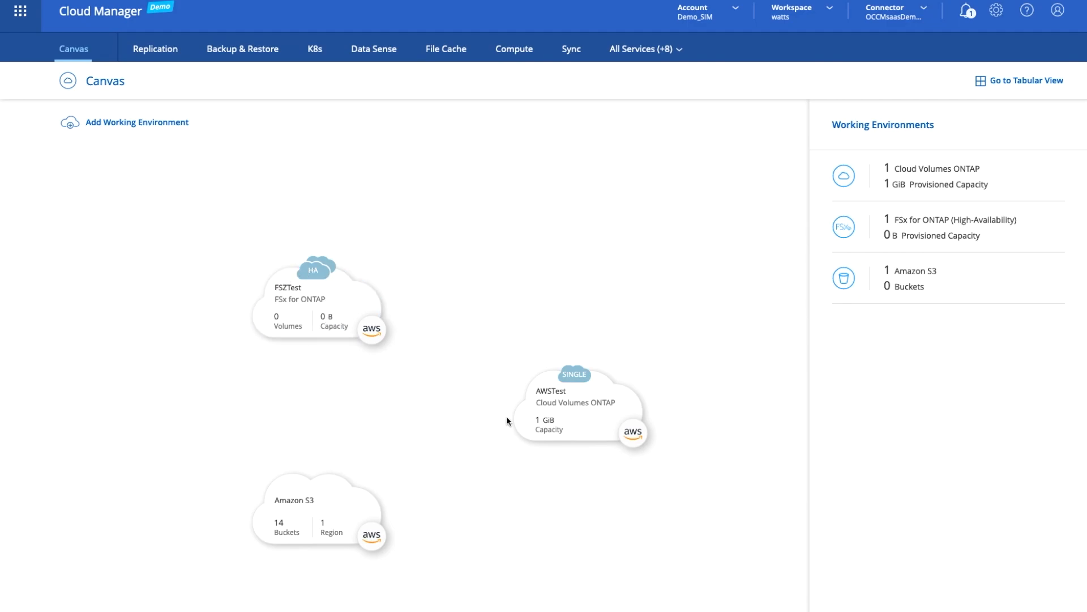
Step: Open the AWSTest Cloud Volumes ONTAP environment on the Canvas to view its Volumes tab
left_click(581, 407)
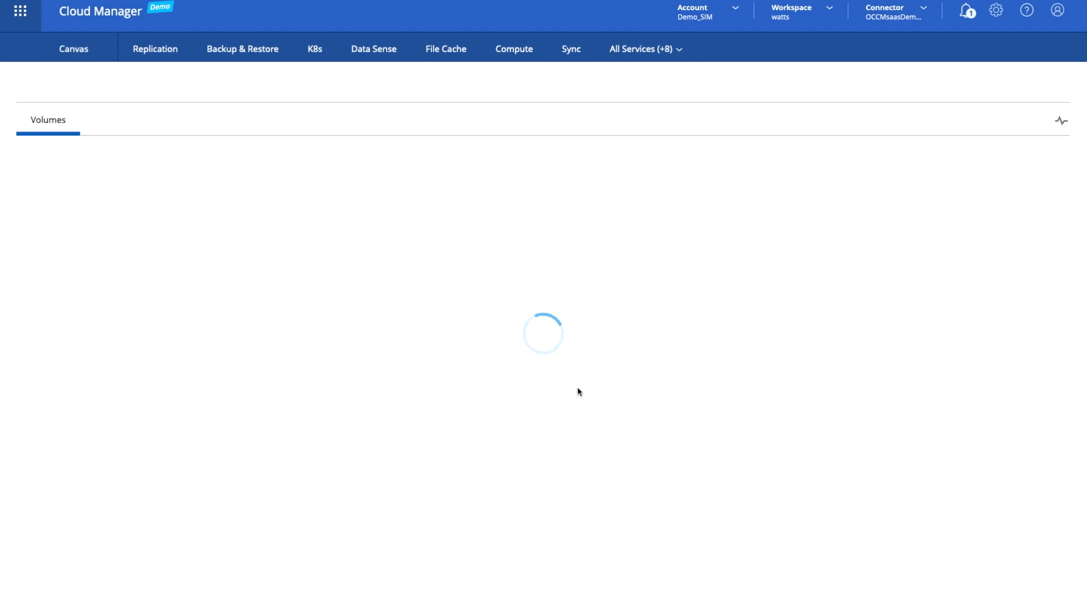
mouse_move(479, 379)
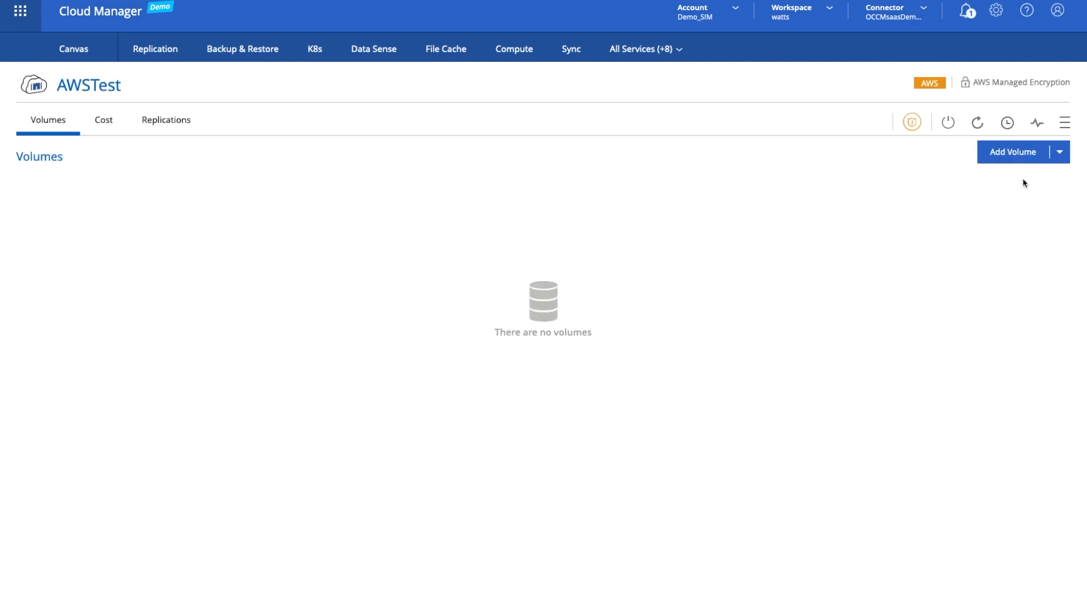
mouse_move(1045, 163)
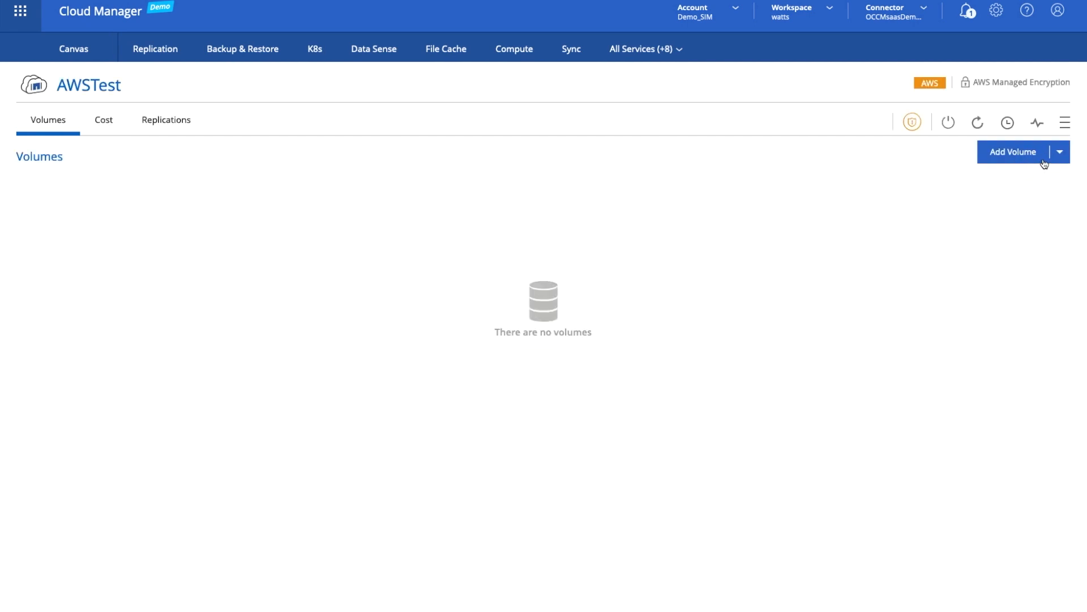
mouse_move(1014, 154)
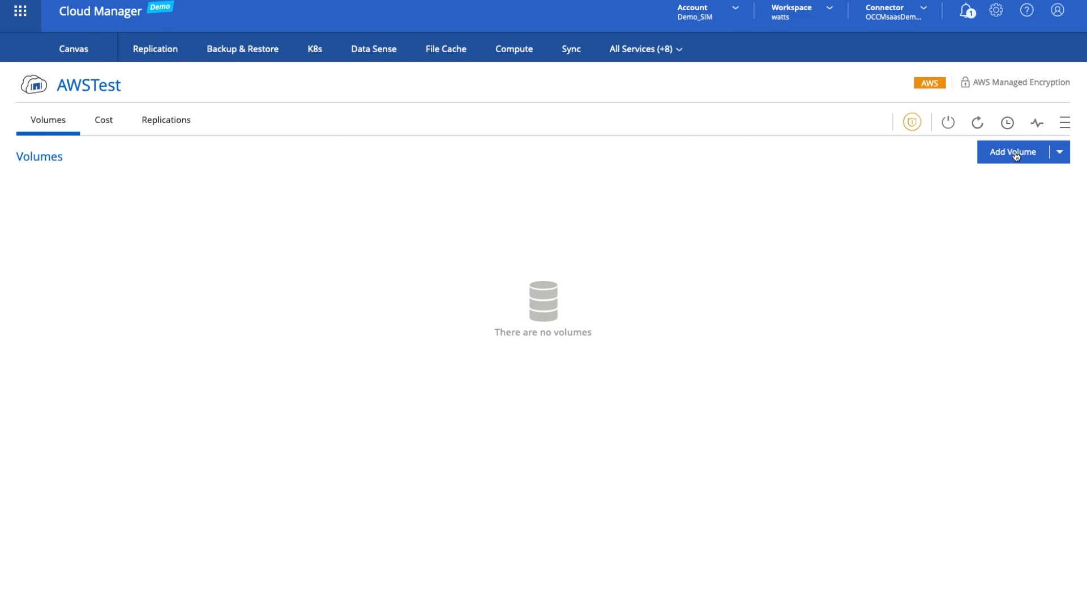
Step: Add a 100 GB volume named AWSTestVol on General Purpose SSD and approve it
left_click(1012, 151)
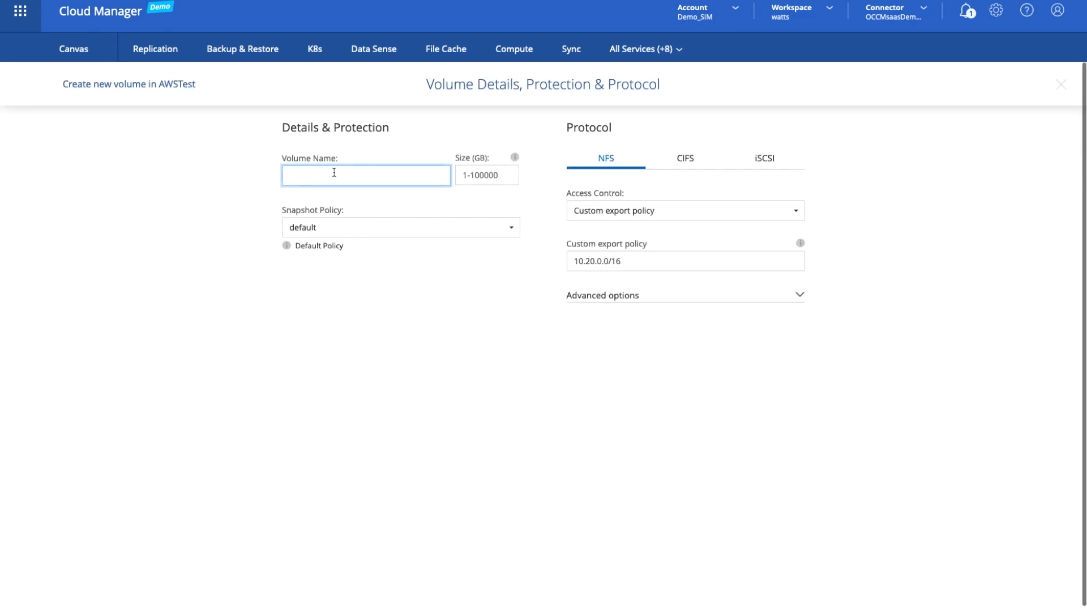
type("AWST")
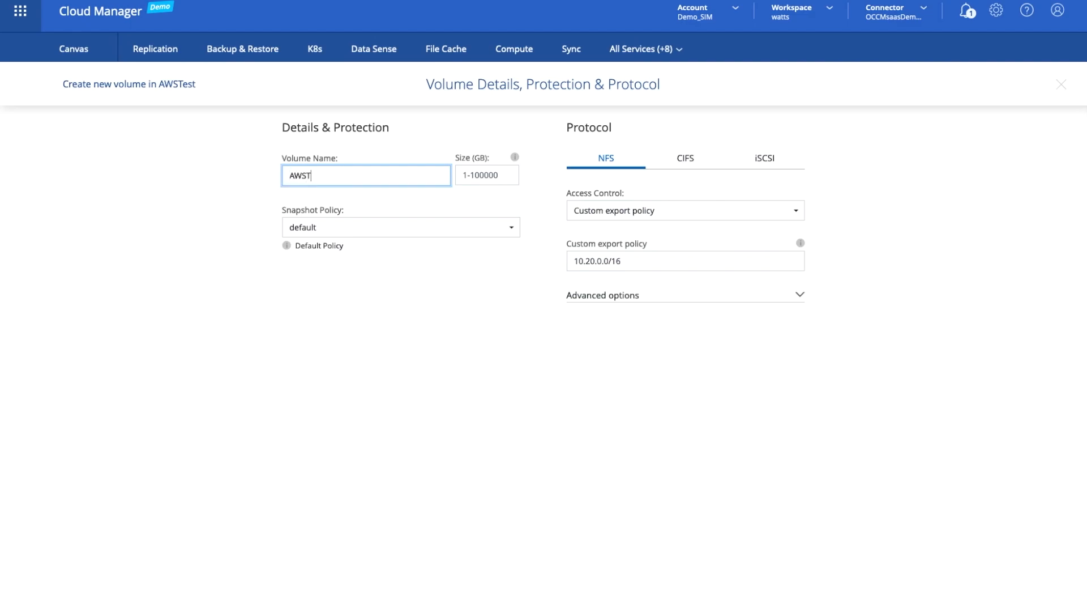
type("estVo")
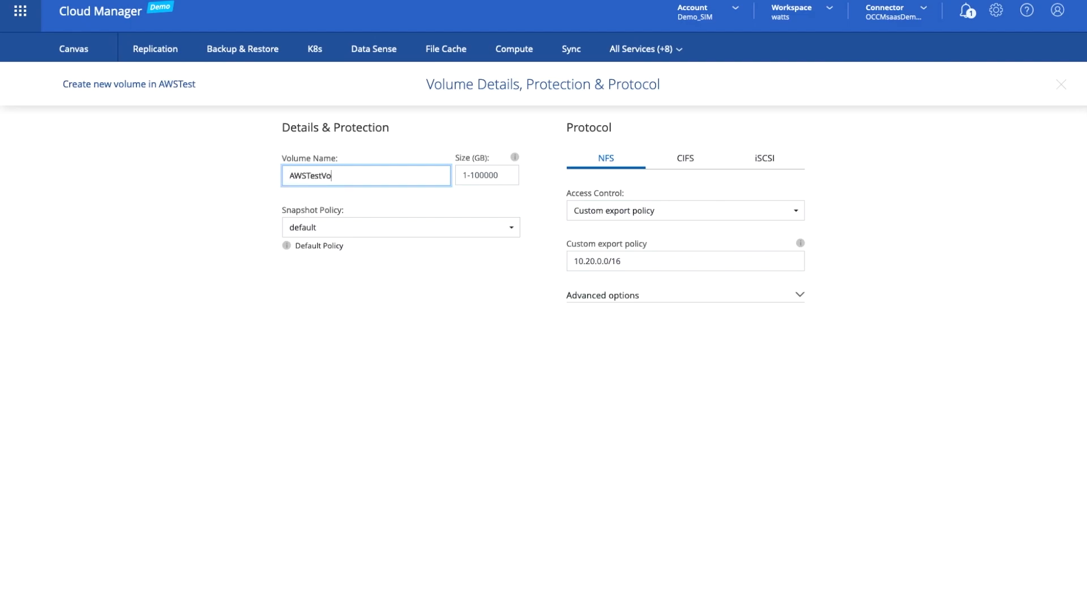
left_click(486, 175)
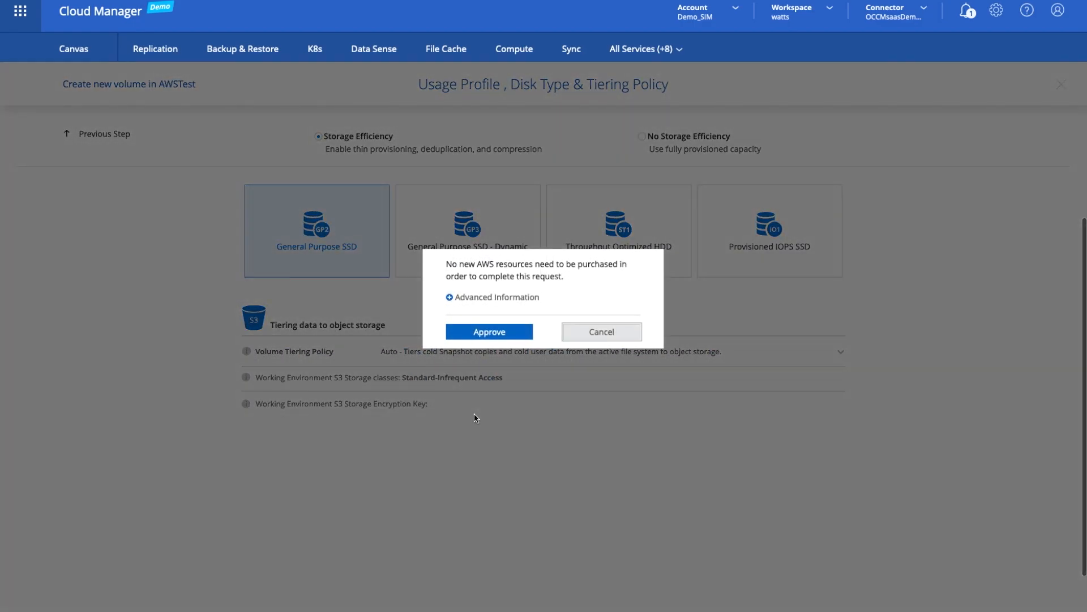
left_click(490, 332)
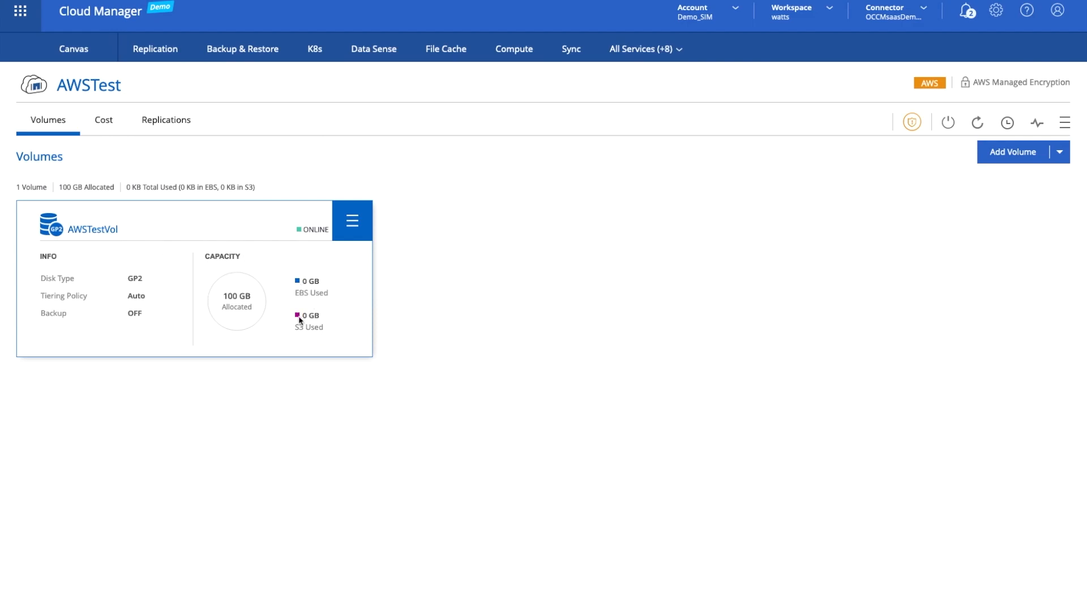
Step: Show AWSTestVol's action menu with clone, snapshot, restore, mount command and tiering options
left_click(352, 220)
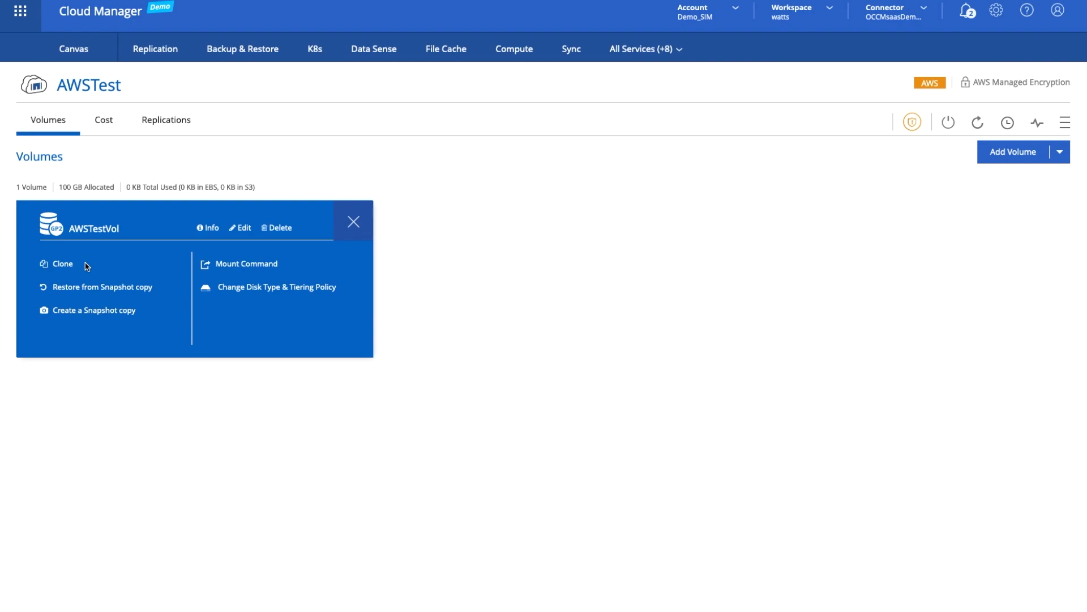
mouse_move(87, 310)
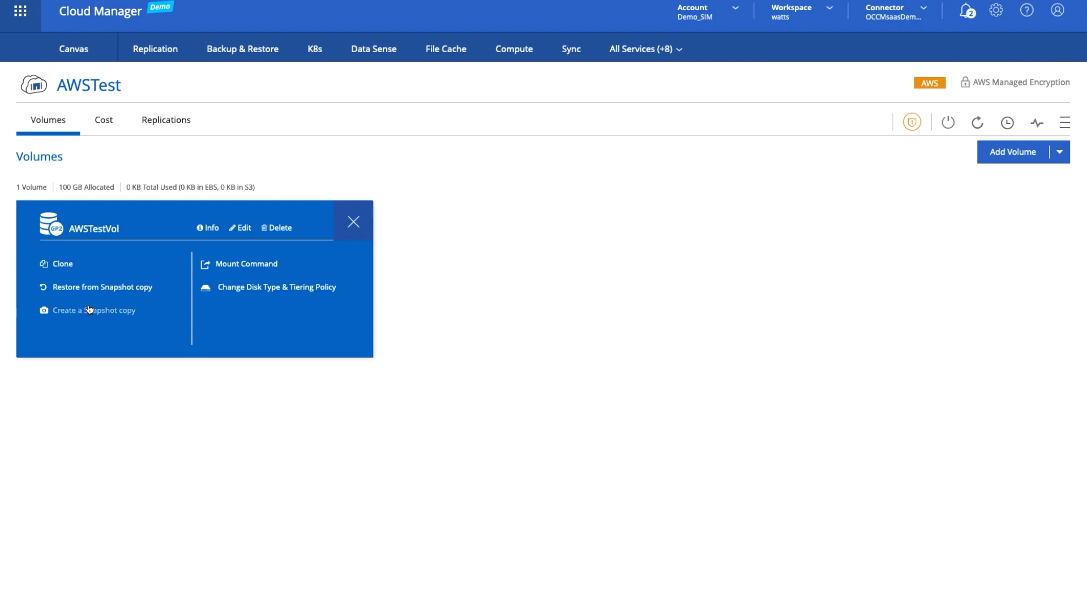
mouse_move(341, 439)
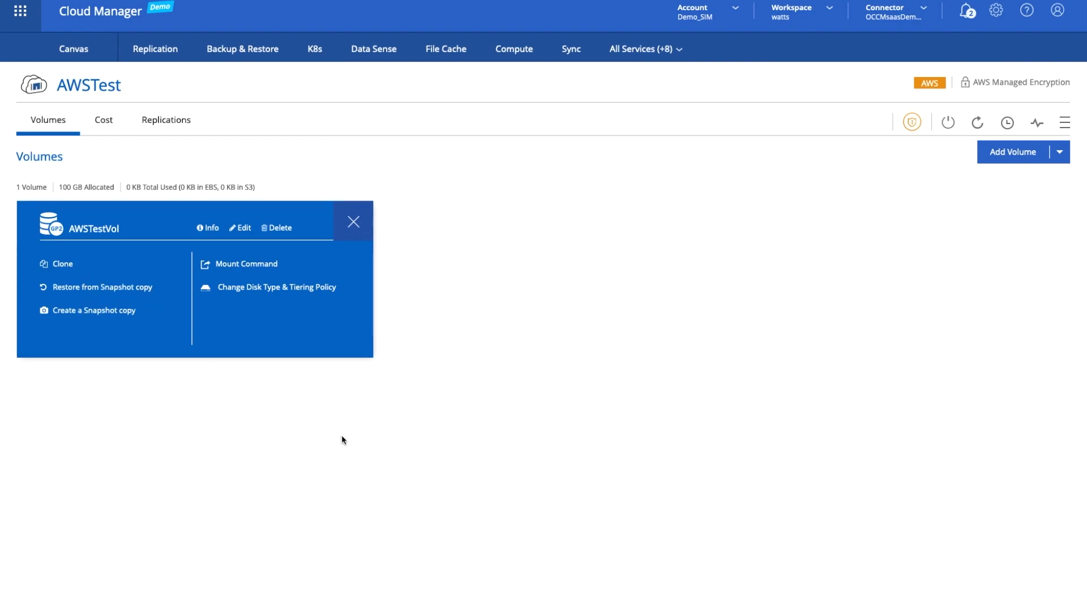
mouse_move(885, 154)
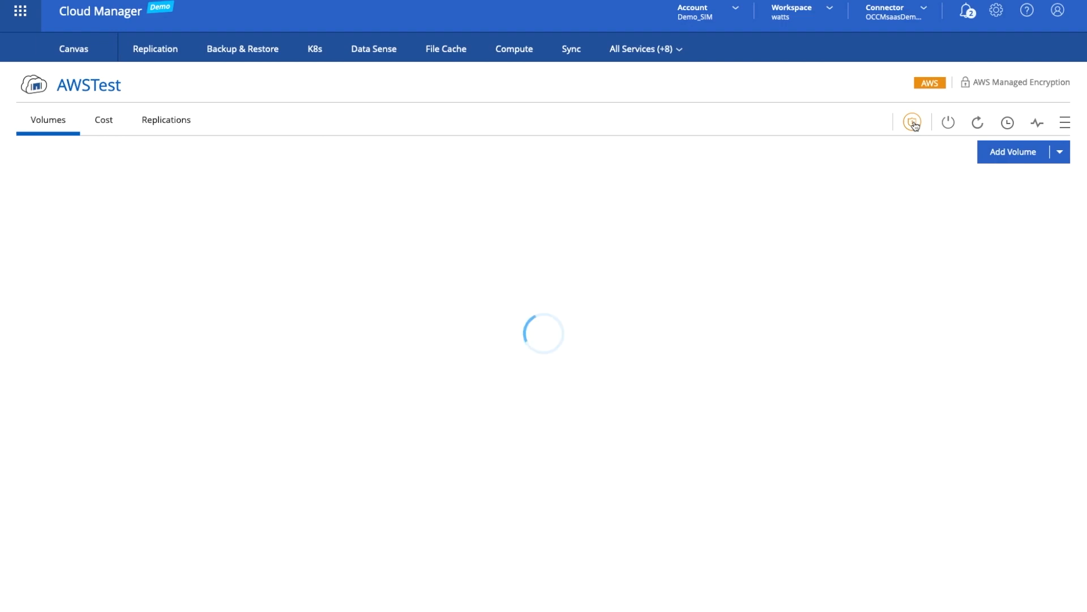
Step: Show AWSTest's Ransomware Protection overview with 100% snapshot copy protection
left_click(912, 122)
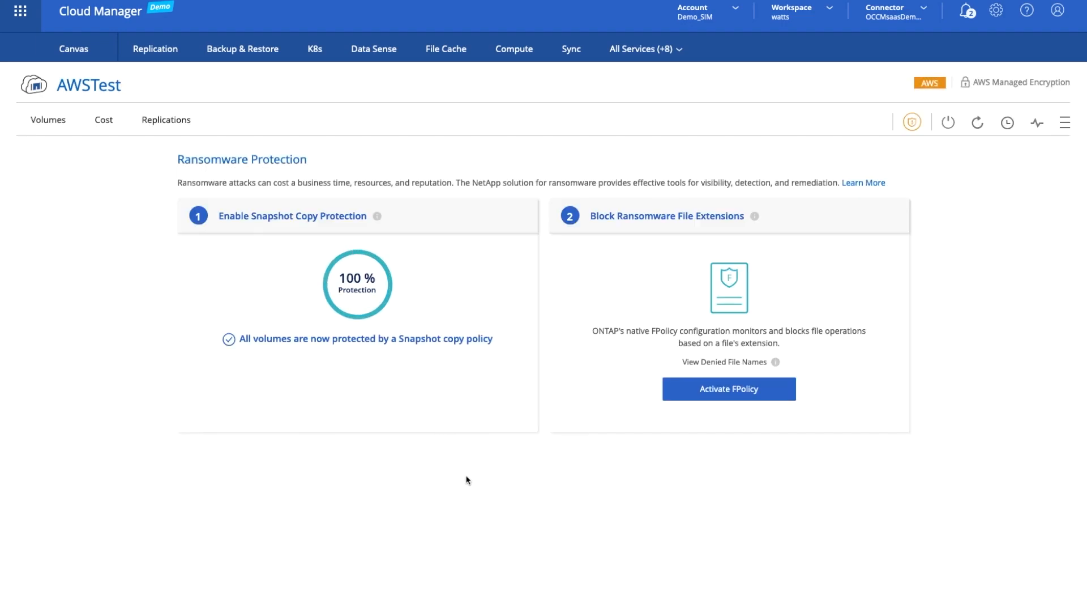
mouse_move(357, 283)
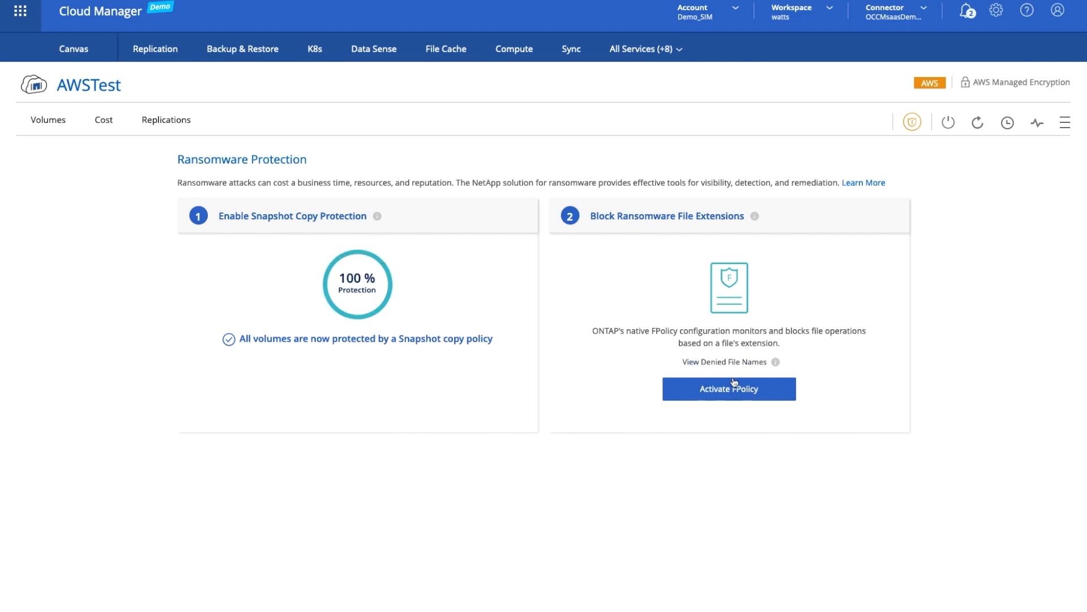
mouse_move(754, 421)
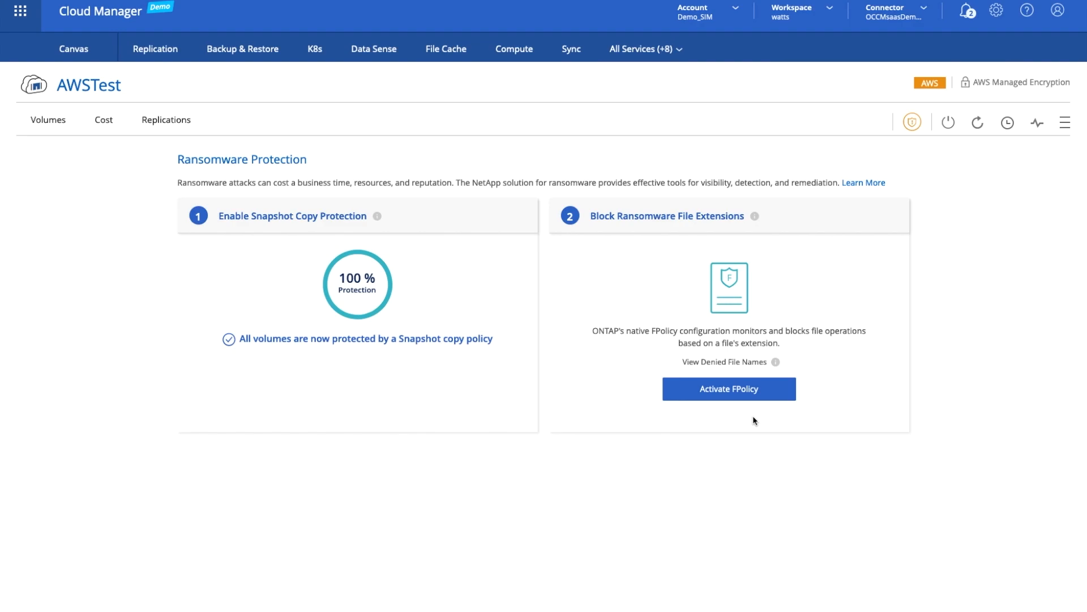
mouse_move(645, 273)
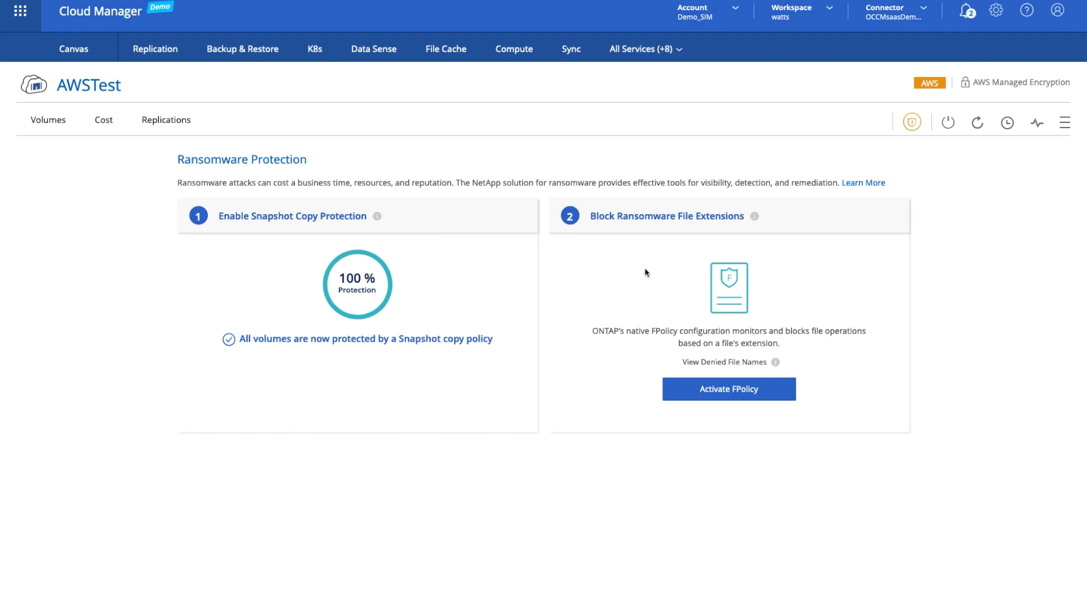
mouse_move(75, 159)
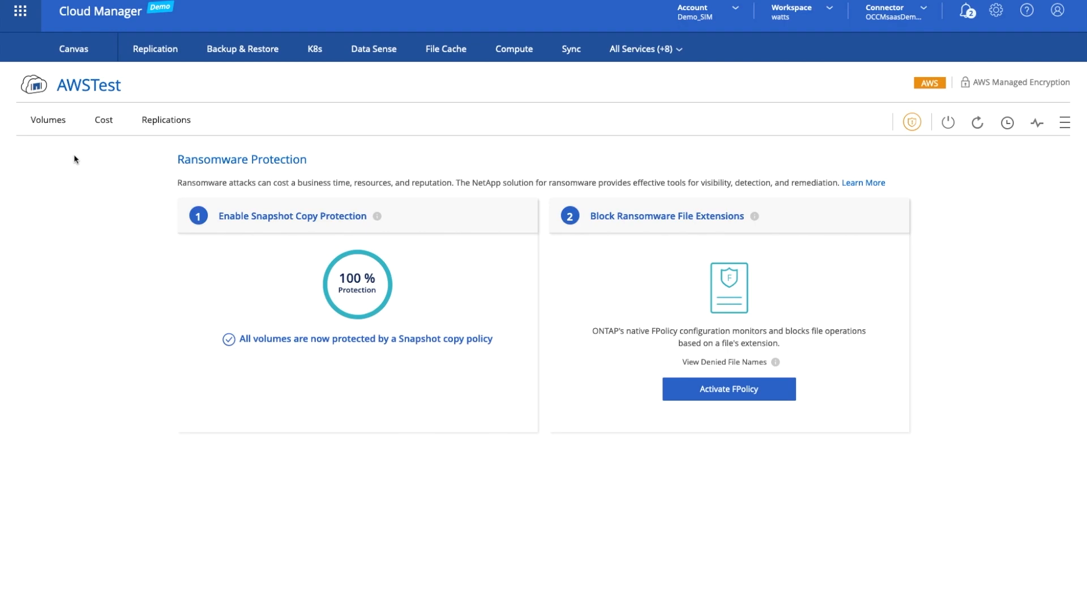
mouse_move(73, 49)
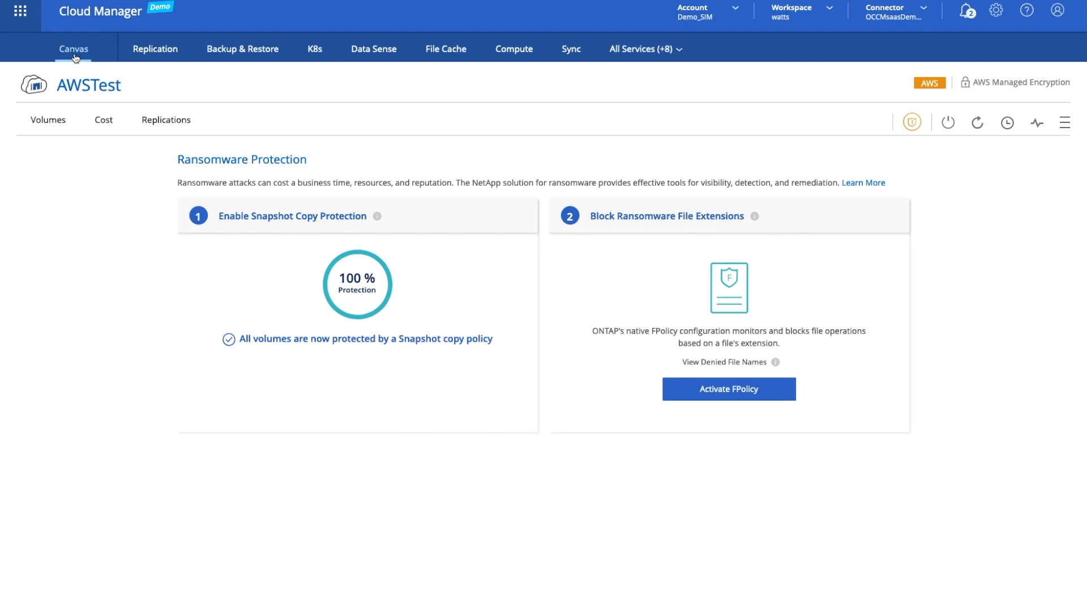
Step: Go to Canvas and open the Data Sense Governance dashboard showing the 624.7 GB data overview
left_click(74, 49)
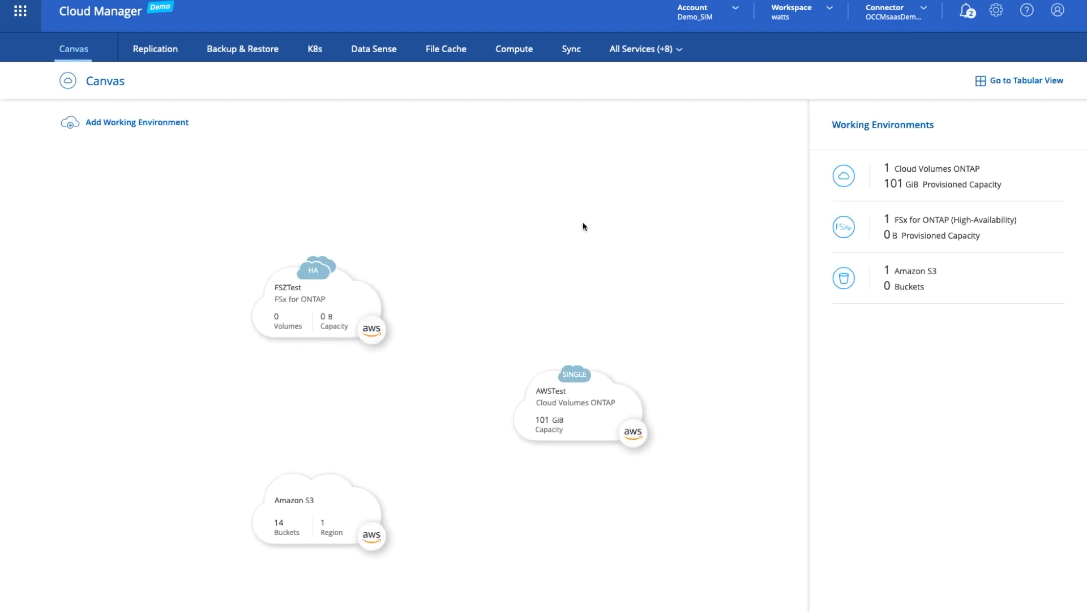
mouse_move(562, 206)
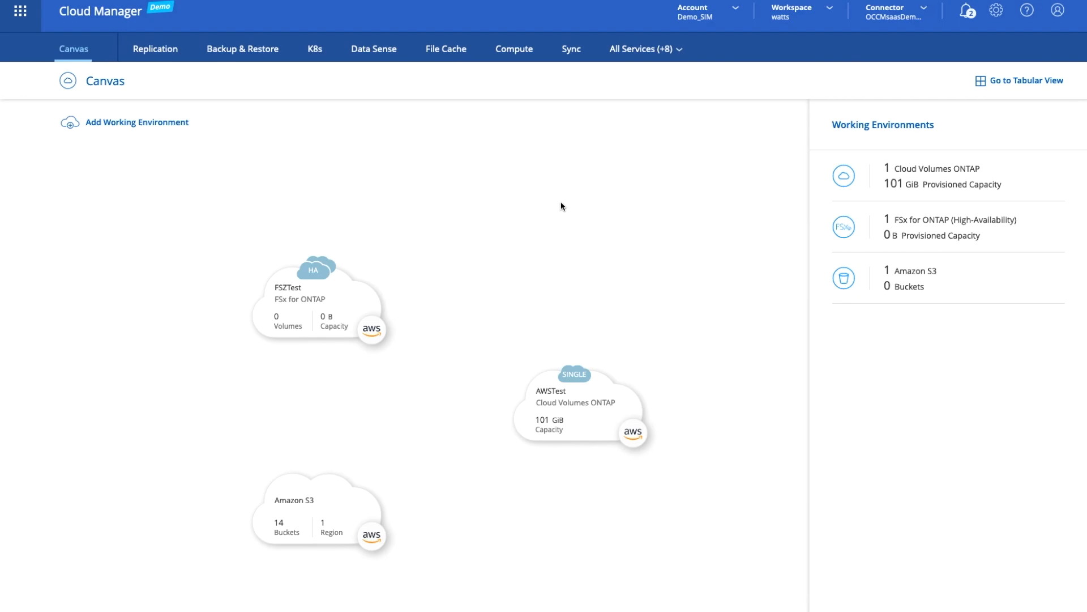
mouse_move(374, 49)
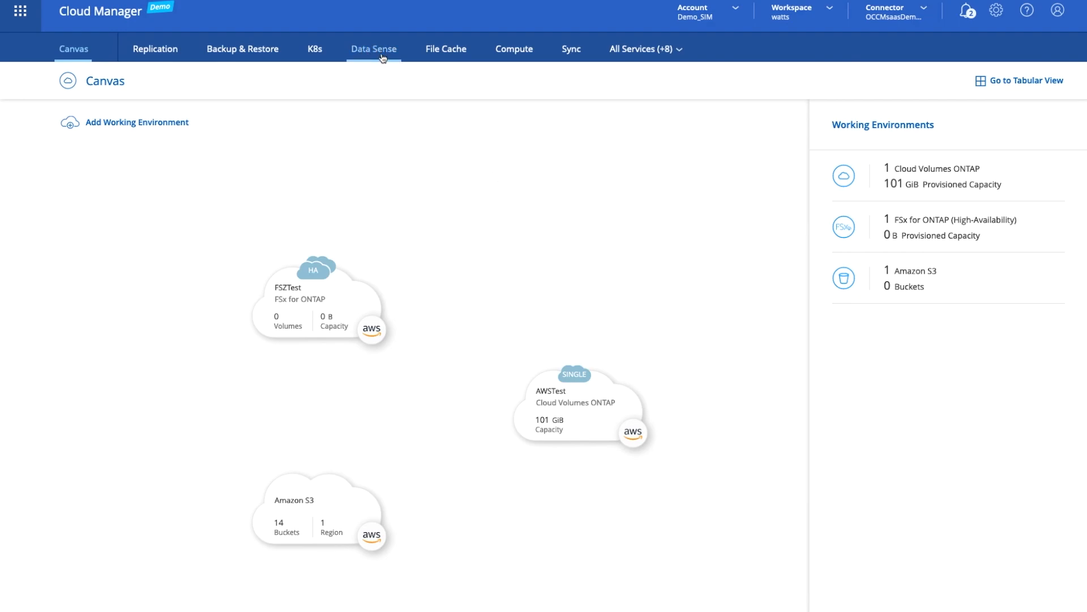
left_click(373, 49)
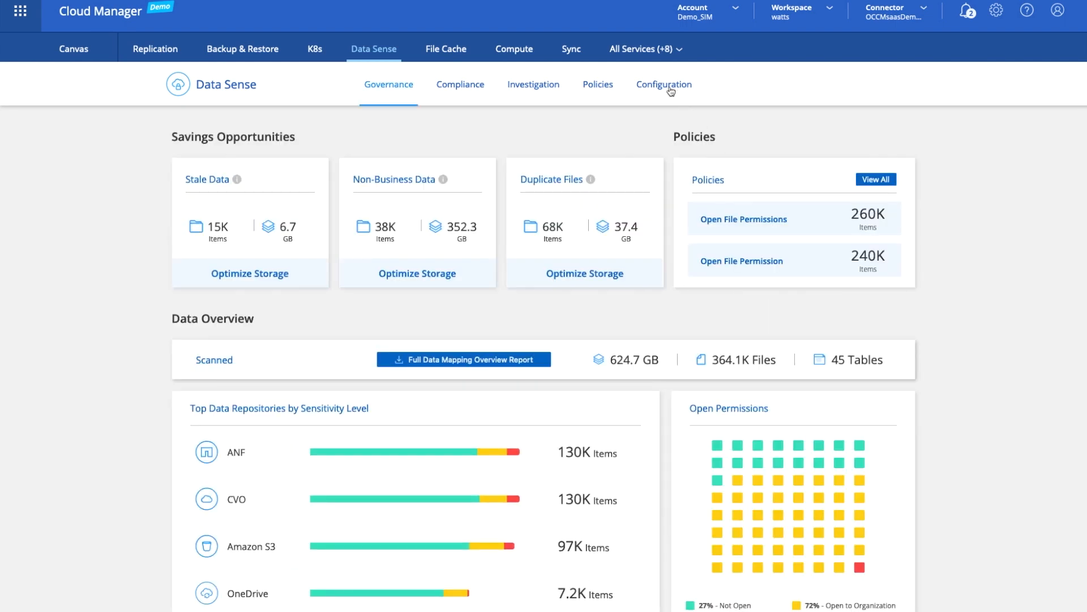
left_click(664, 84)
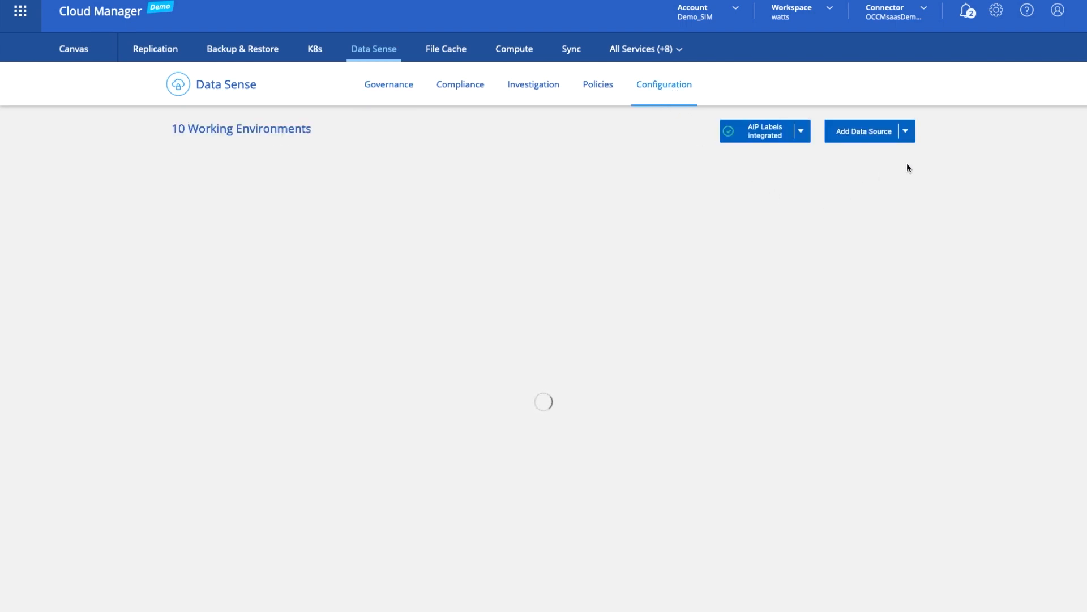
left_click(904, 130)
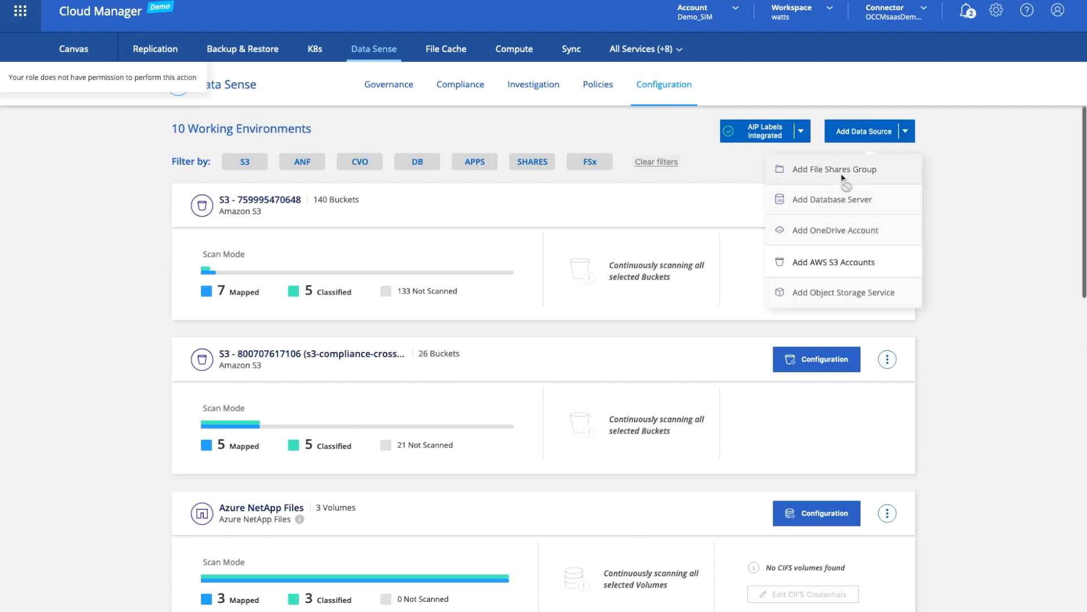
mouse_move(892, 173)
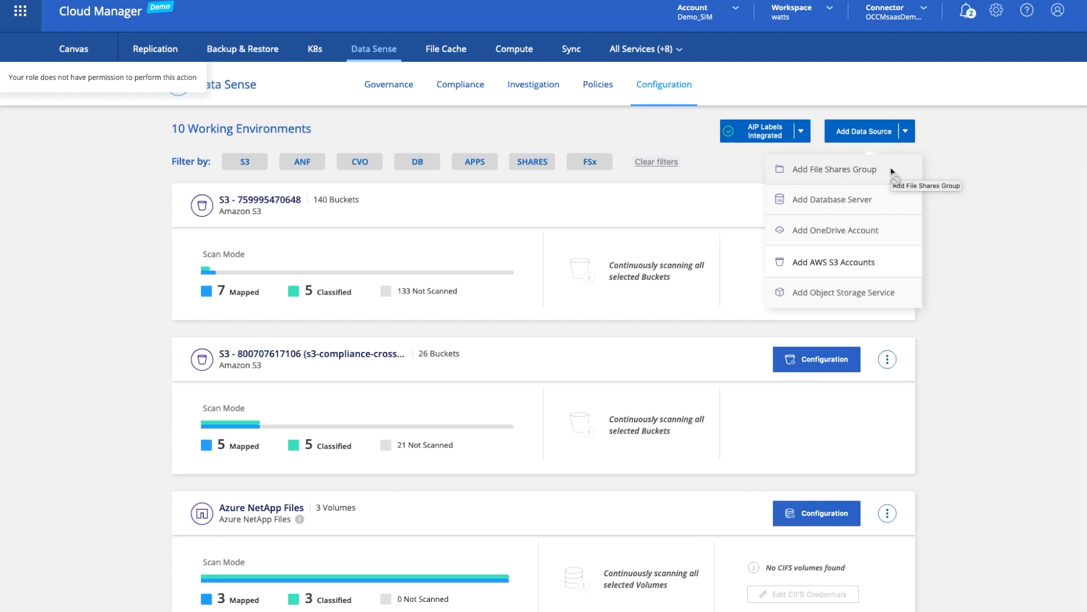
mouse_move(895, 297)
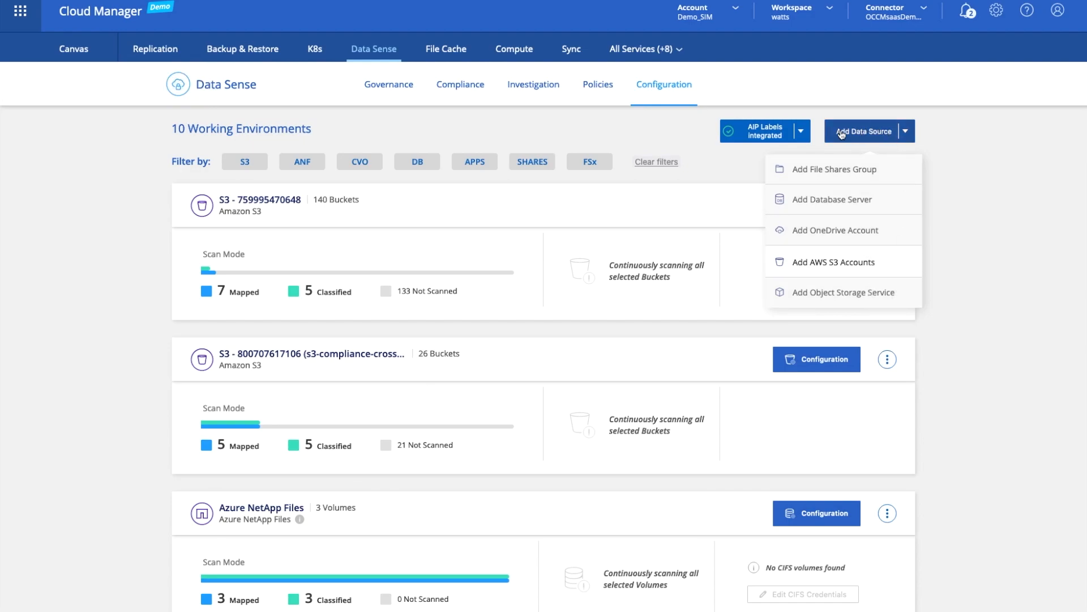
mouse_move(588, 141)
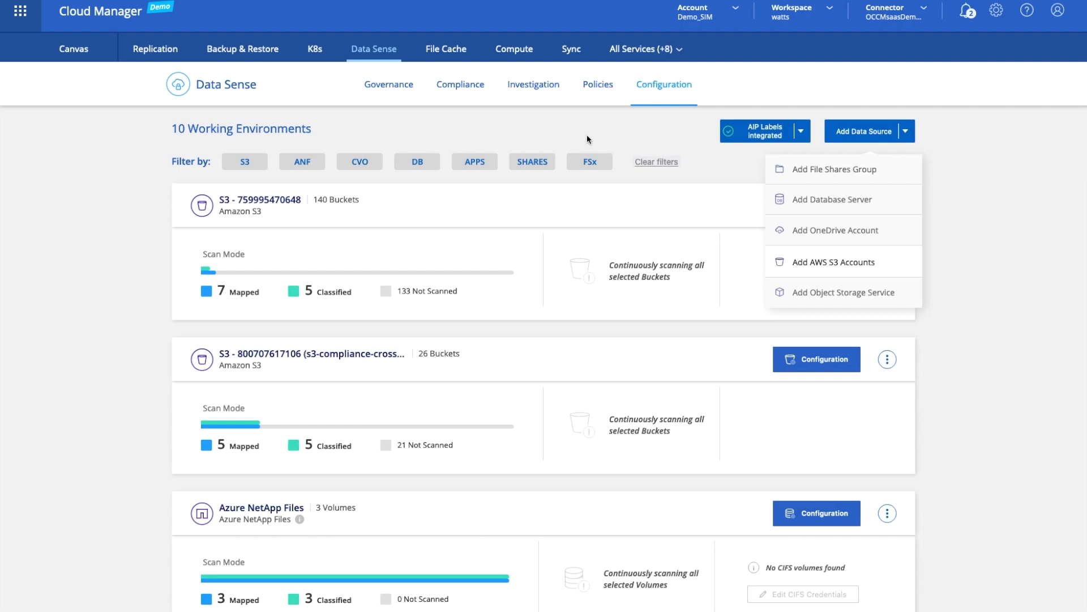
mouse_move(433, 127)
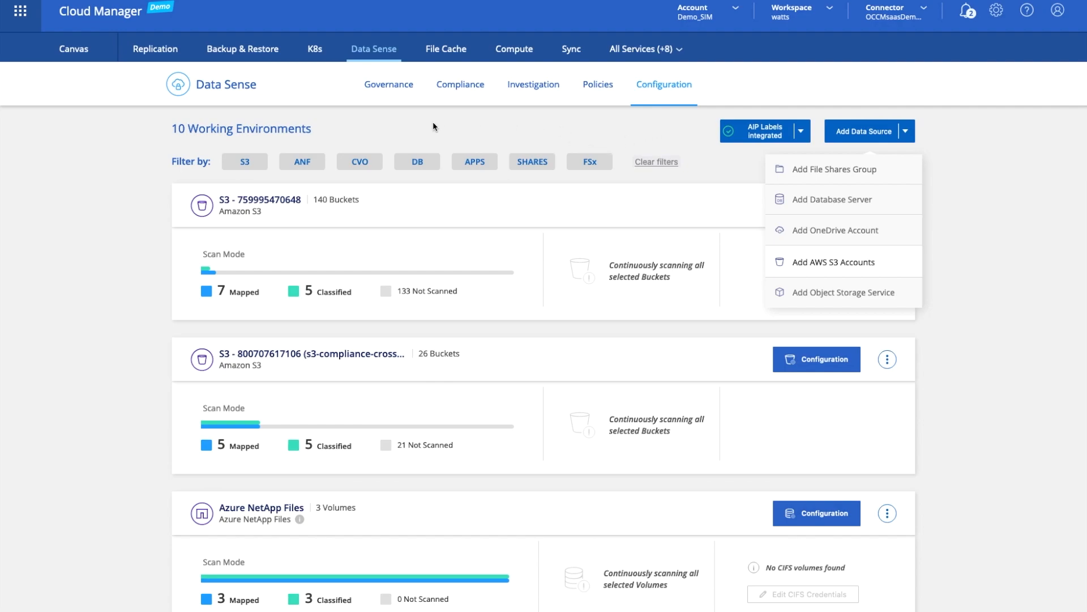
left_click(388, 83)
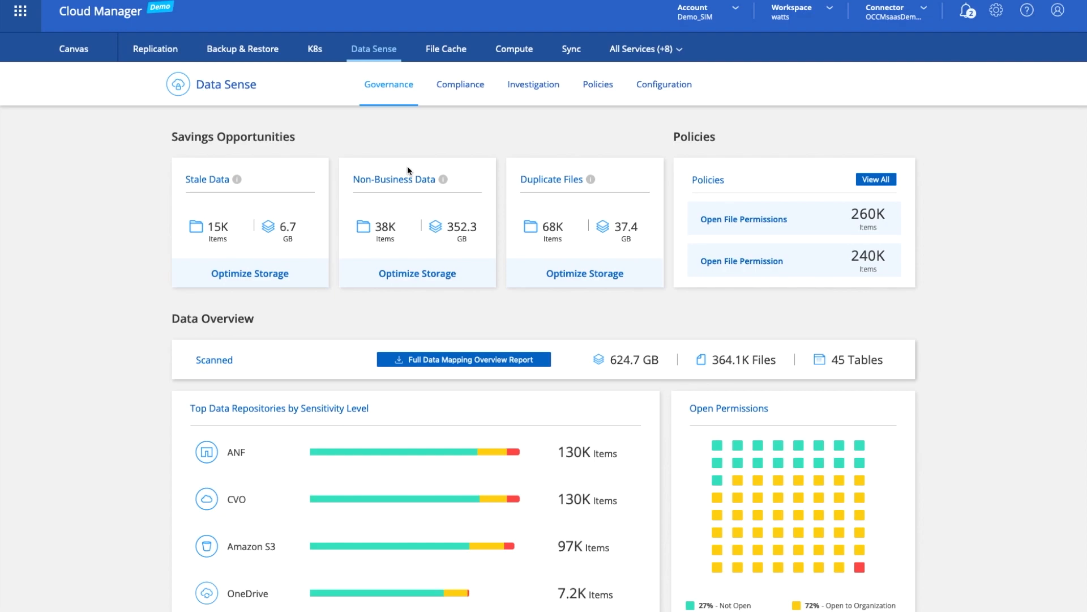
scroll("down", 3)
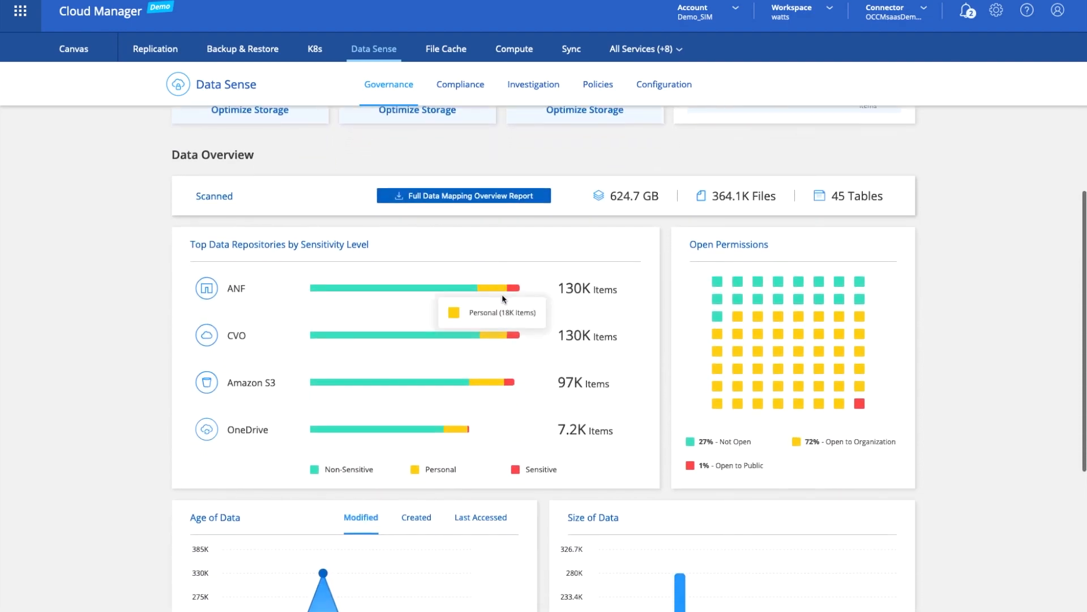
mouse_move(443, 387)
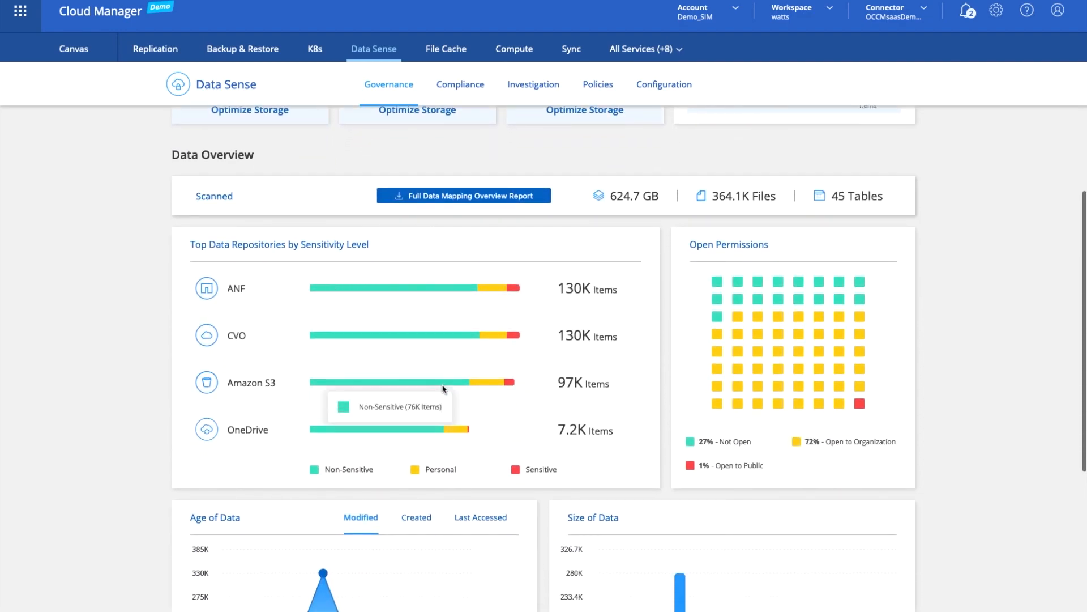
mouse_move(289, 390)
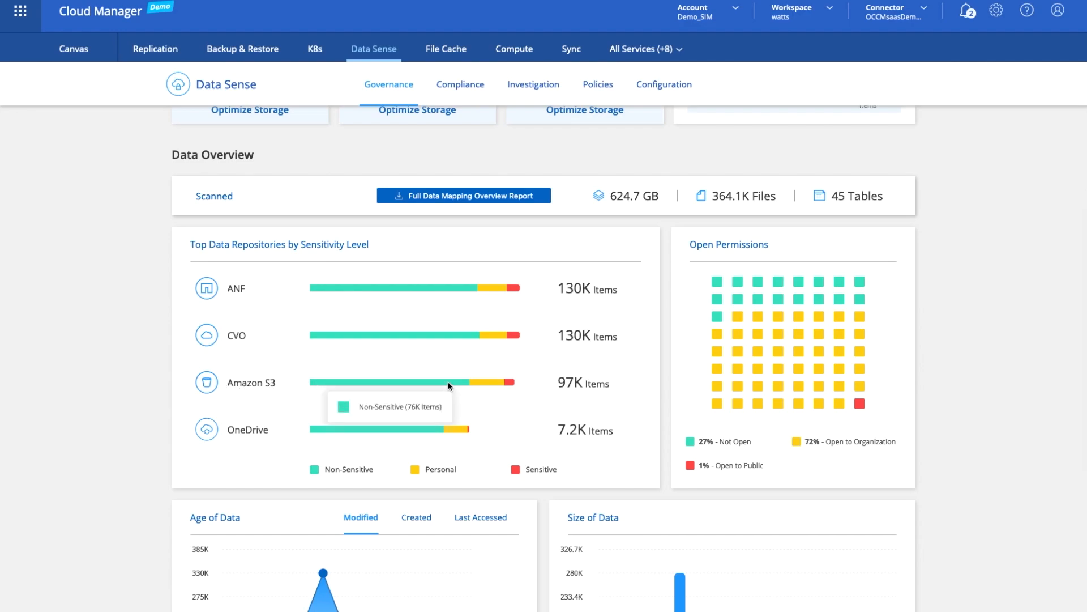
mouse_move(489, 385)
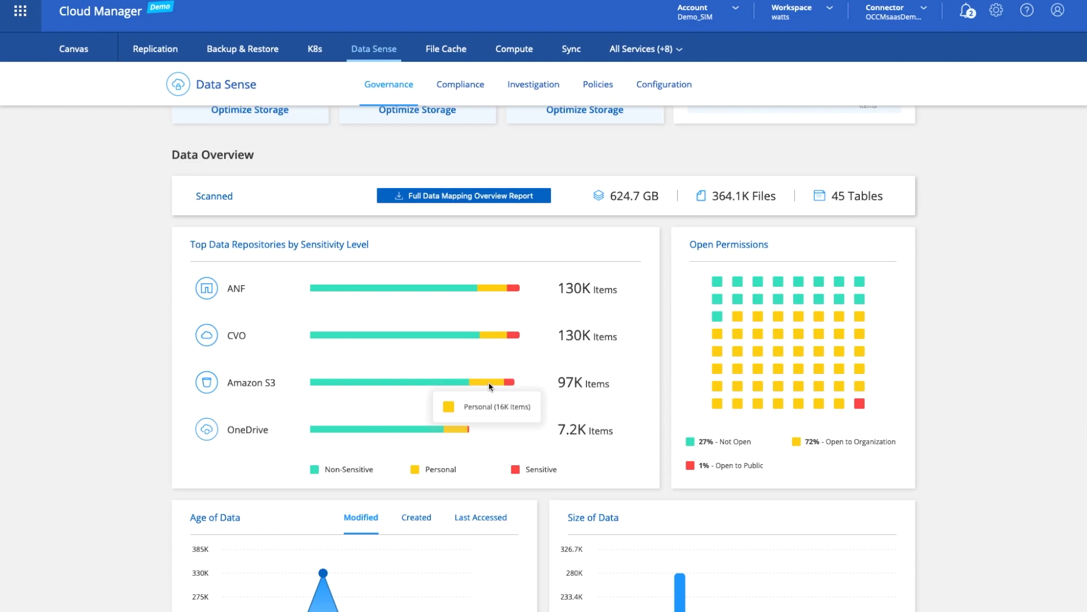
mouse_move(509, 384)
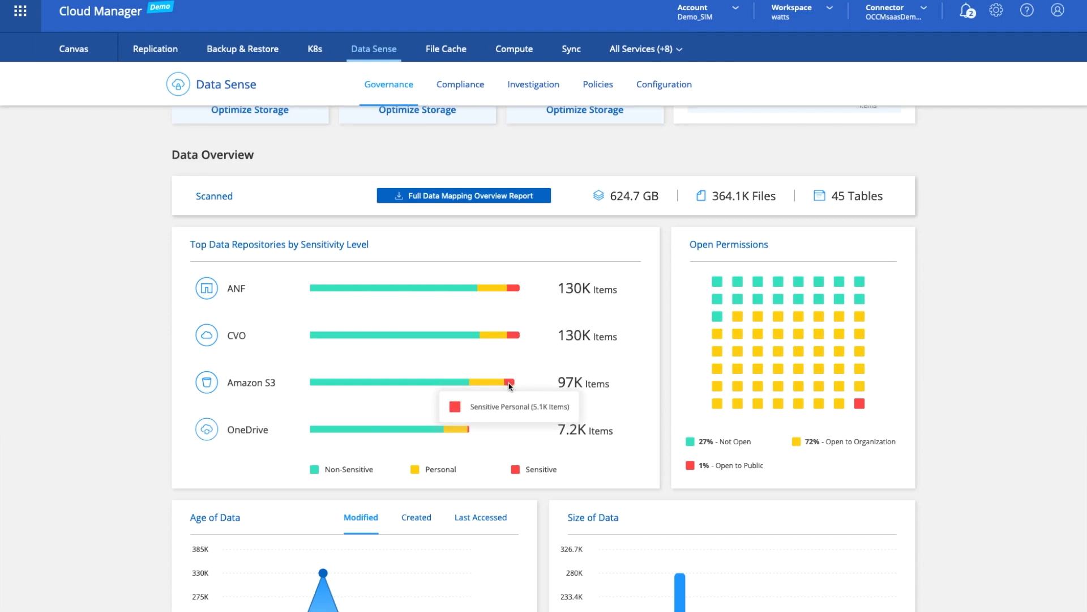
scroll("down", 3)
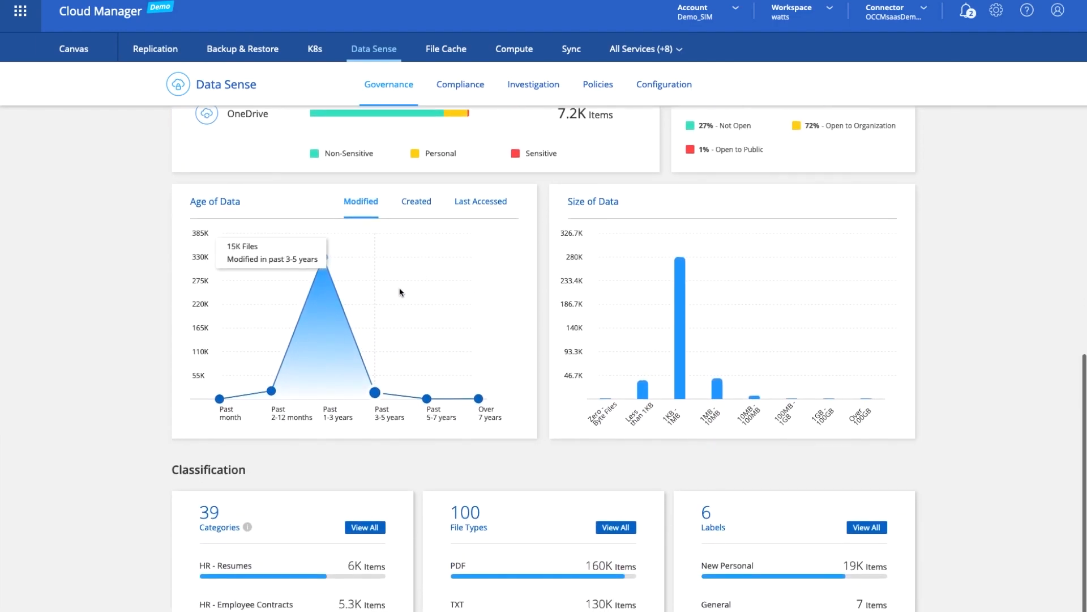
mouse_move(515, 517)
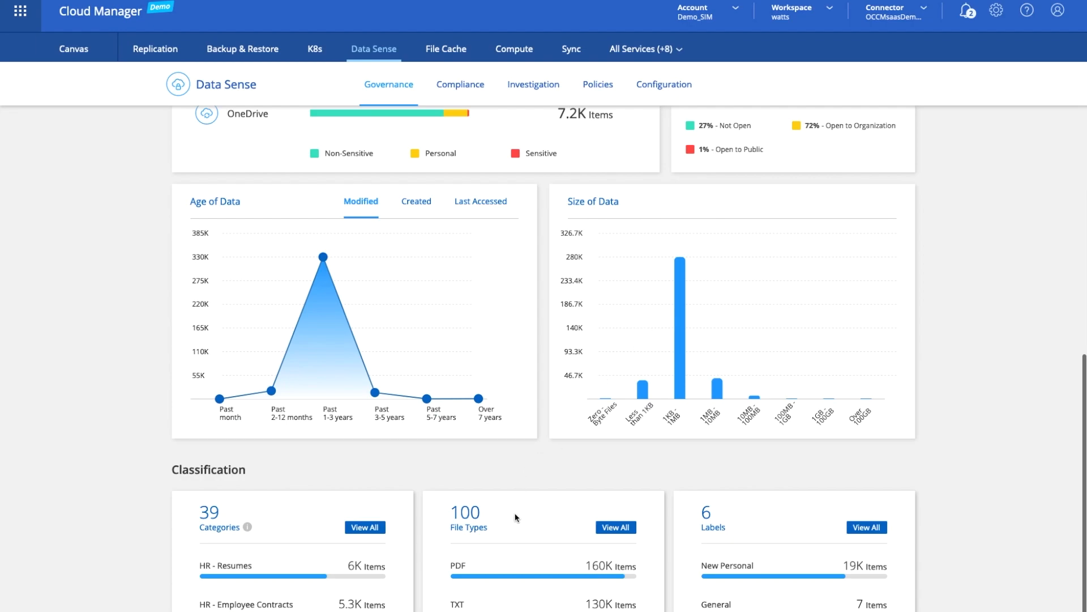
mouse_move(515, 518)
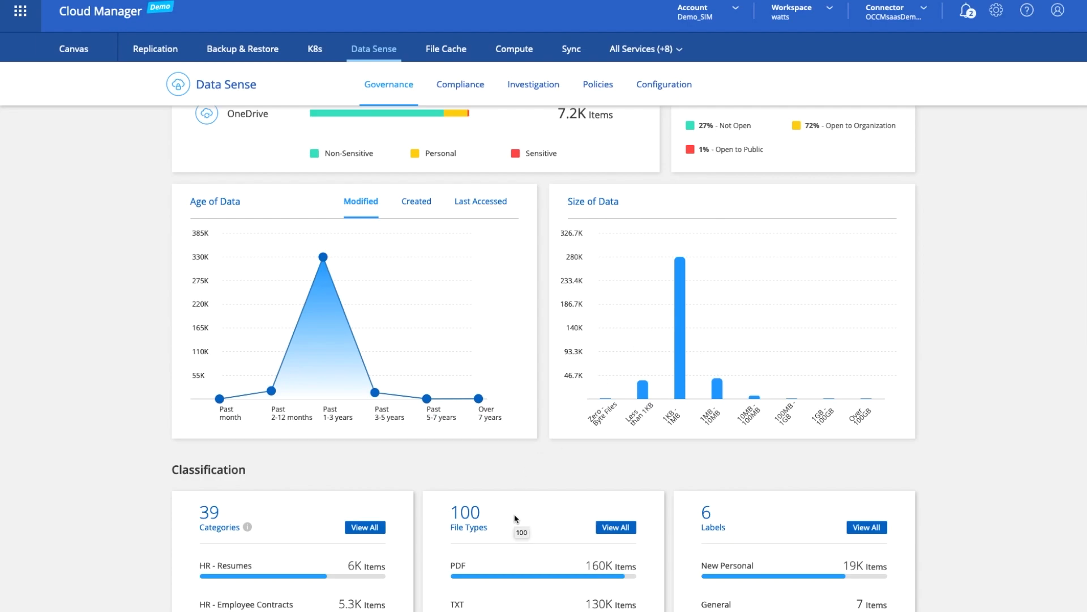
mouse_move(483, 385)
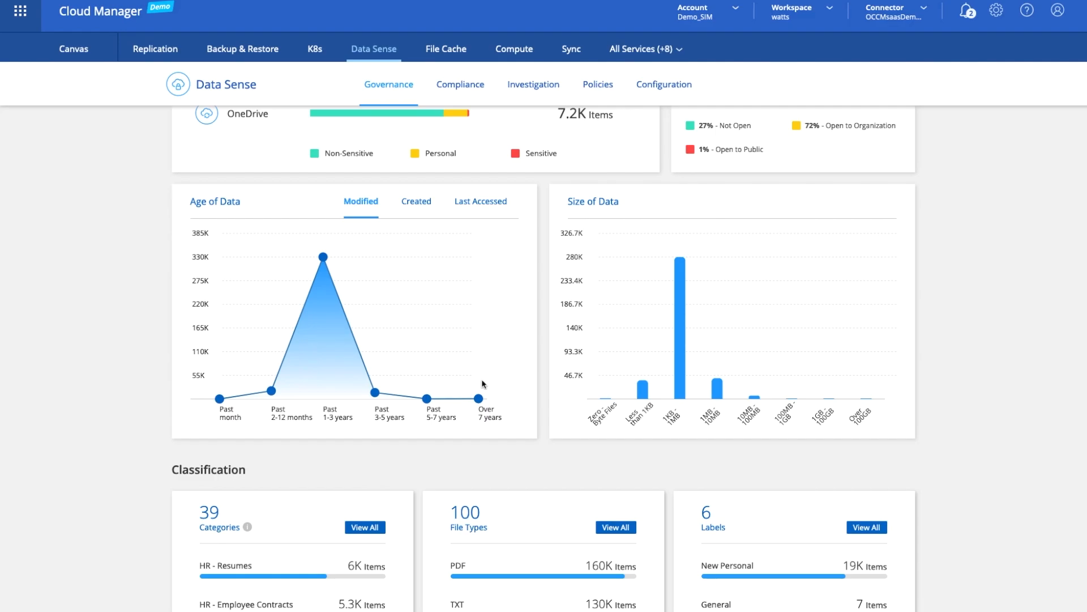
mouse_move(483, 407)
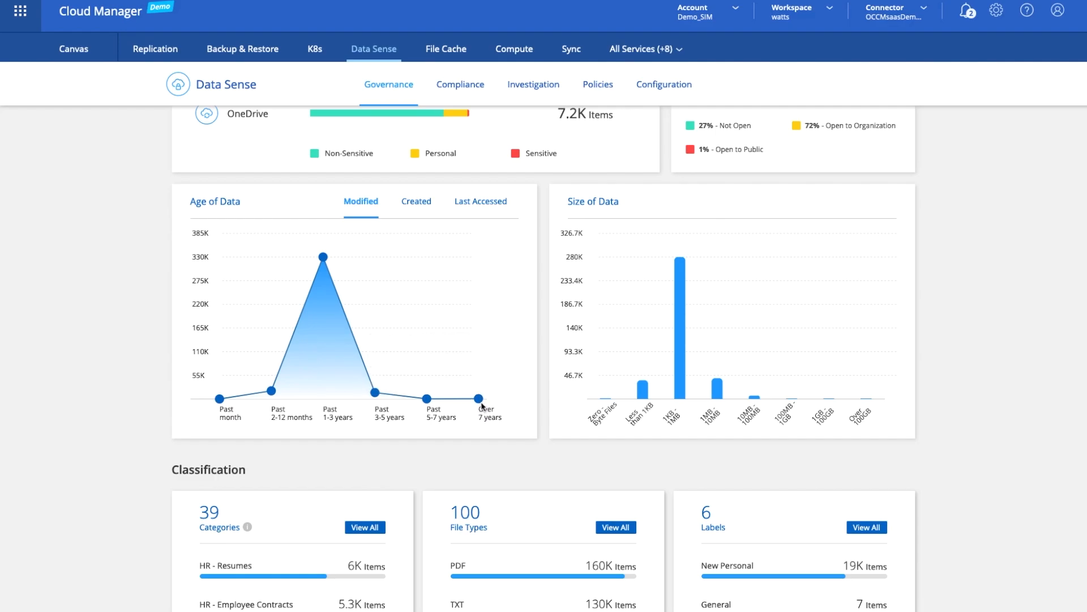
Step: Show the Data Investigation table of 659 unstructured files with personal and sensitive counts
left_click(533, 83)
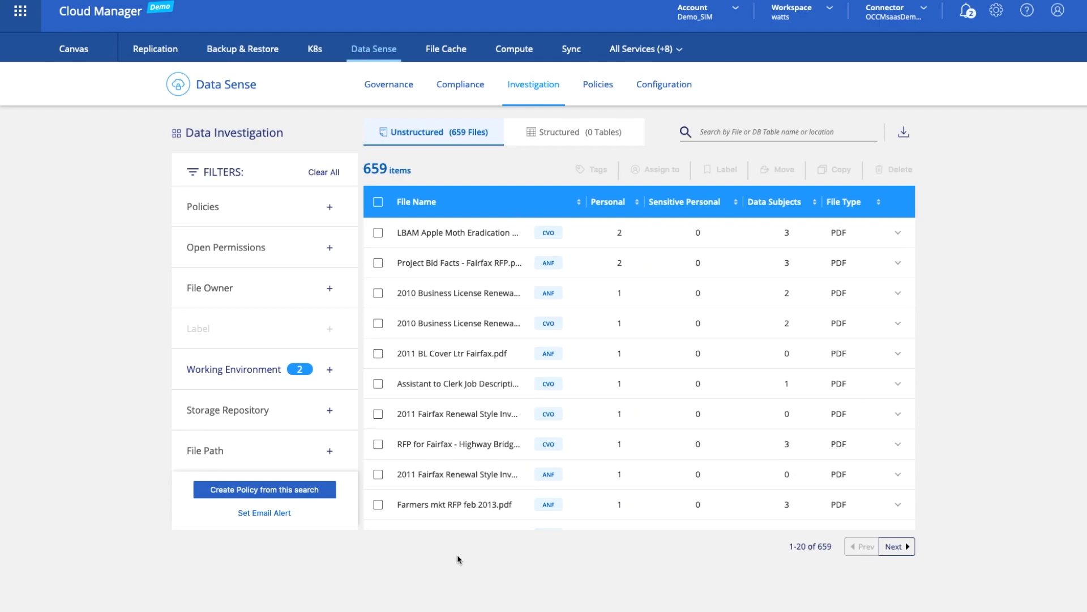
mouse_move(489, 572)
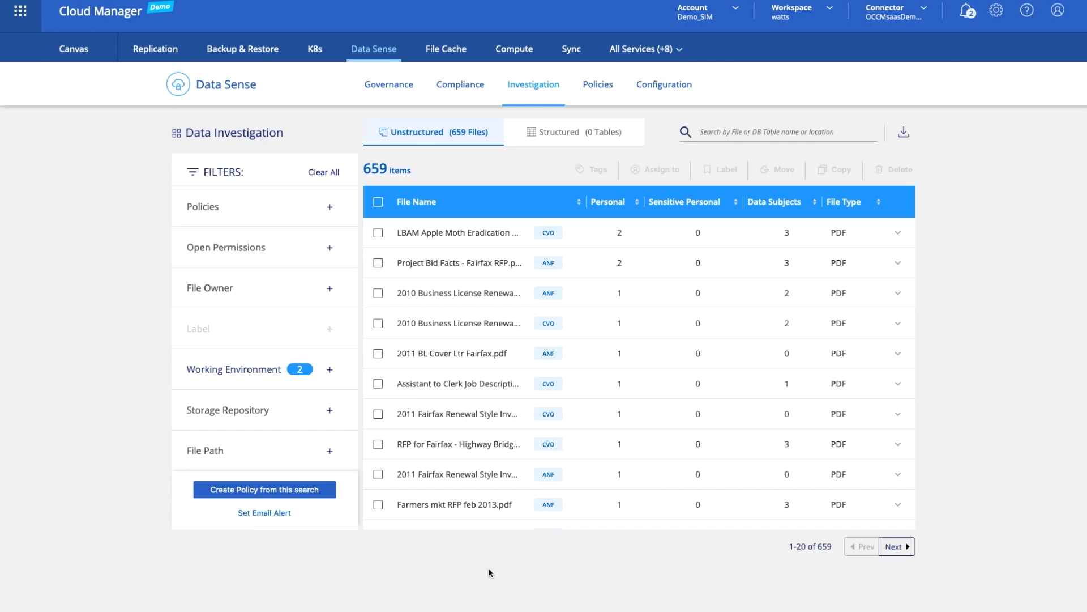
mouse_move(463, 563)
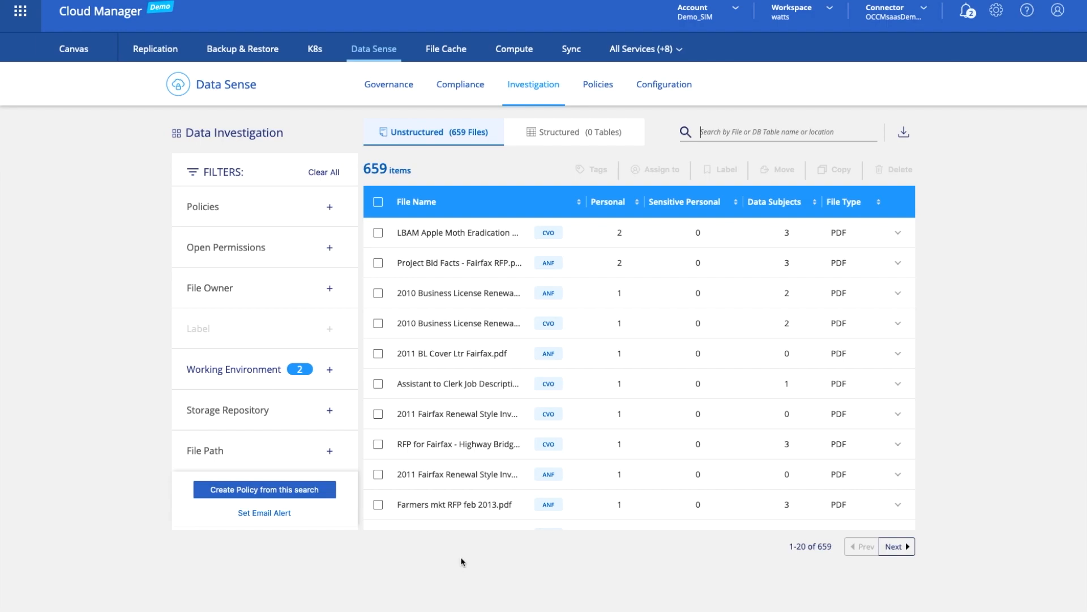
mouse_move(457, 562)
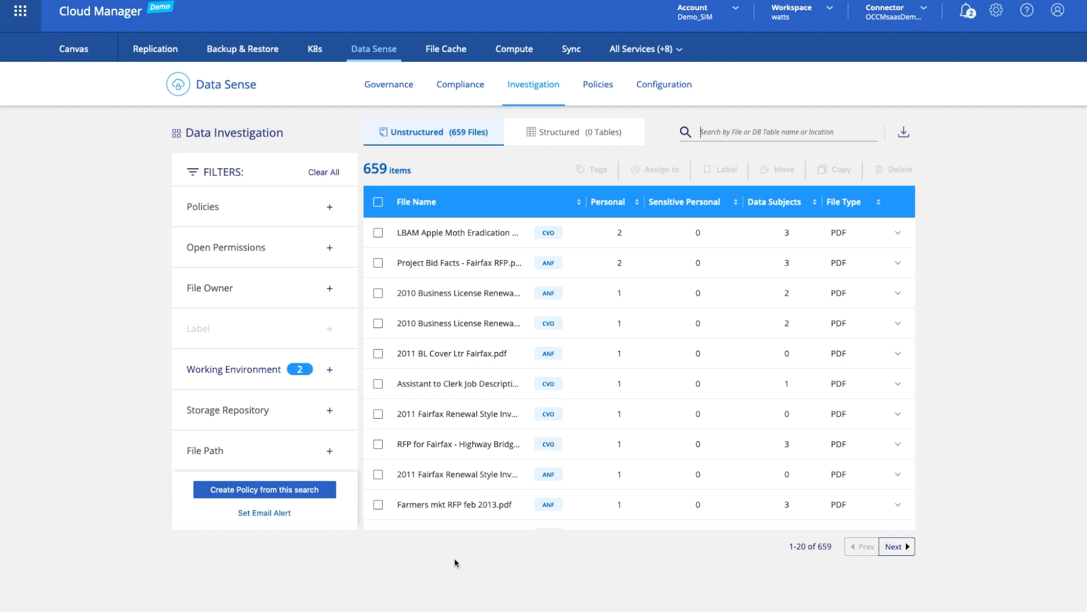